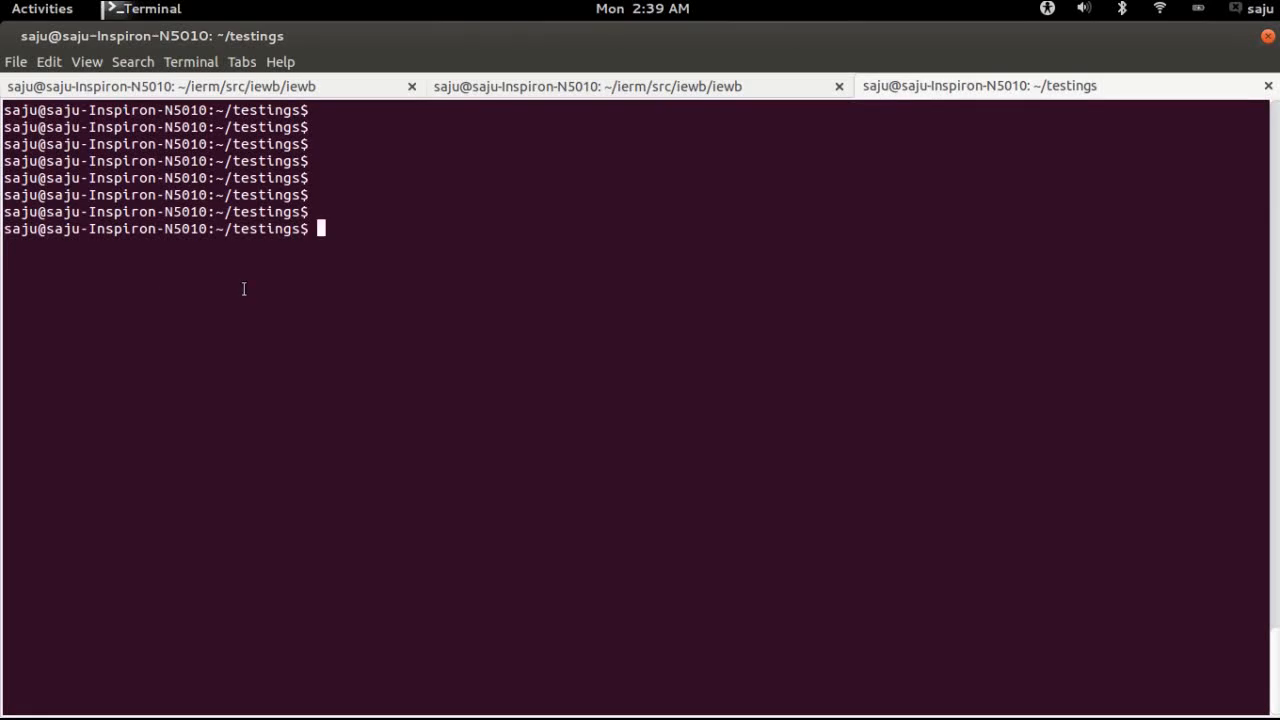
# Glance at the Django tutorial in the browser, then return to the terminal
pyautogui.click(40, 9)
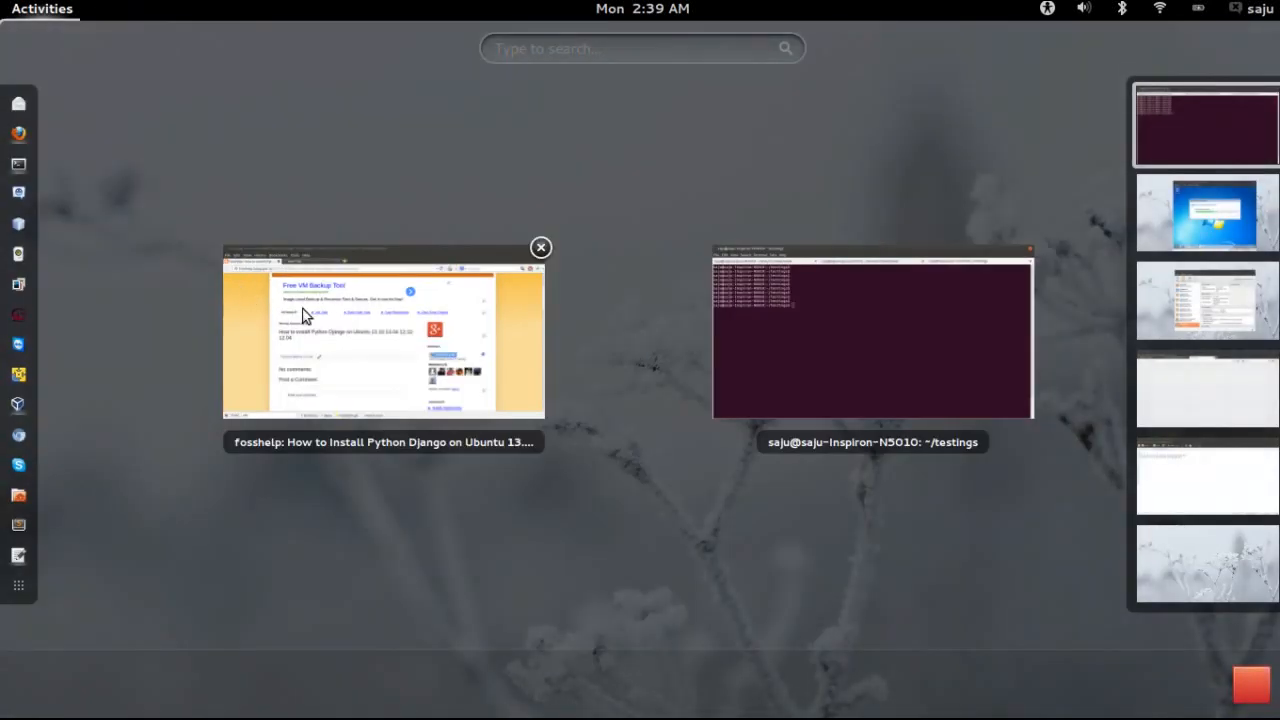
pyautogui.click(383, 340)
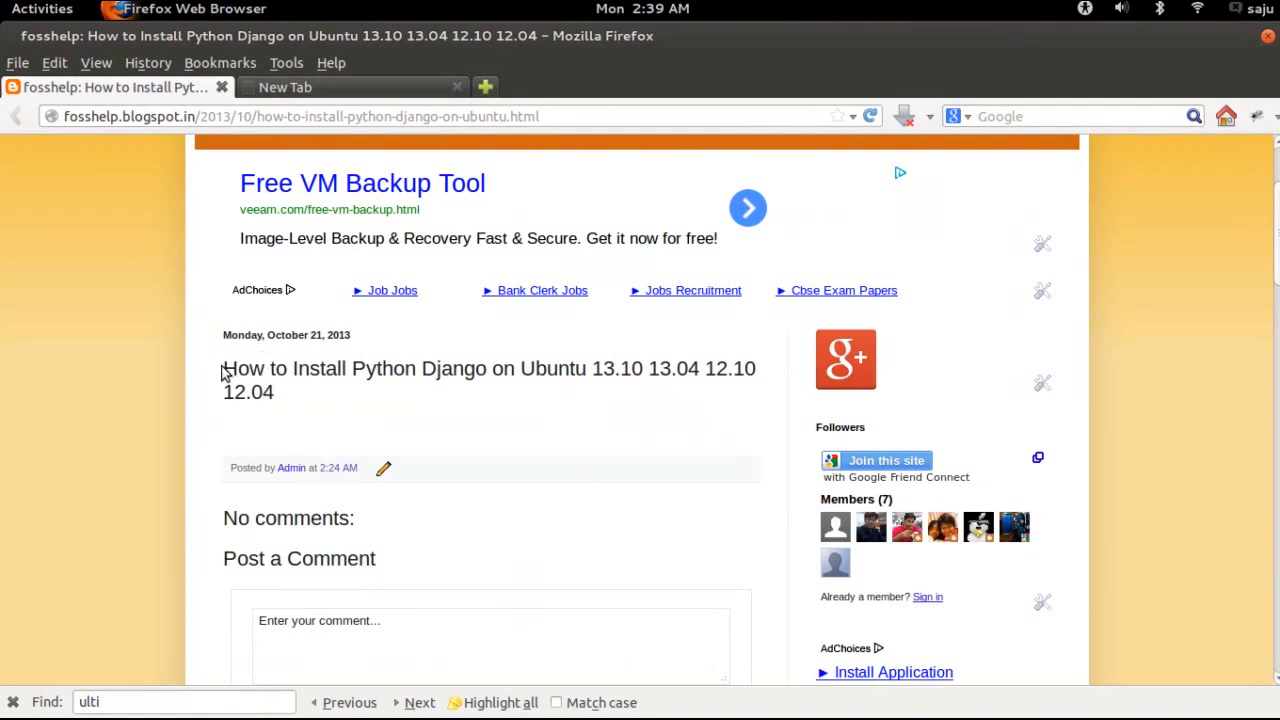
pyautogui.moveTo(223, 368); pyautogui.dragTo(320, 368)
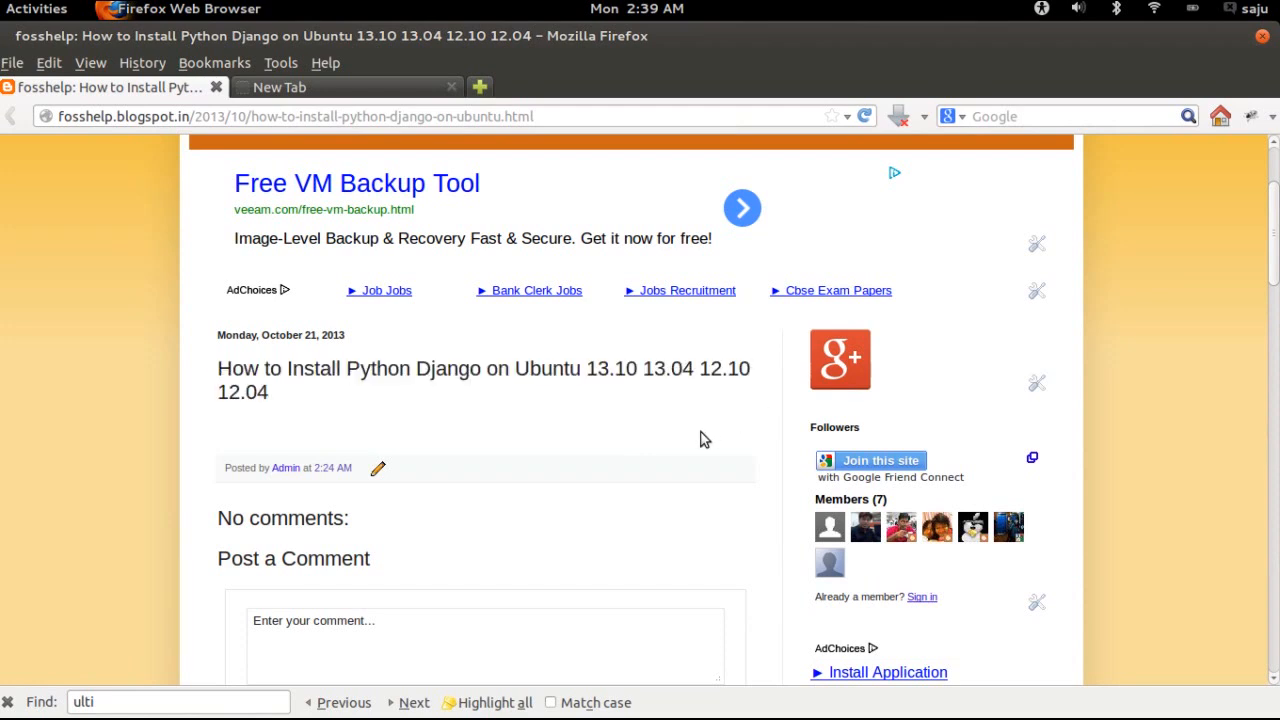
pyautogui.click(36, 8)
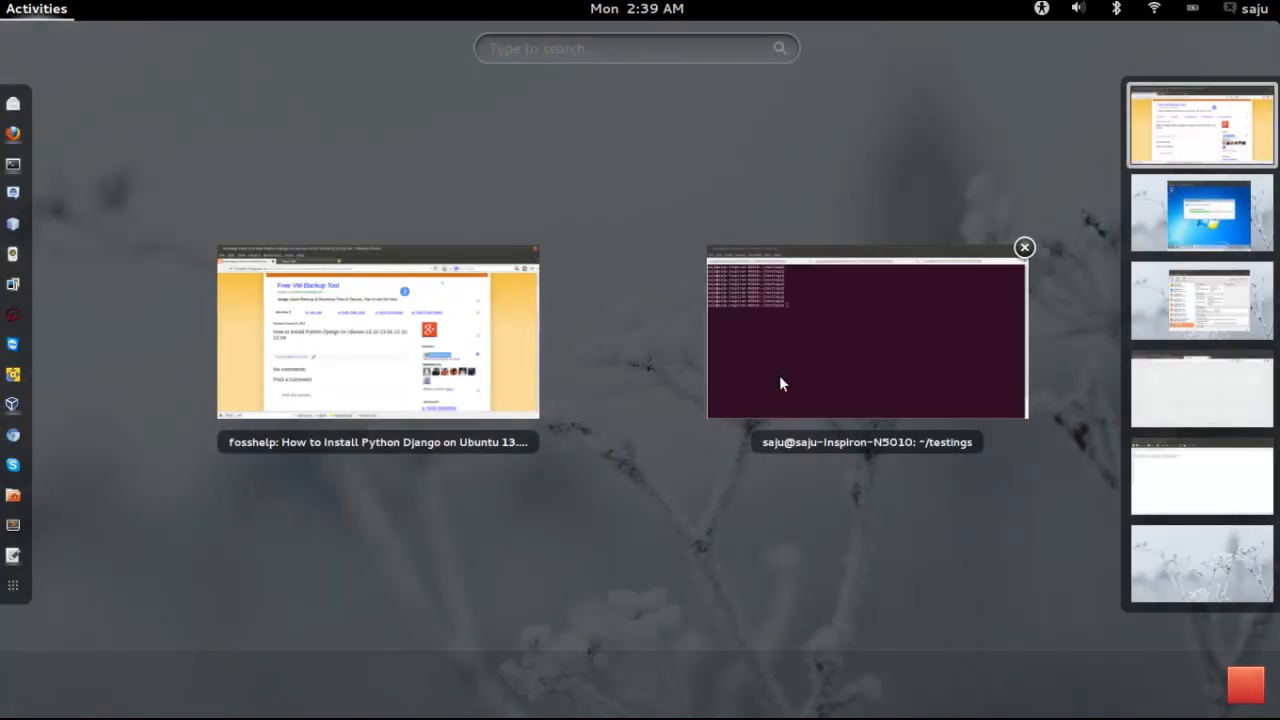
pyautogui.click(866, 335)
pyautogui.write('##create a')
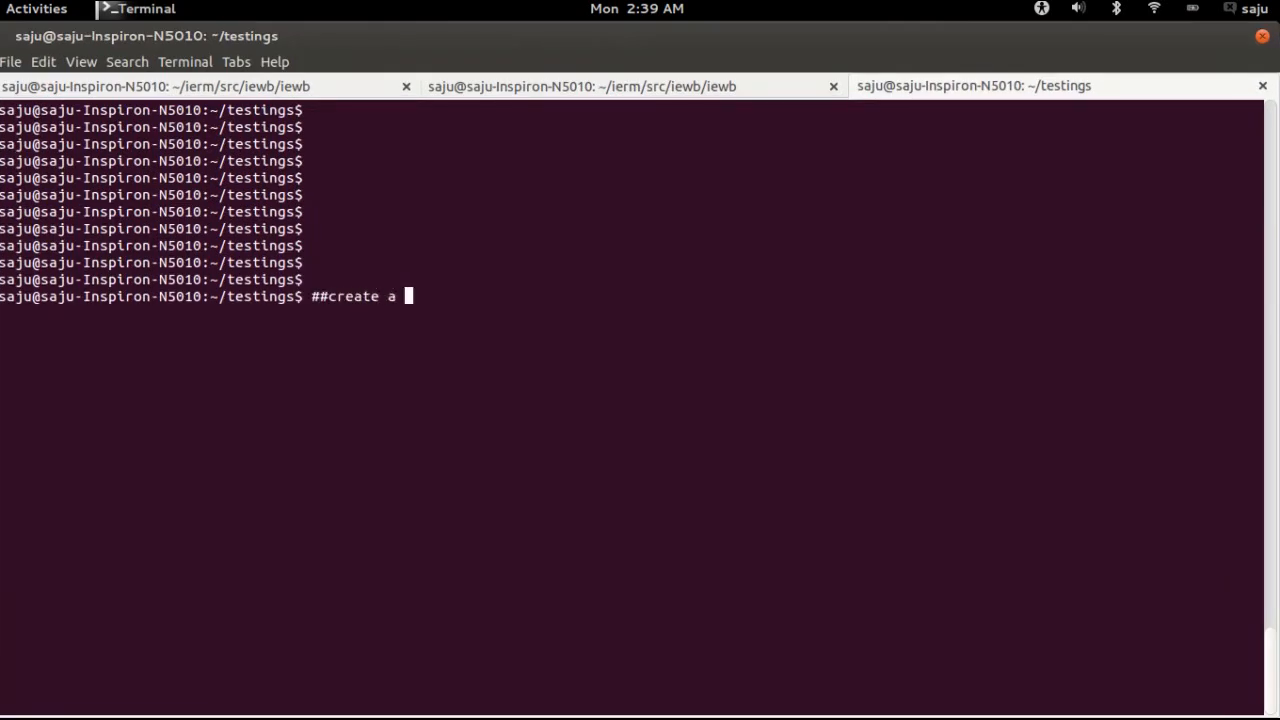
# Run virtualenv myenv, then list testings and myenv to see bin, include, lib, local
pyautogui.write('virt')
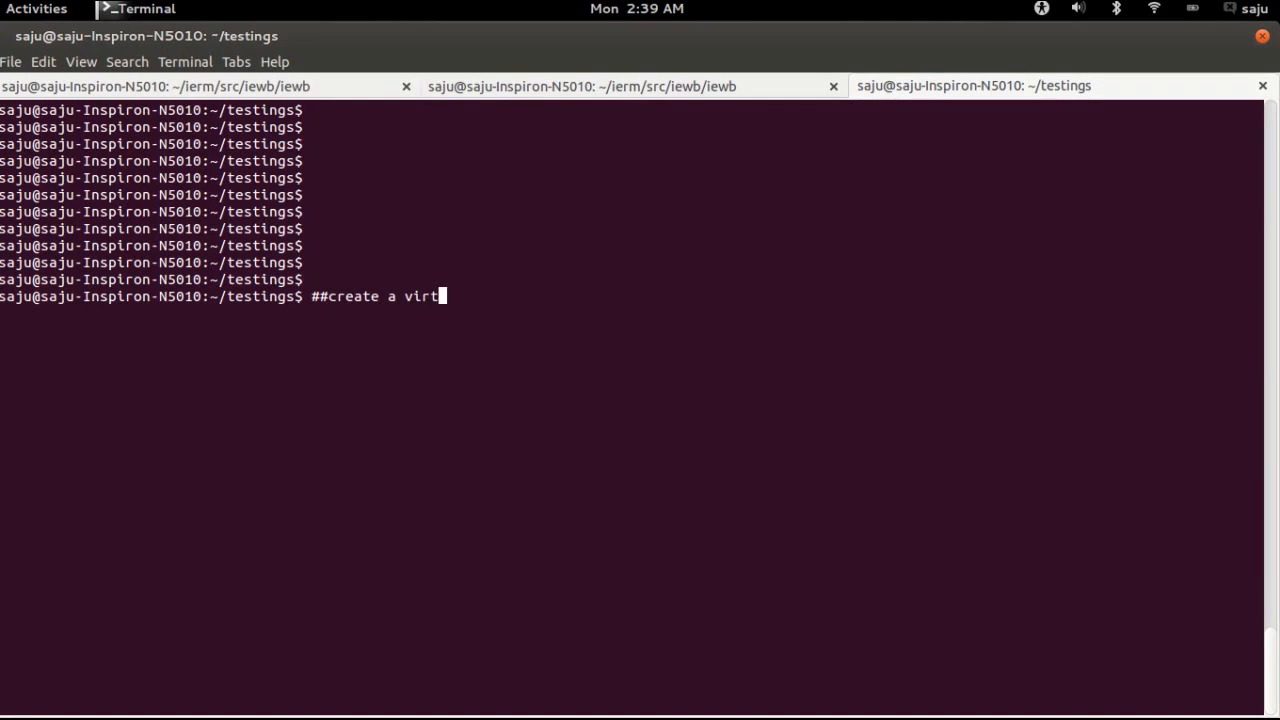
pyautogui.write('ual env')
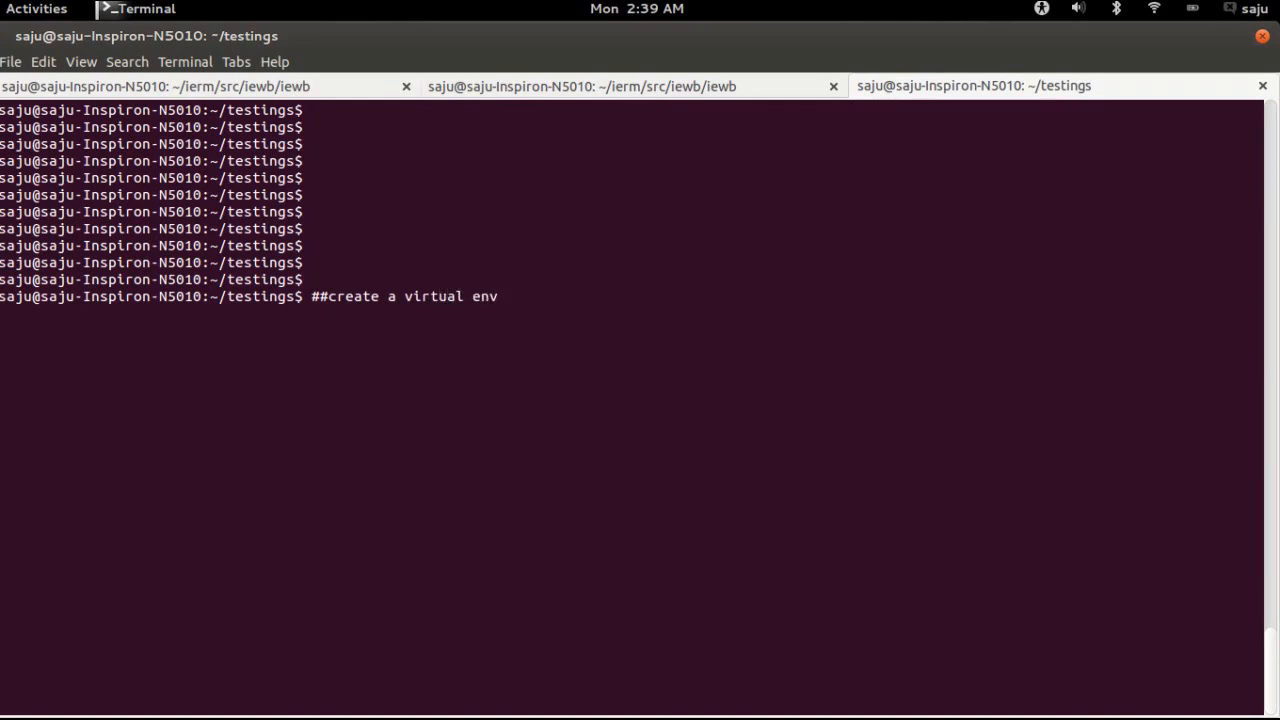
pyautogui.write('ls')
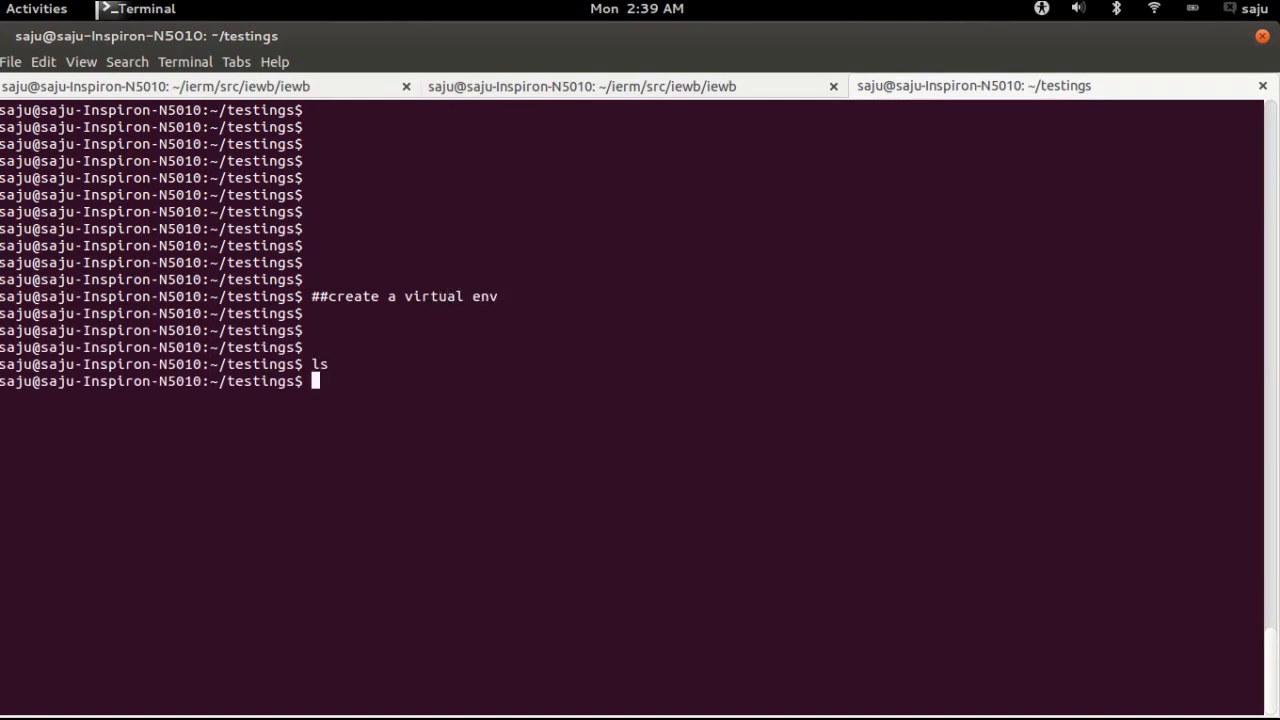
pyautogui.write('virtual')
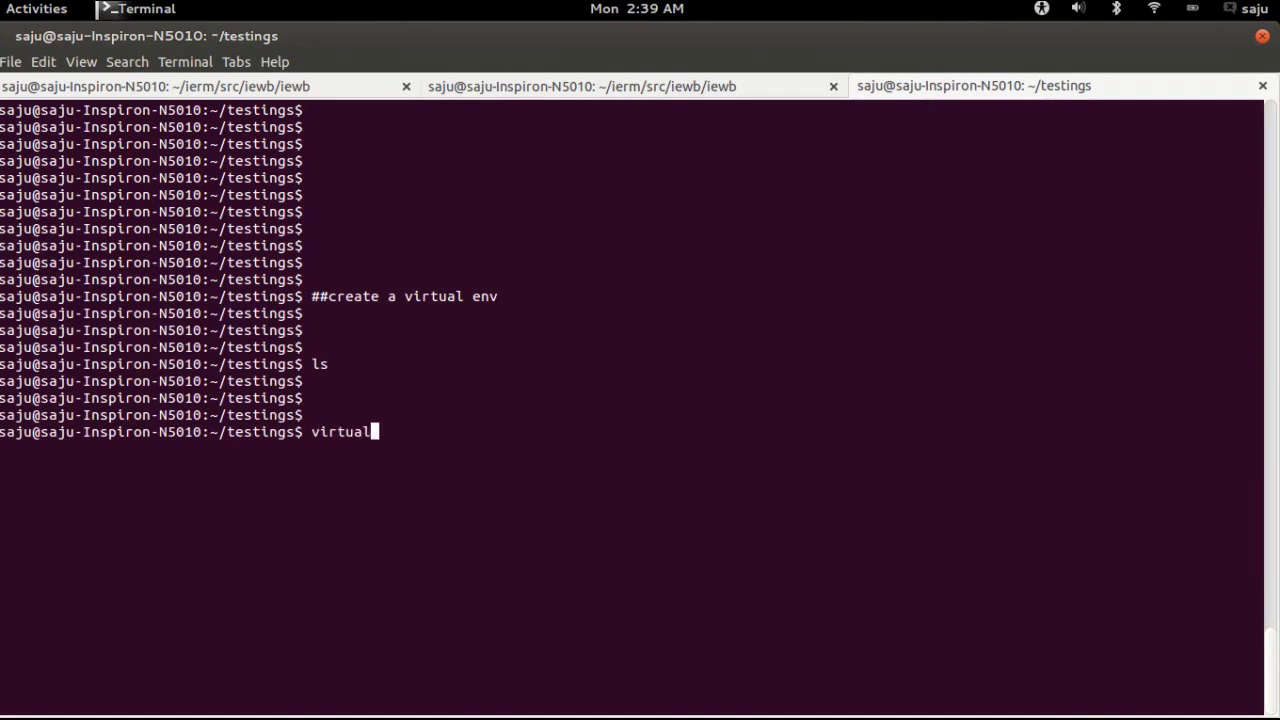
pyautogui.write('env myenv')
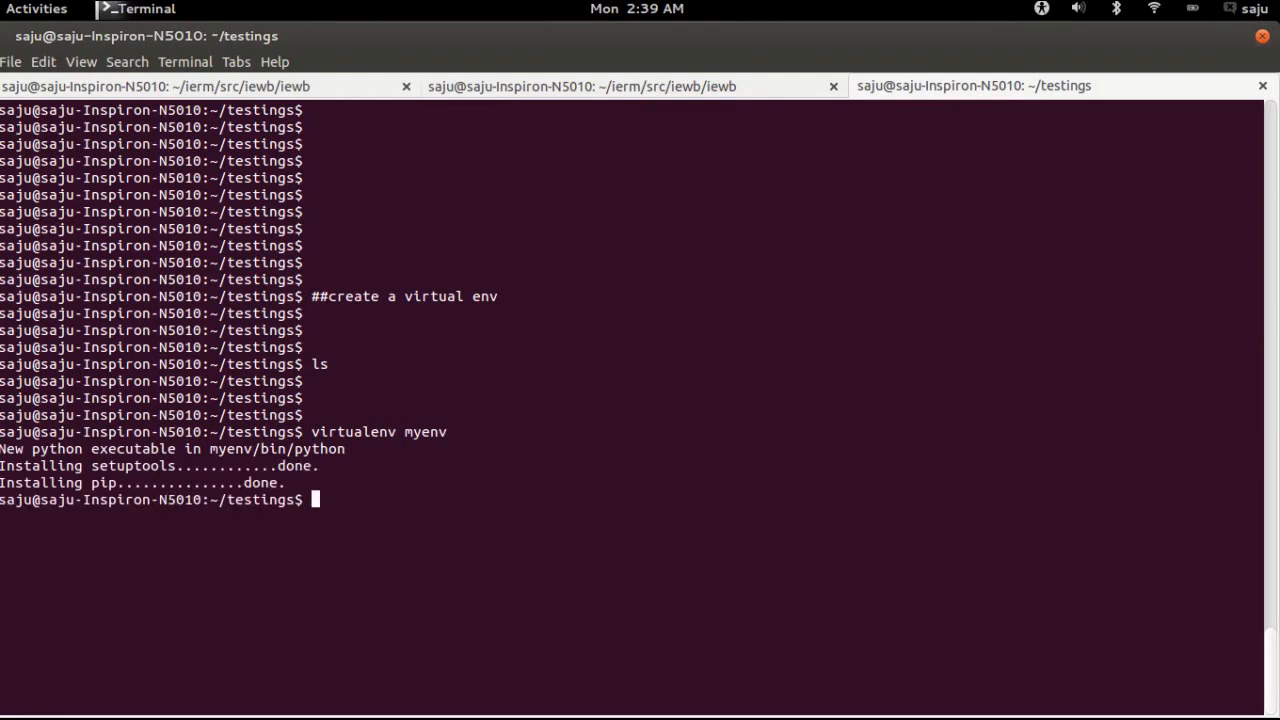
pyautogui.write('ls myenv/')
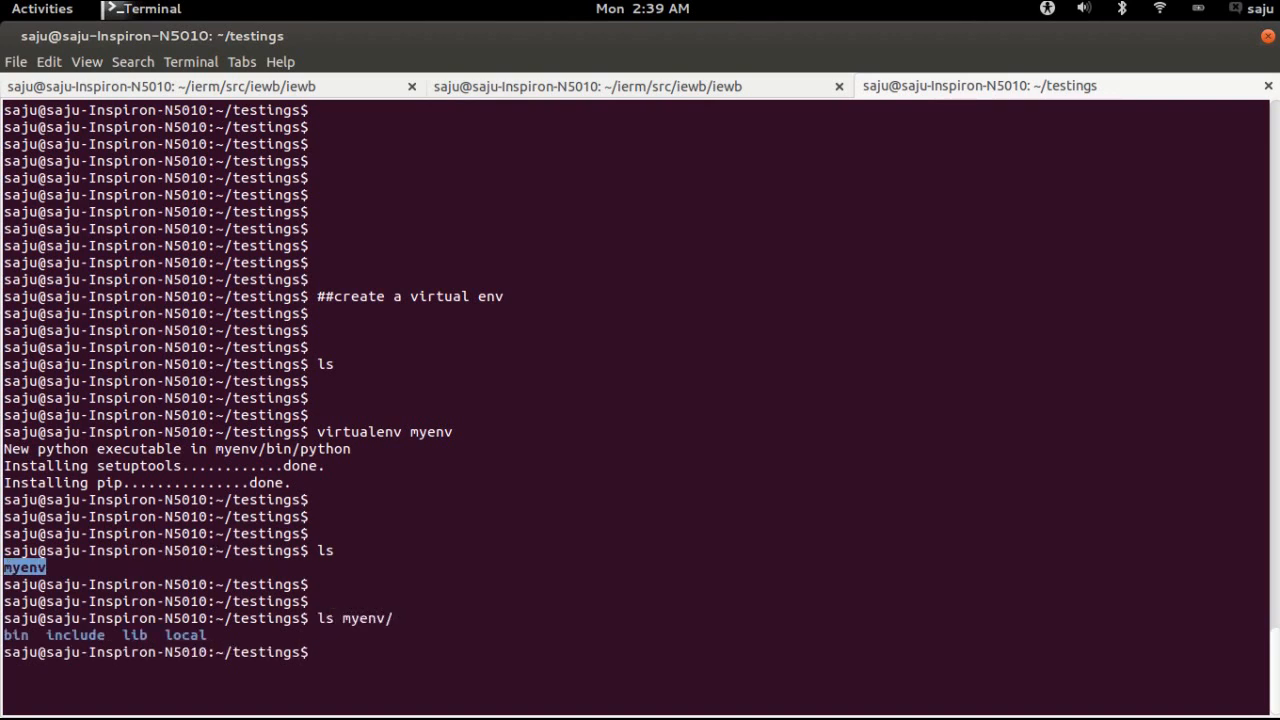
pyautogui.write('c')
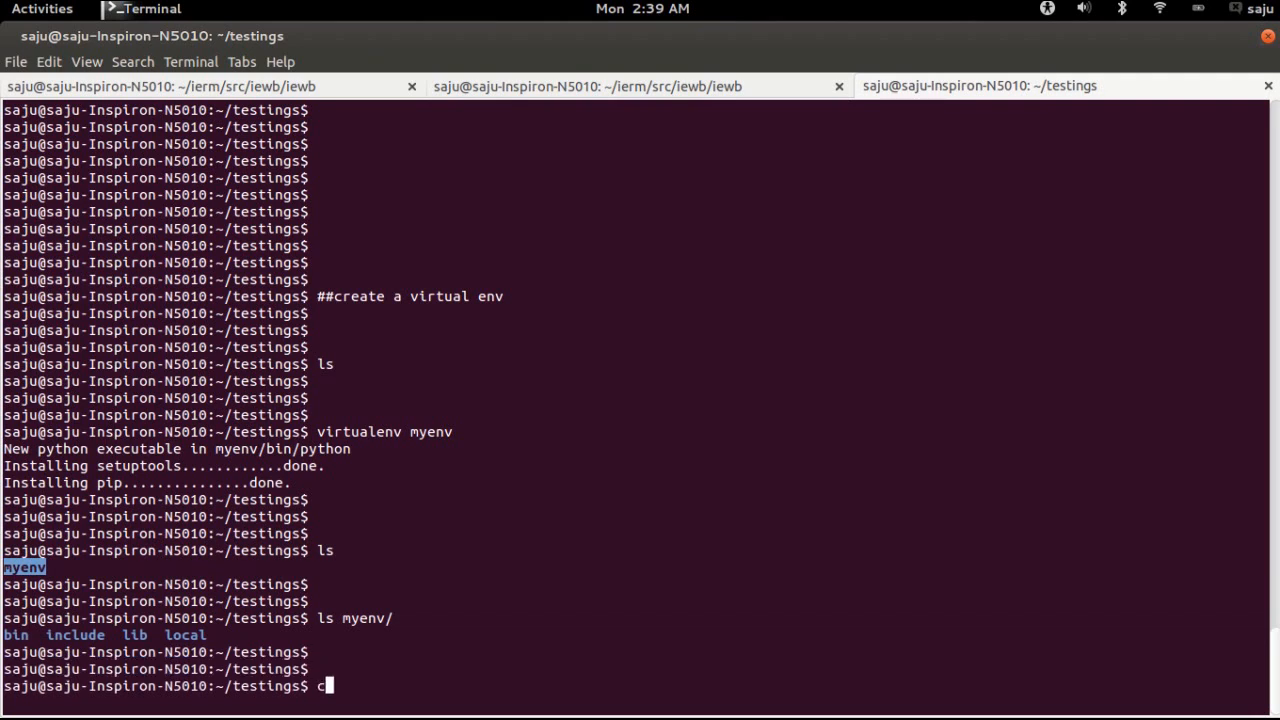
pyautogui.write('le')
pyautogui.write('##')
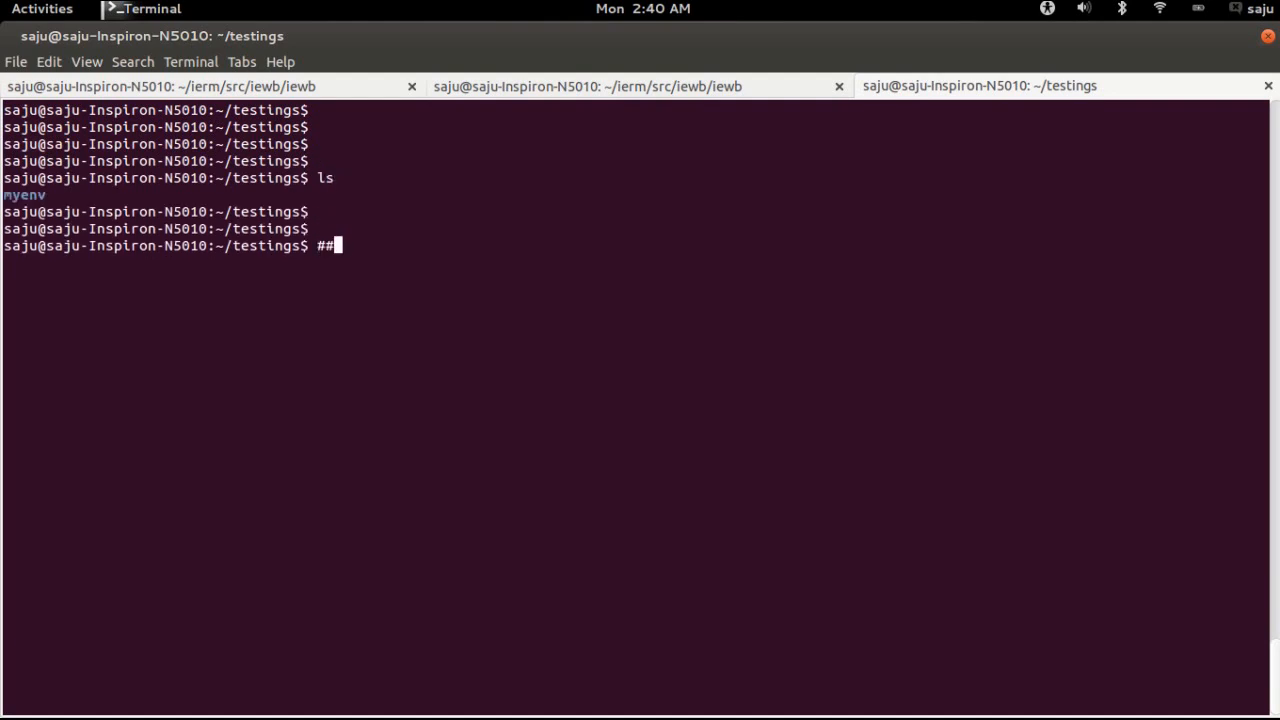
# Add an 'Activate virtualenv' note and run source myenv/bin/activate to get the (myenv) prompt
pyautogui.write('Activae vi')
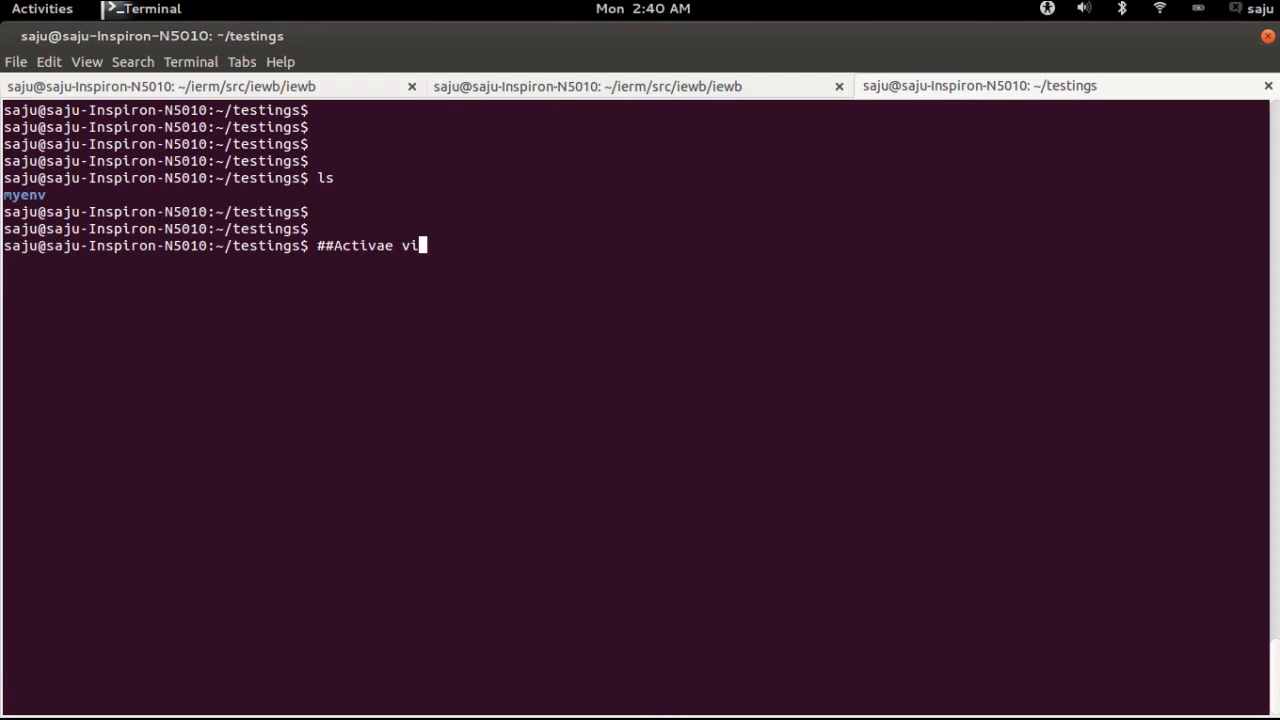
pyautogui.write('rtualenv')
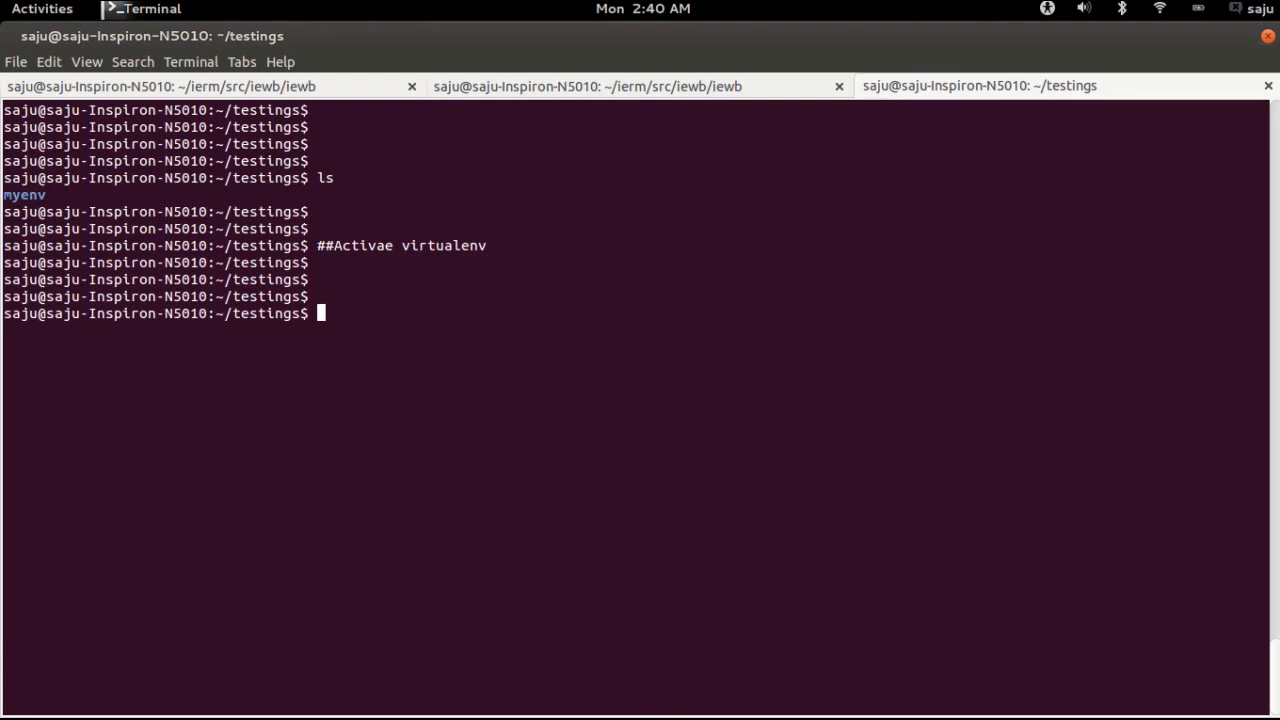
pyautogui.write('source')
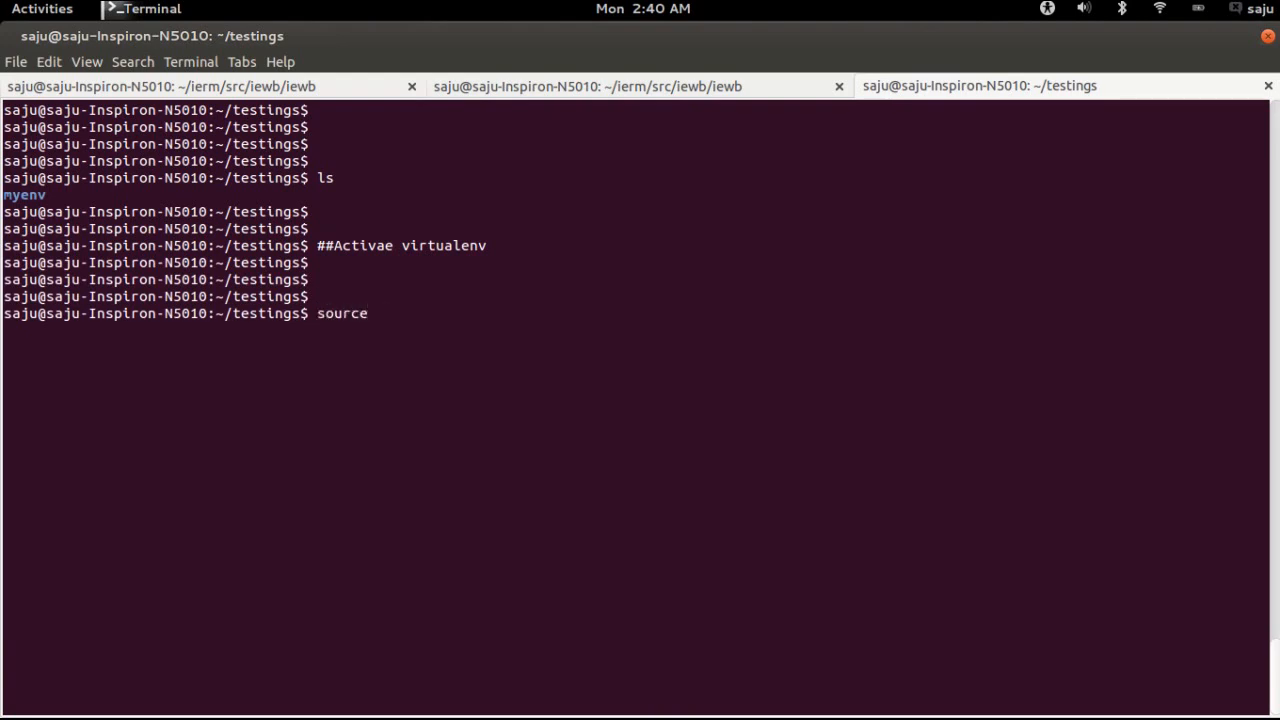
pyautogui.write('myenv/')
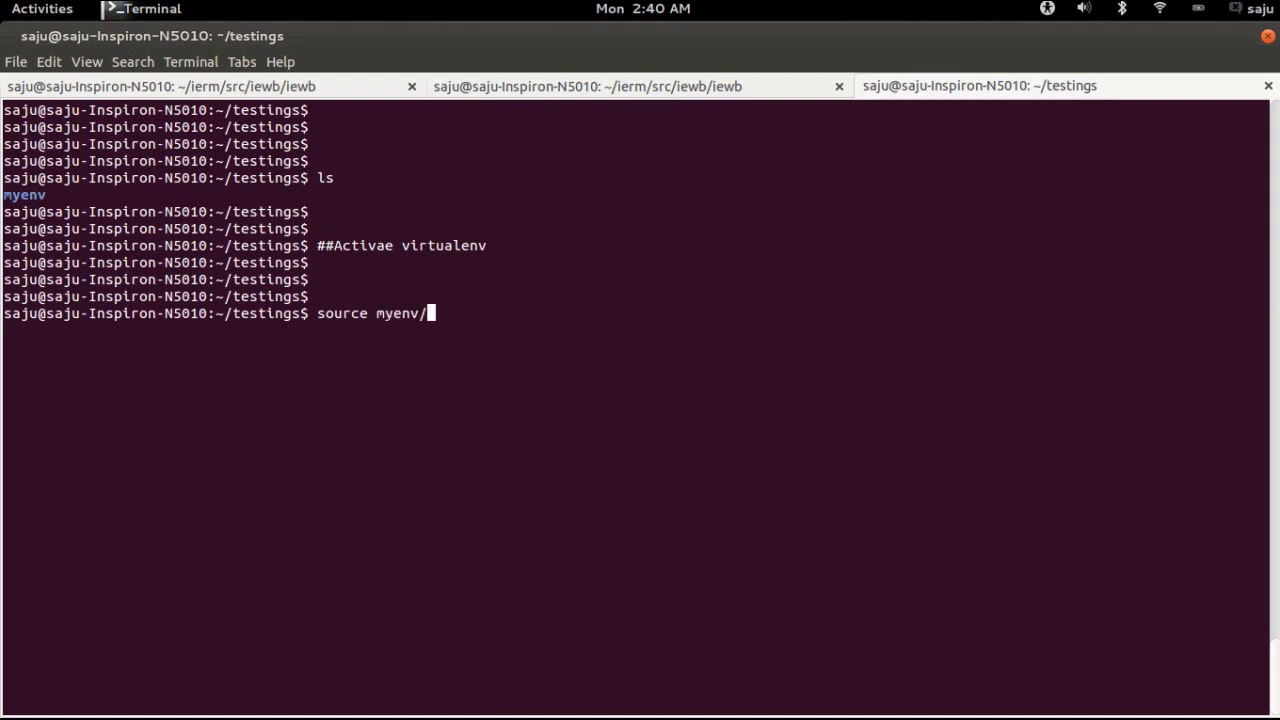
pyautogui.write('bin/activate')
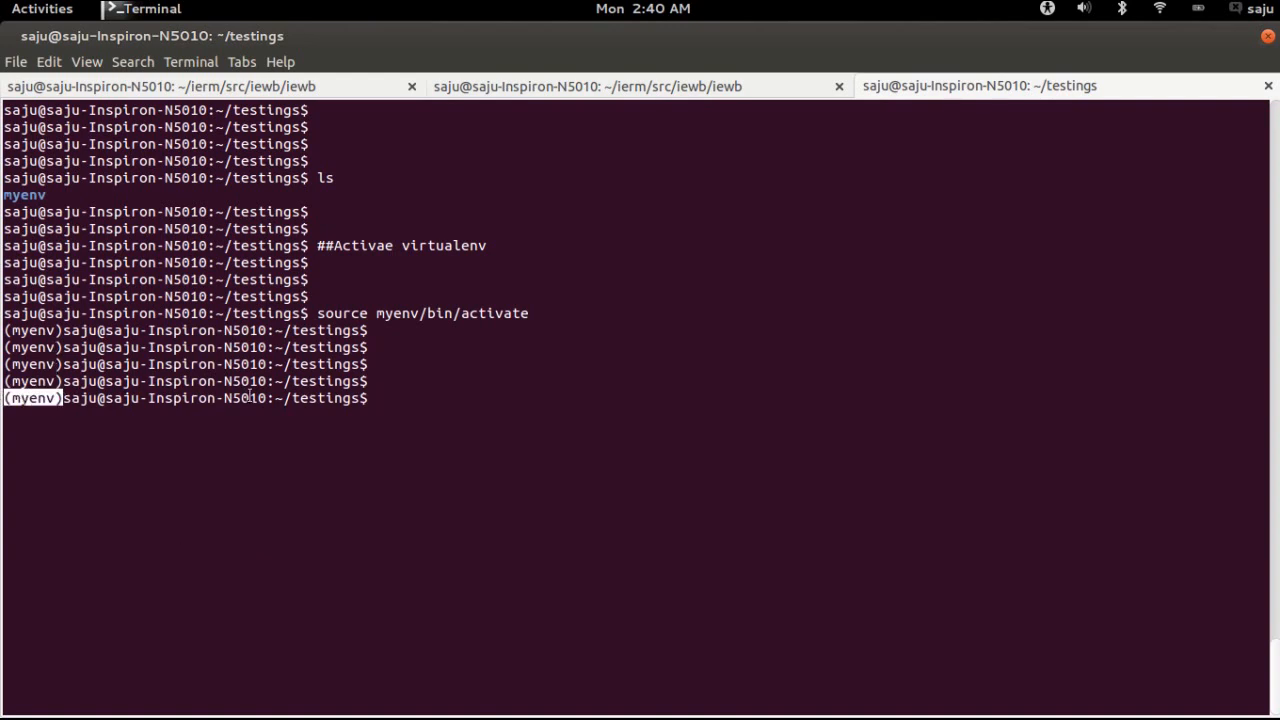
pyautogui.write('####Install Daja')
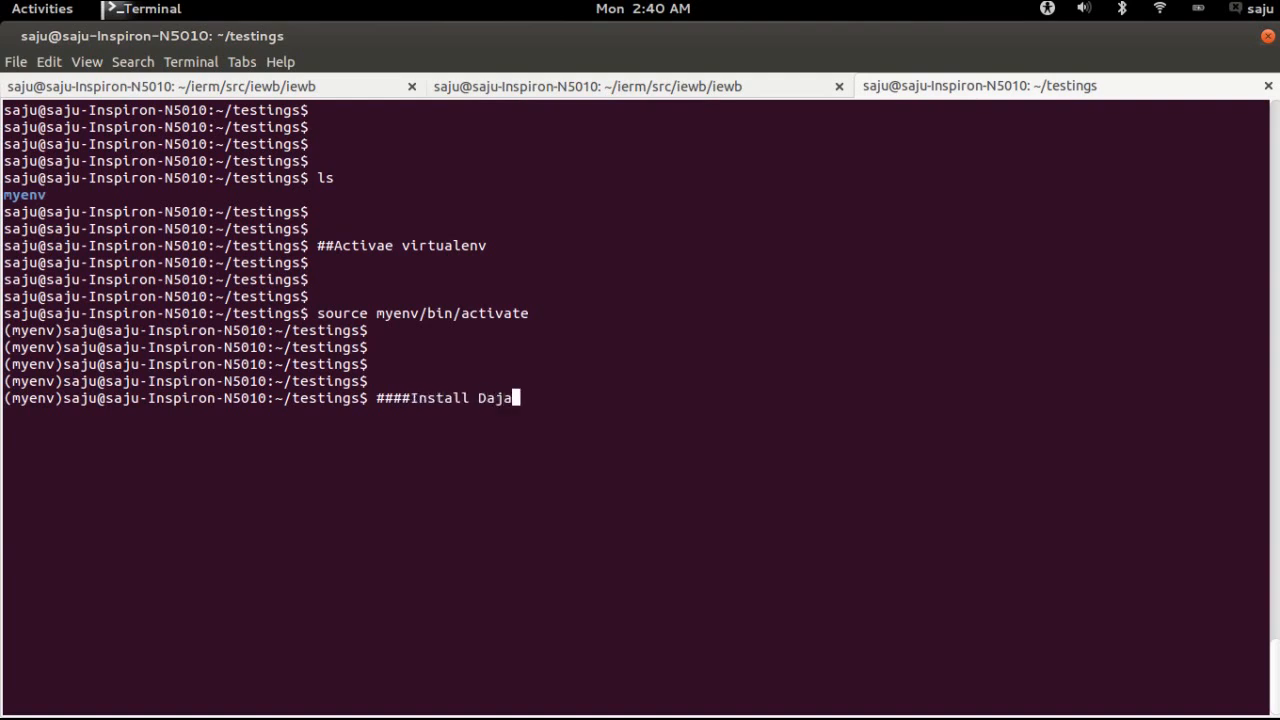
# Fix the Install Django note, then run easy_install django to download Django 1.5.4
pyautogui.press('BackSpace')
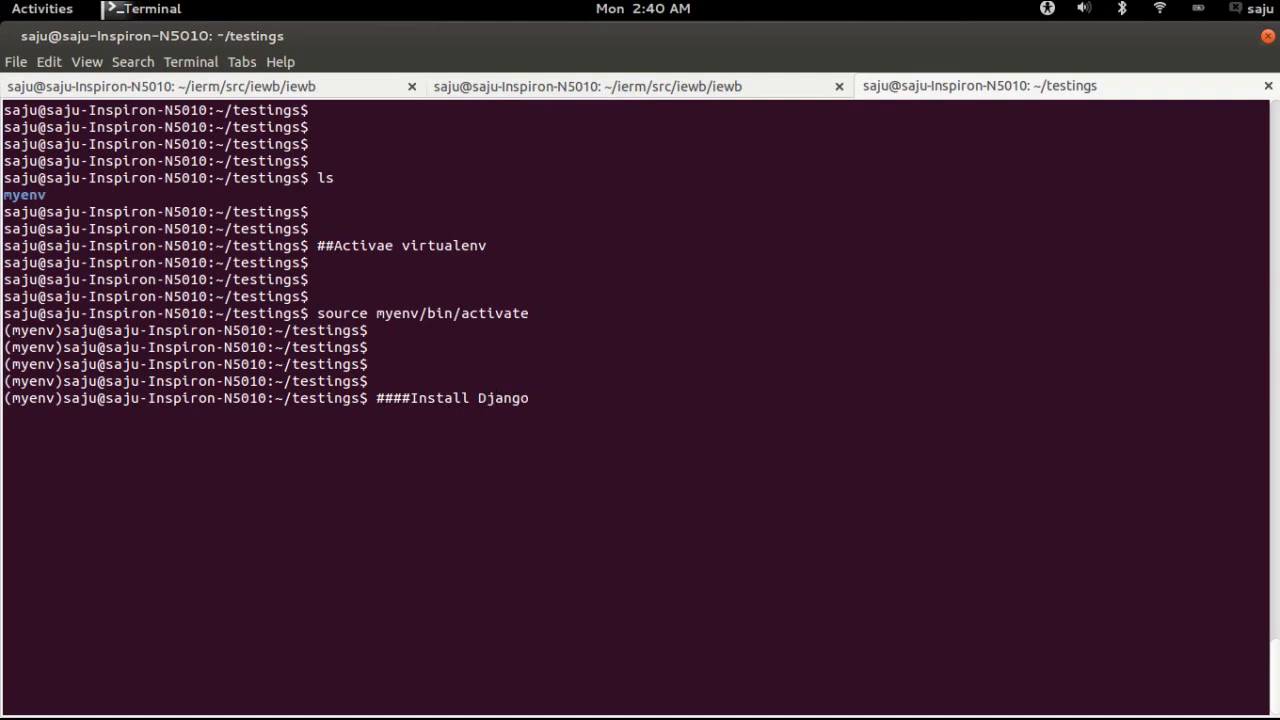
pyautogui.write('easy_install django')
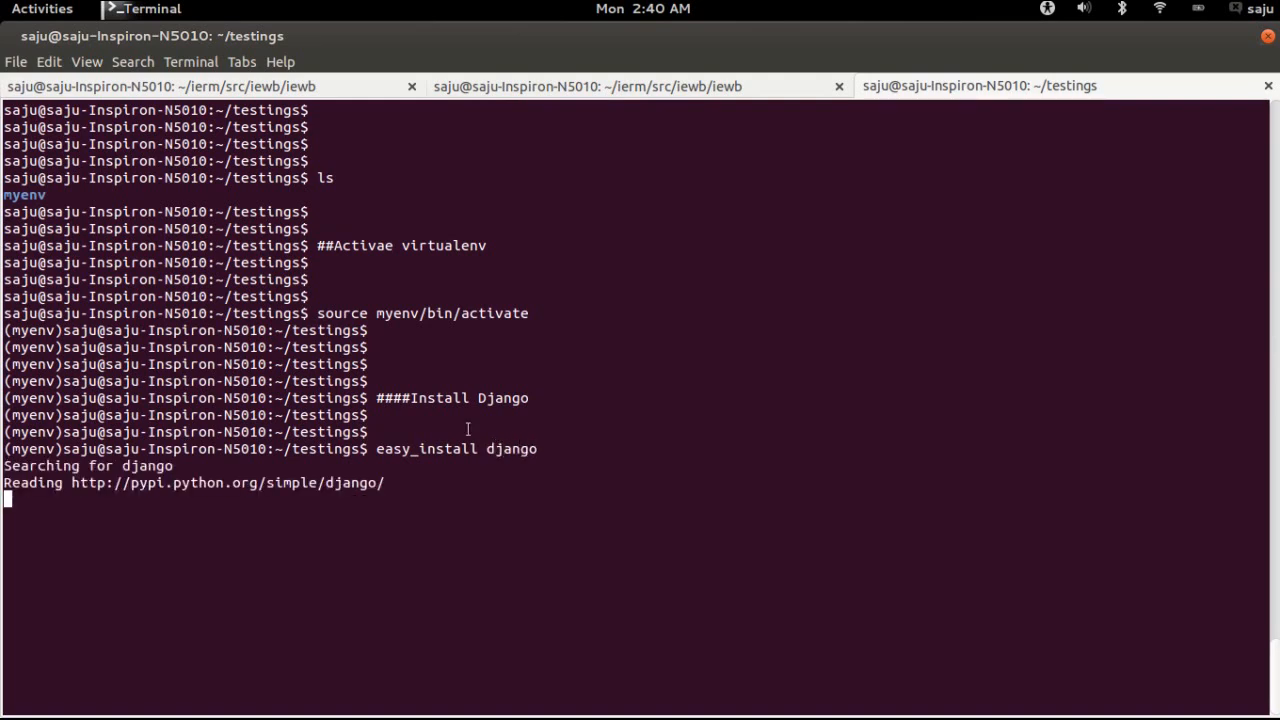
pyautogui.doubleClick(392, 449)
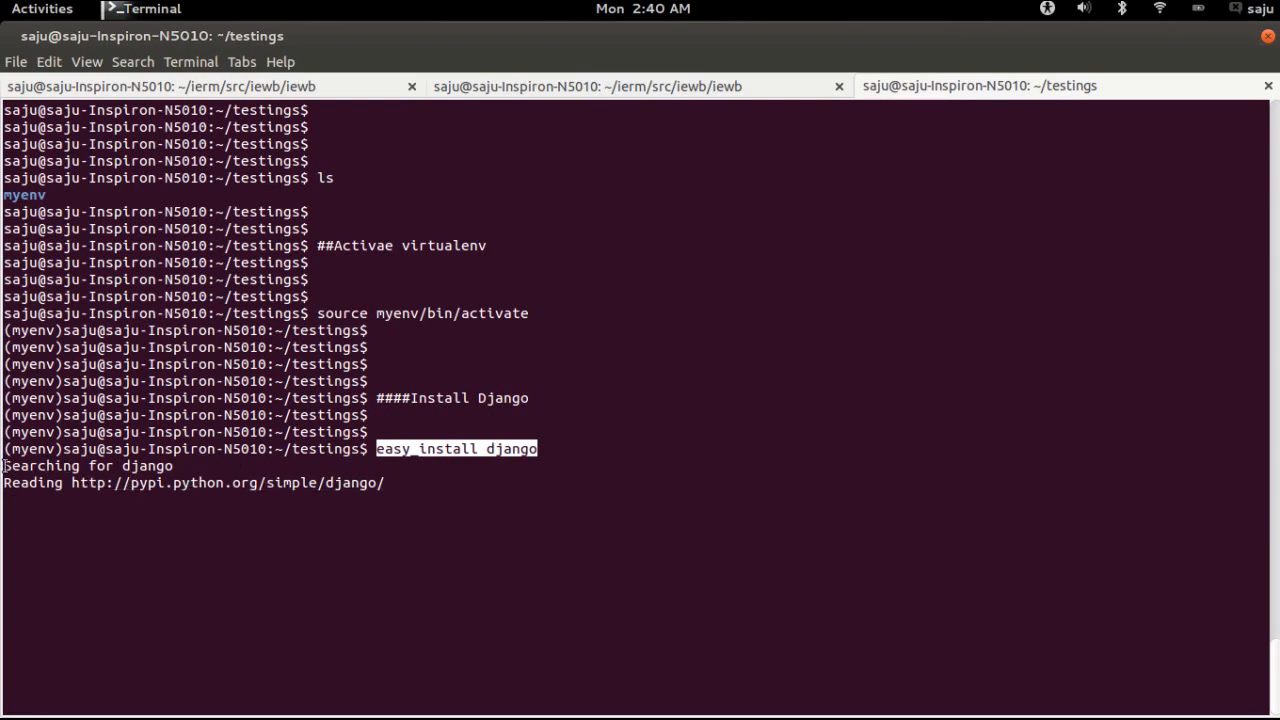
pyautogui.press('Return')
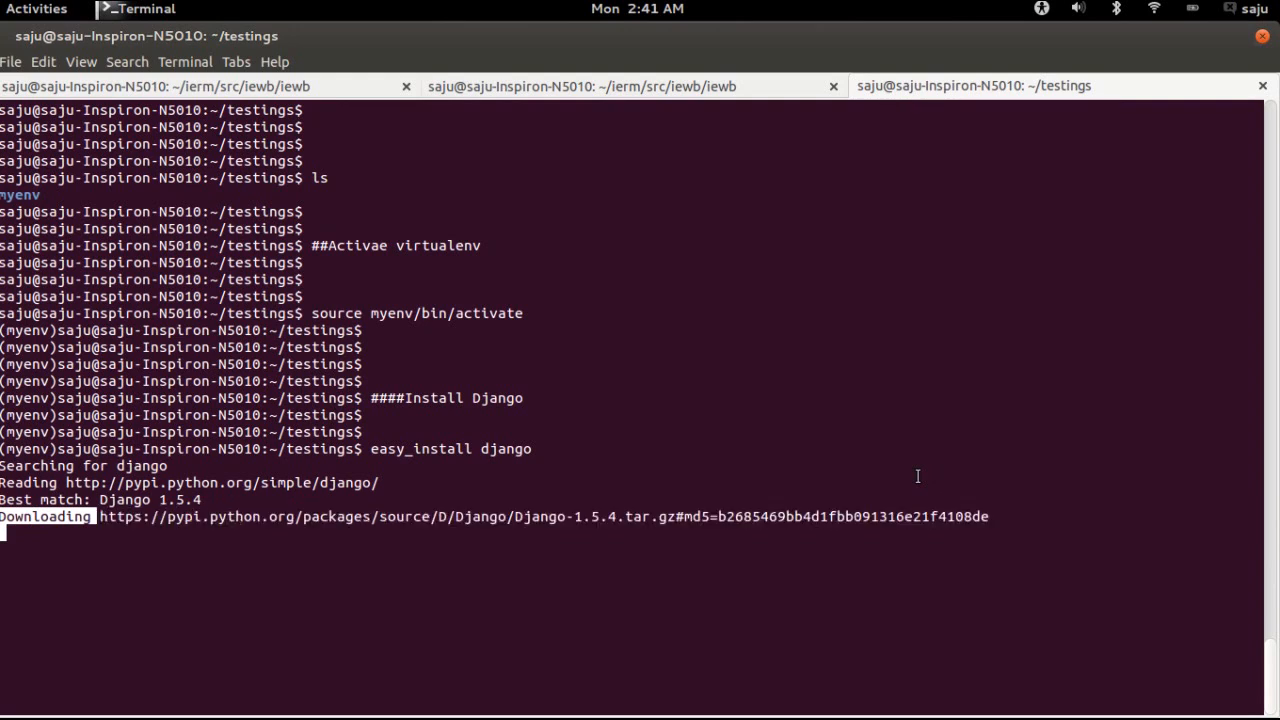
# Check the Django tutorial in Firefox again, then return to the window overview
pyautogui.click(35, 9)
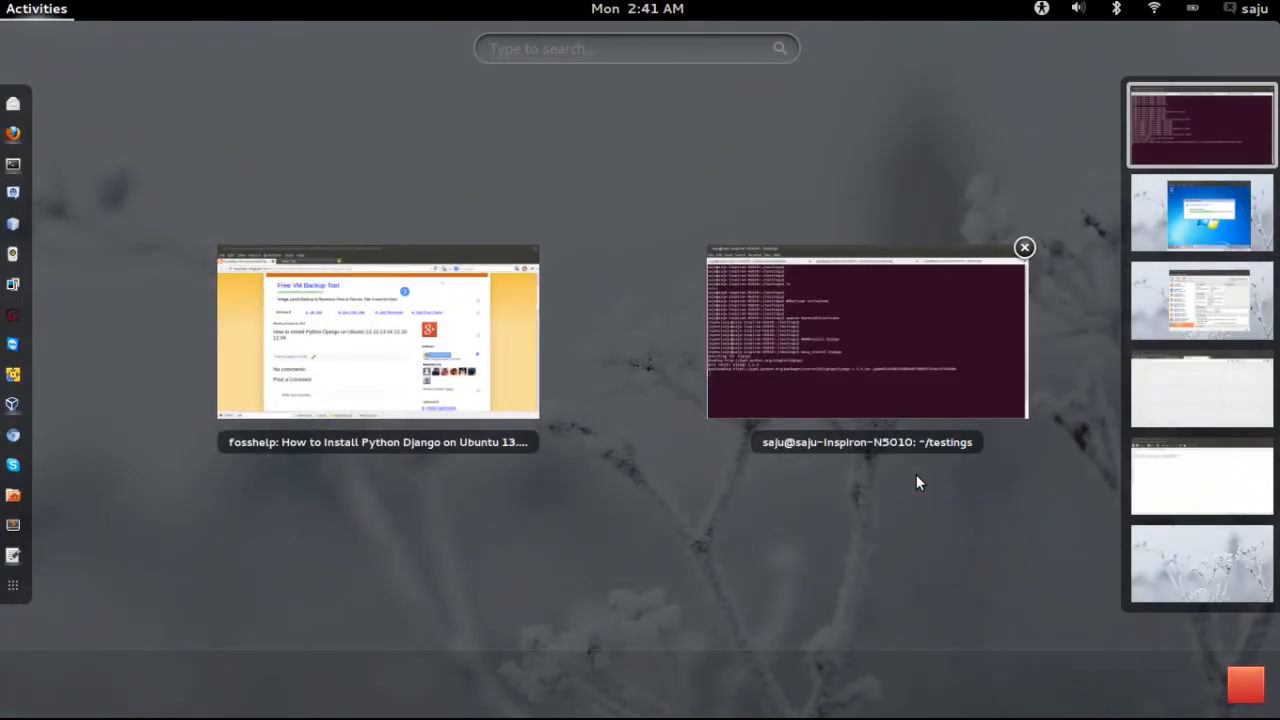
pyautogui.click(377, 335)
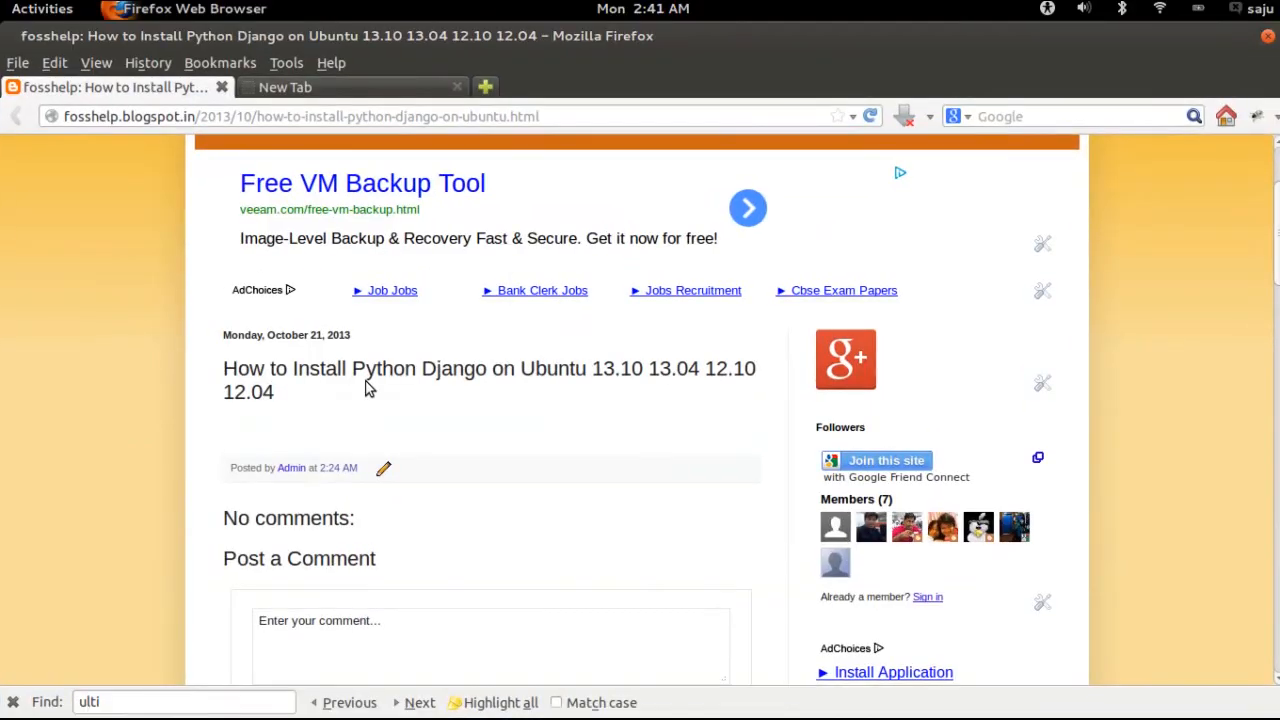
pyautogui.moveTo(343, 343)
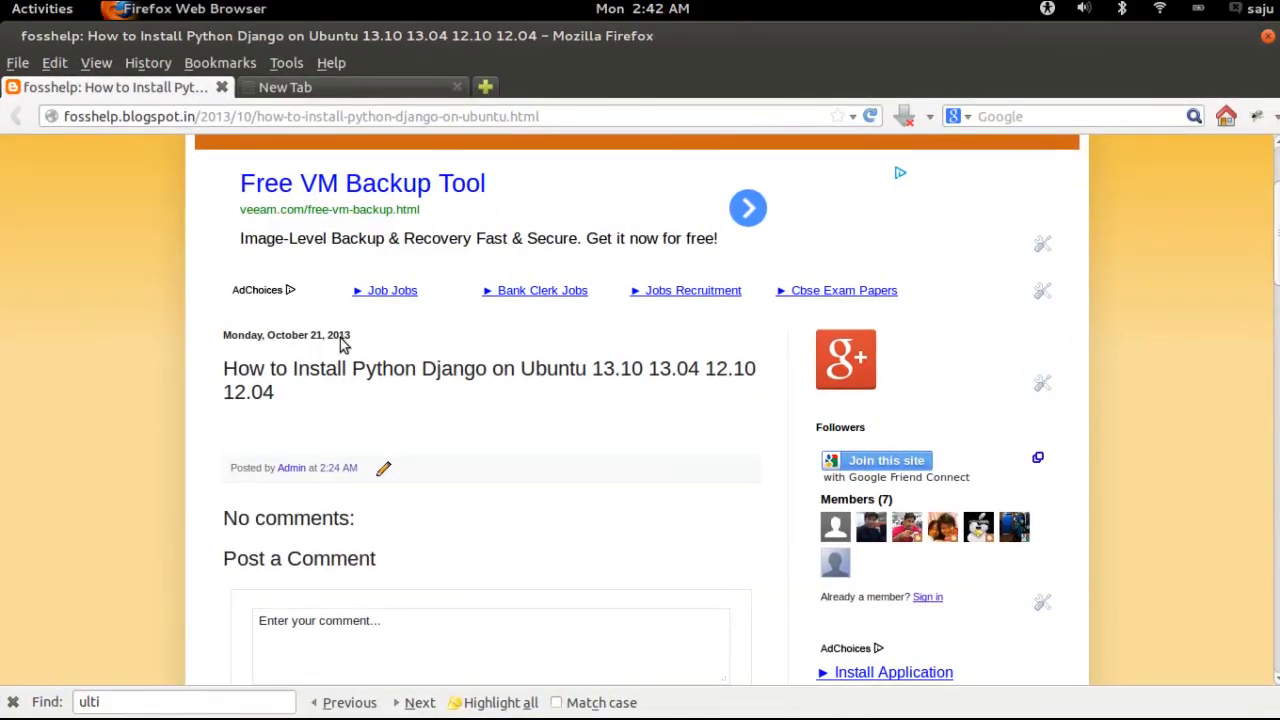
pyautogui.click(42, 8)
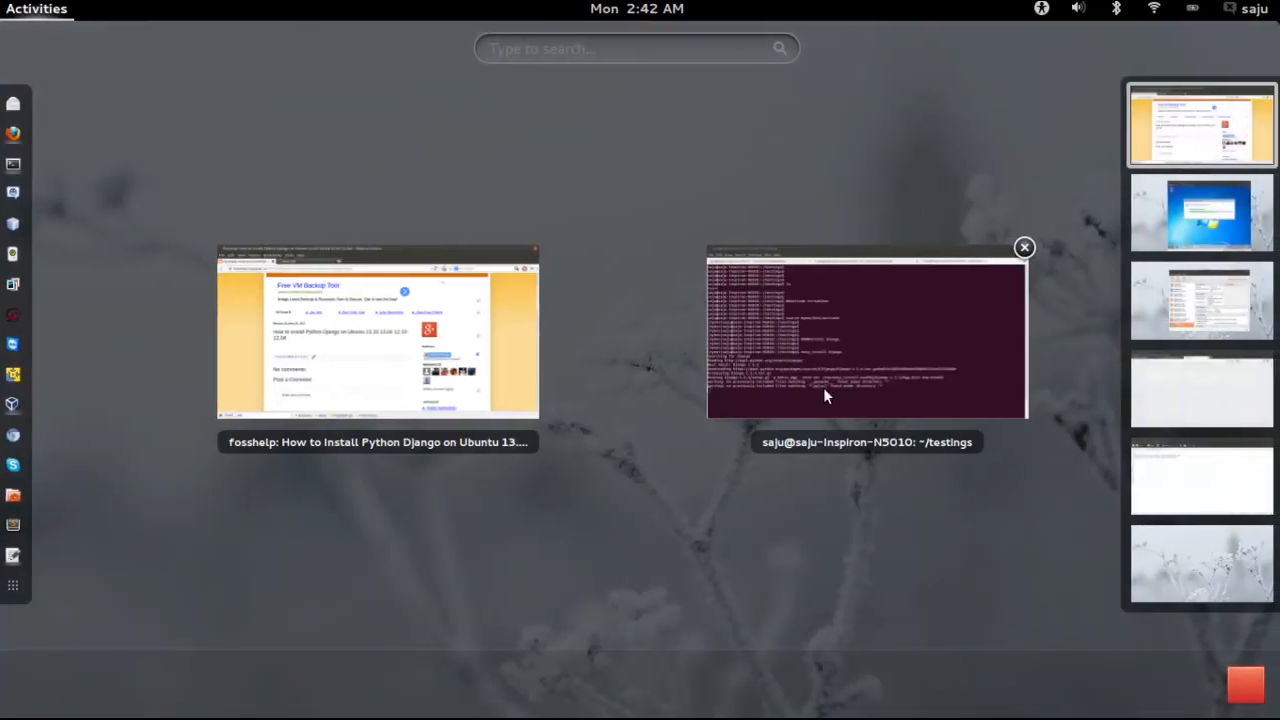
# Bring the terminal forward and review the Django 1.5.4 install output for myenv
pyautogui.click(865, 335)
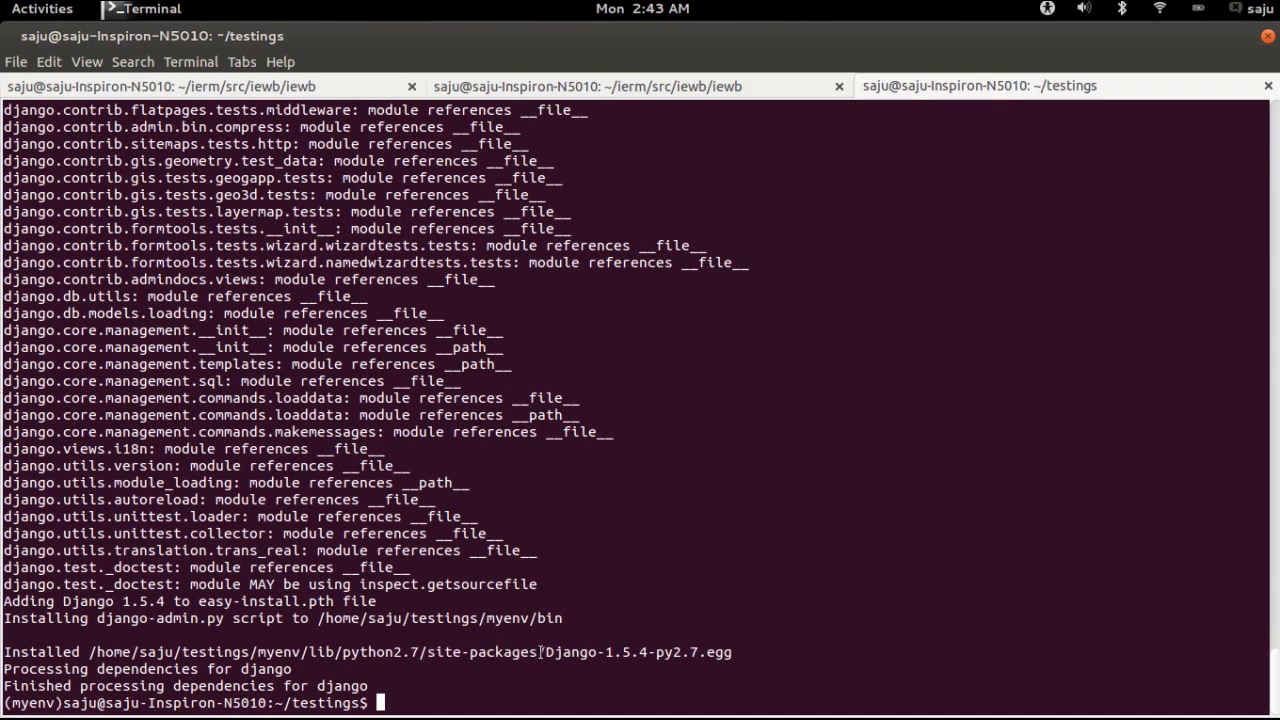
pyautogui.doubleClick(630, 667)
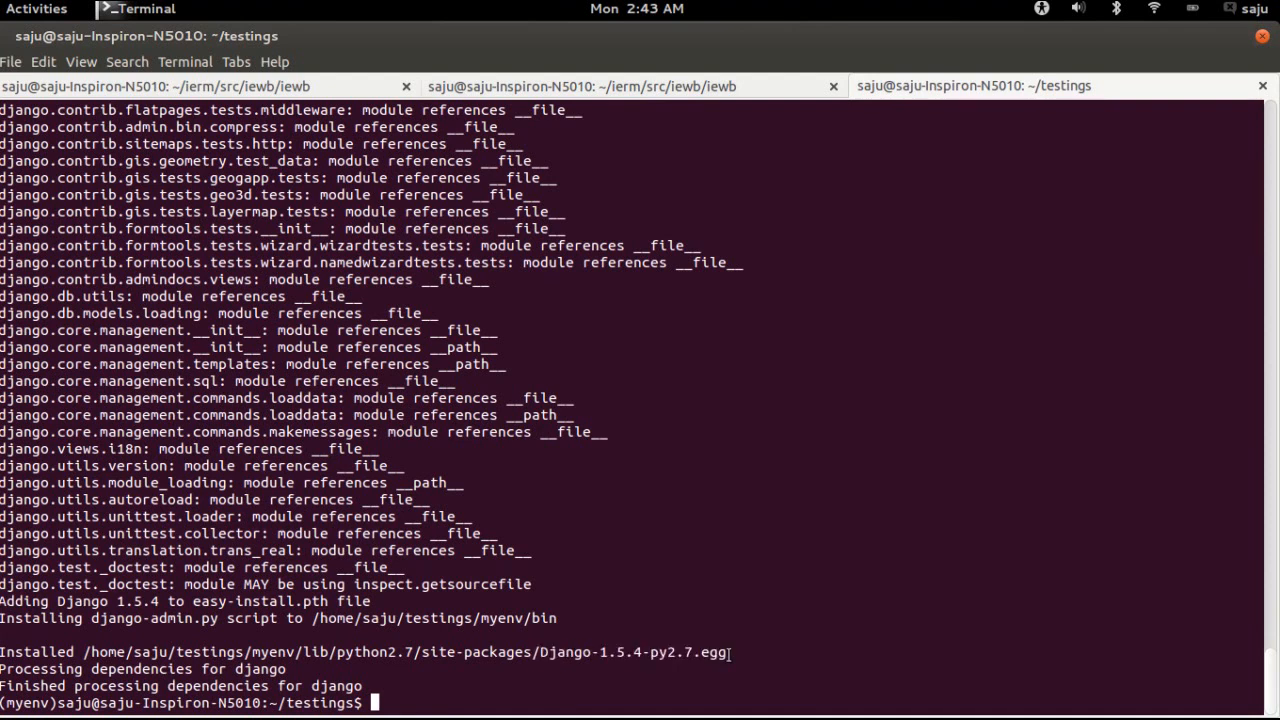
pyautogui.moveTo(258, 652); pyautogui.dragTo(500, 652)
pyautogui.write('ls')
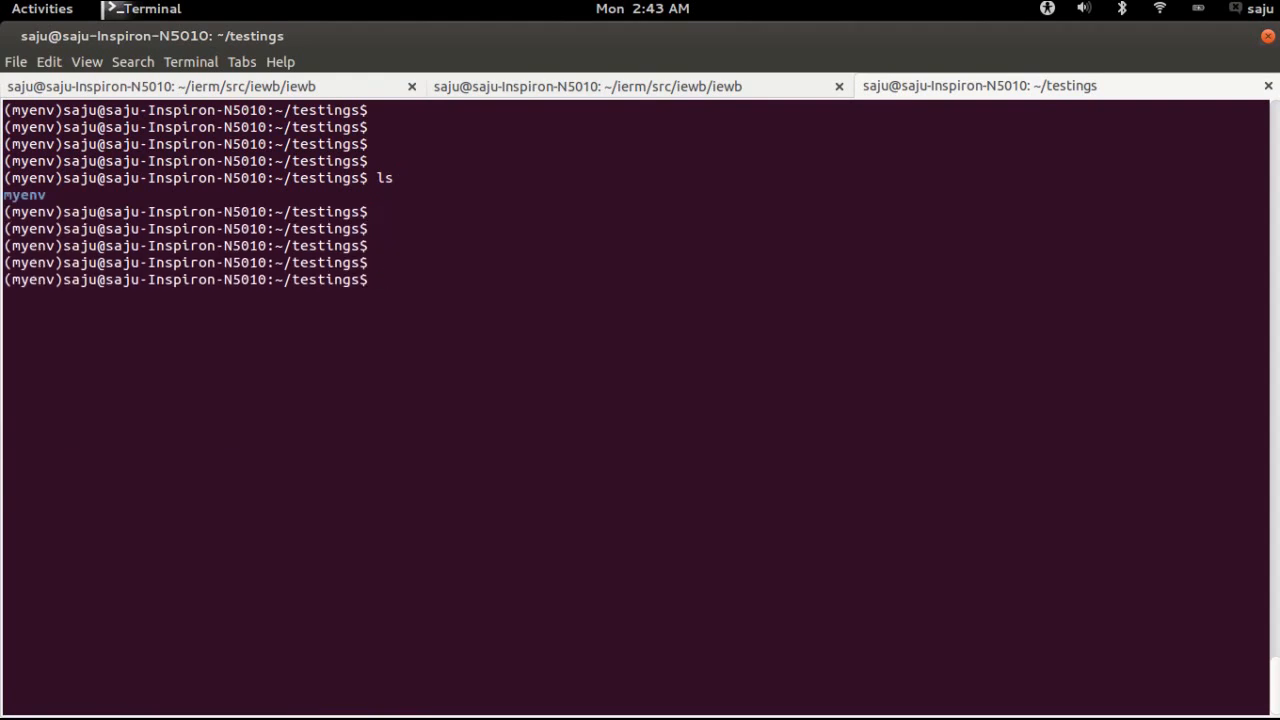
# Add a 'Create a django project' note, view django-admin.py --help through startproject, then clear
pyautogui.write('###Create a django project')
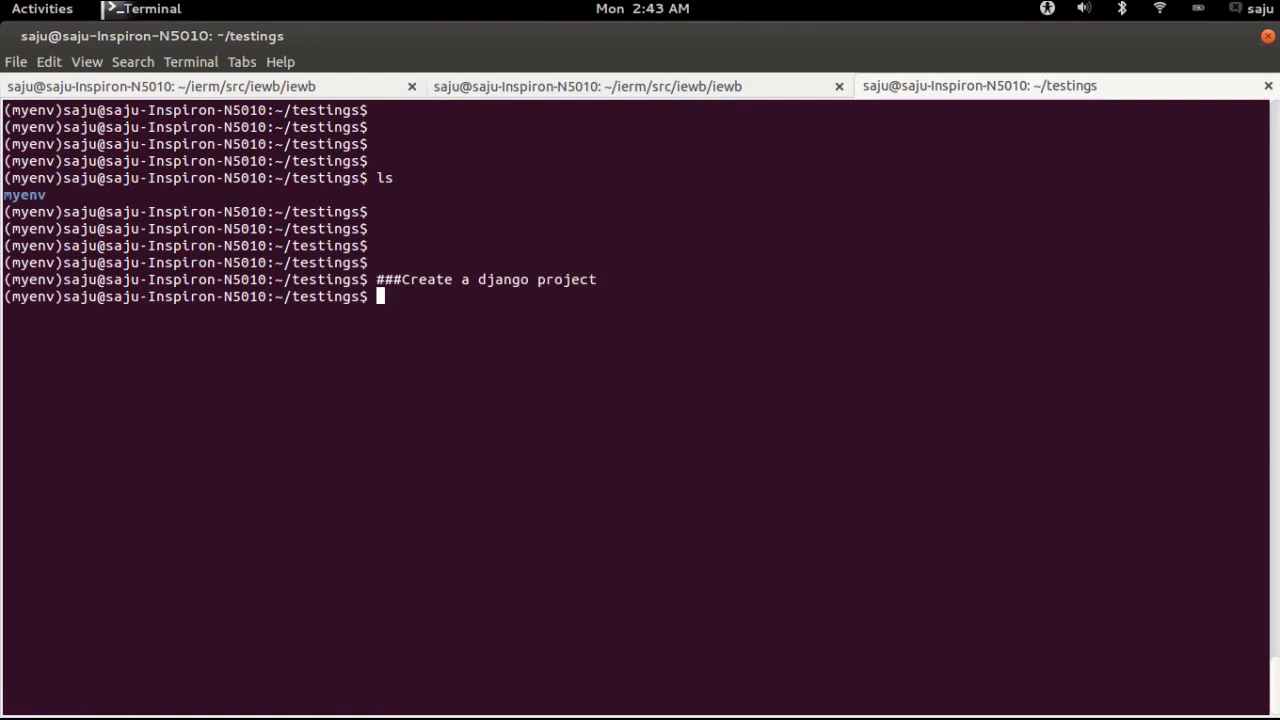
pyautogui.write('django-admin.py')
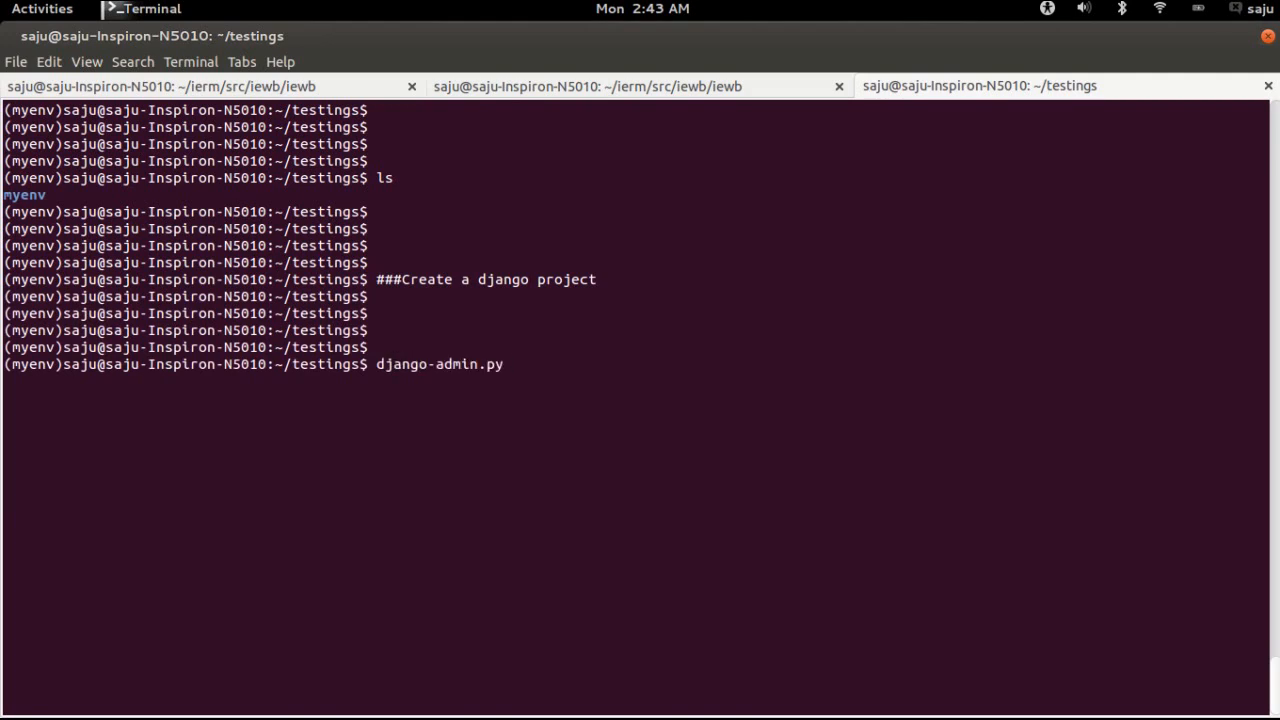
pyautogui.write('--h')
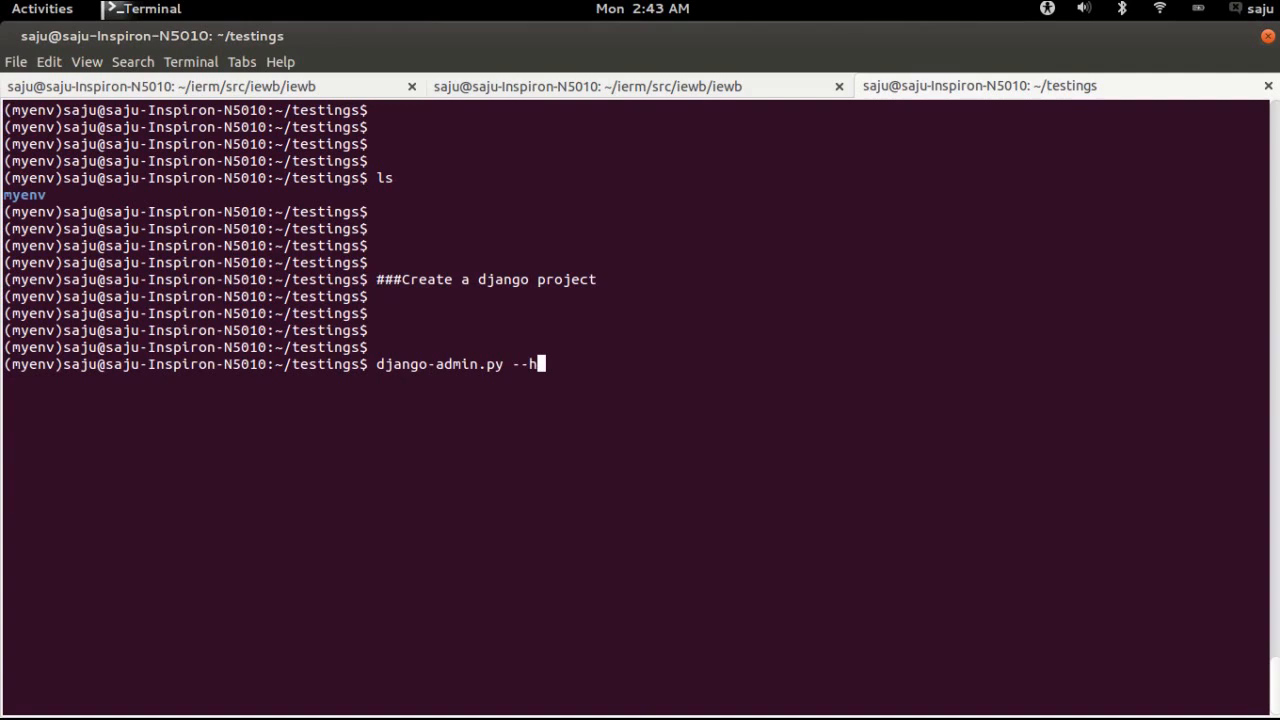
pyautogui.write('elp')
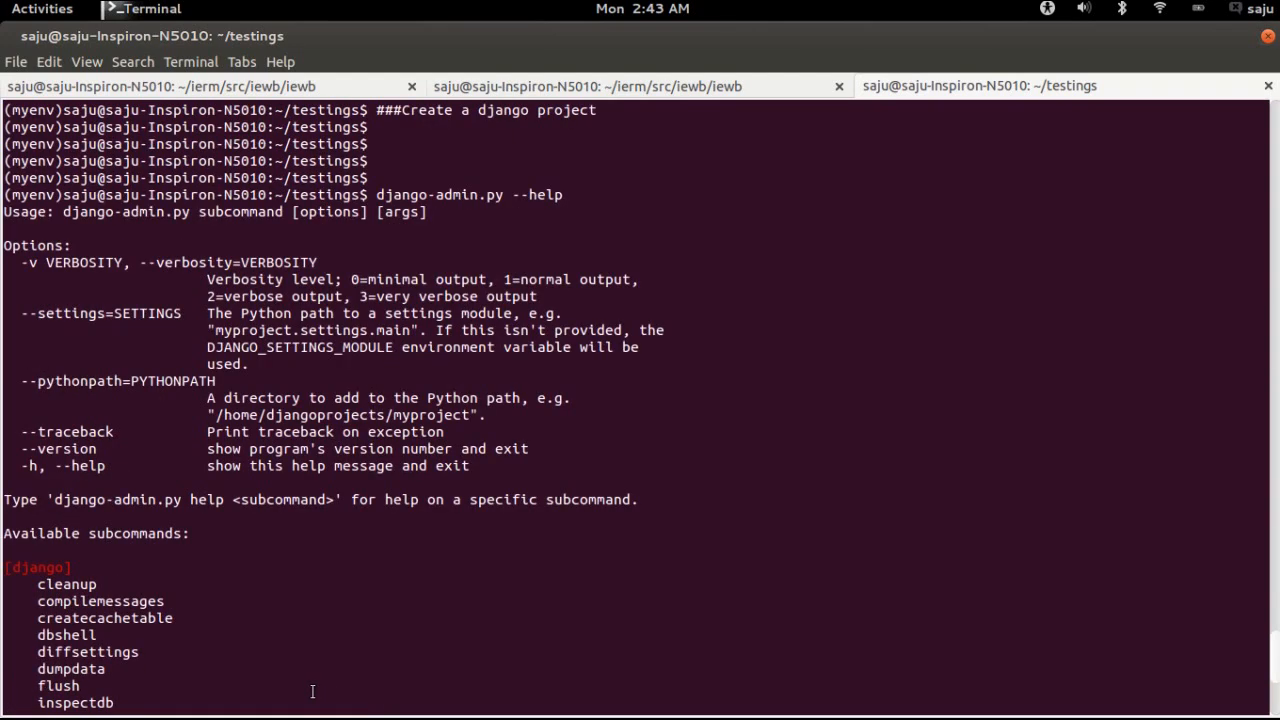
pyautogui.scroll(-3)
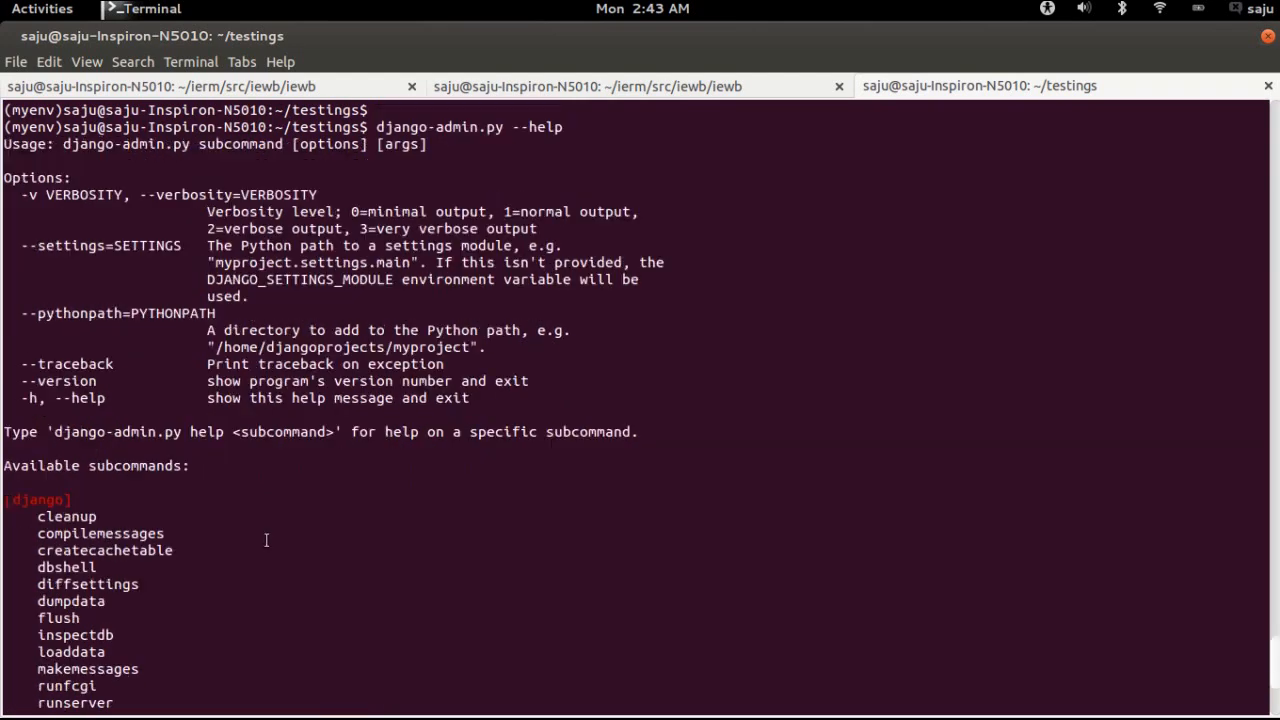
pyautogui.scroll(-3)
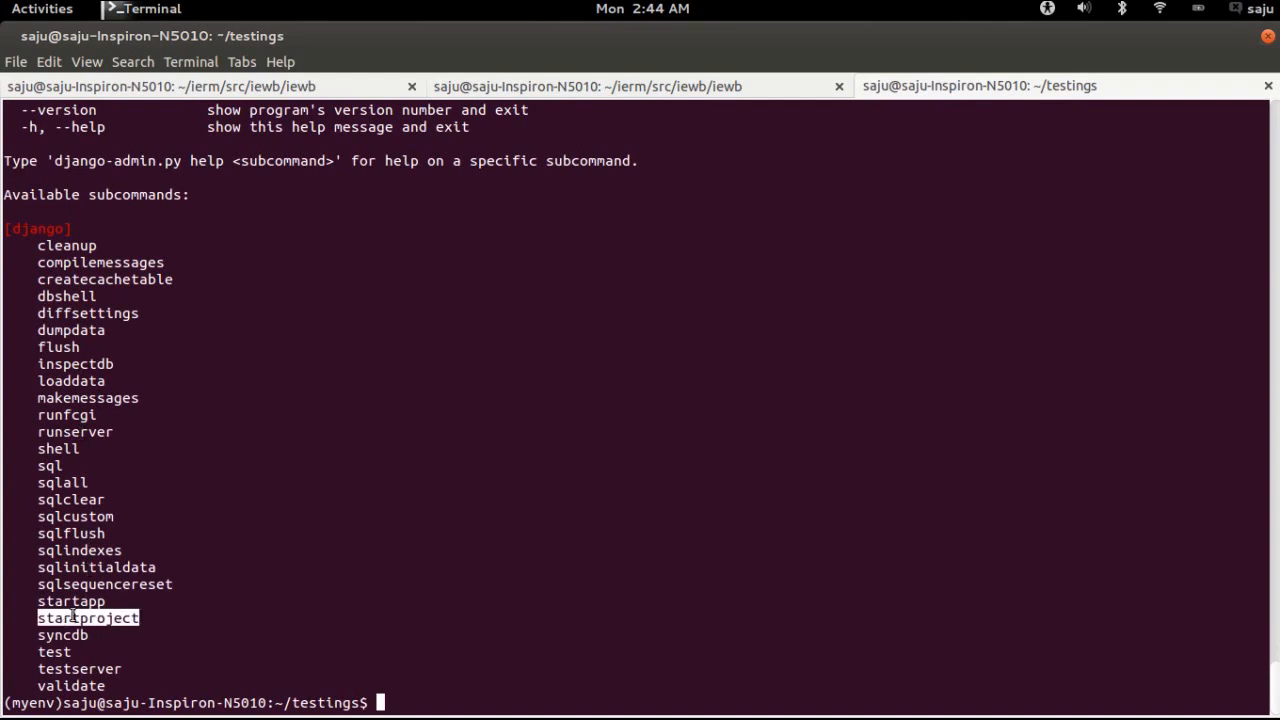
pyautogui.press('Return')
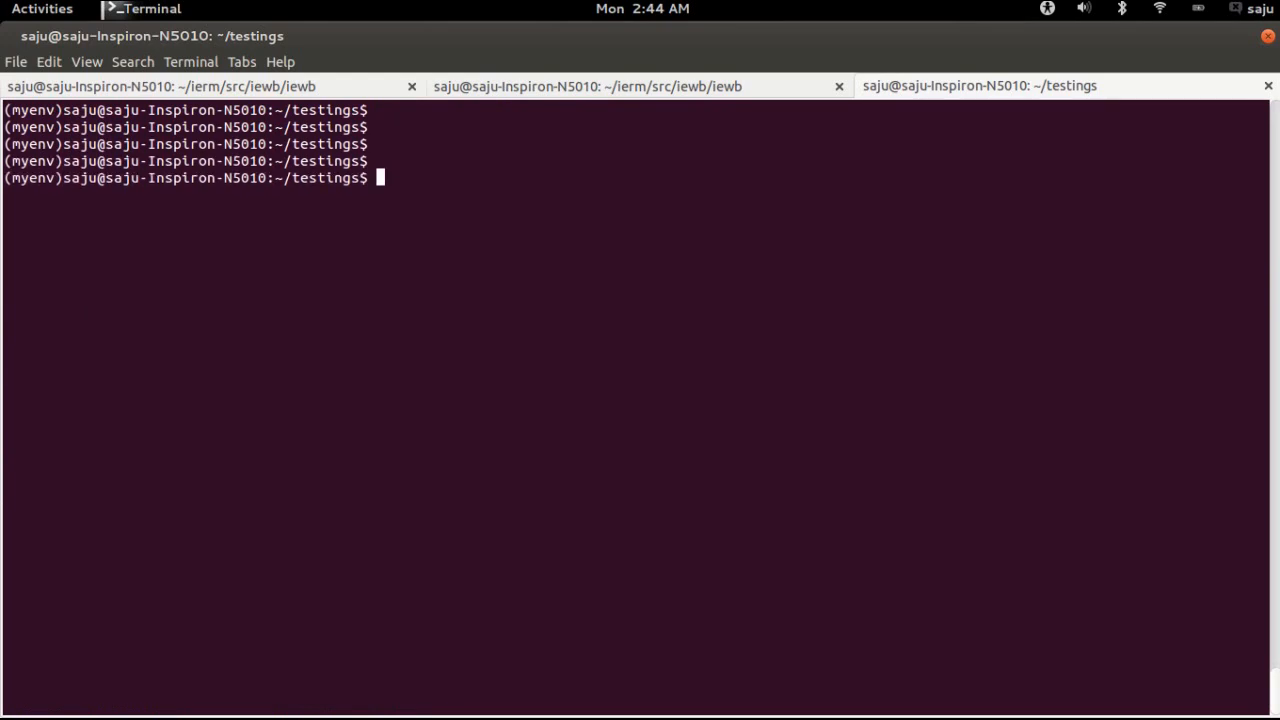
# Run django-admin.py startproject myproject to generate the myproject folder
pyautogui.write('django-admin.py --h')
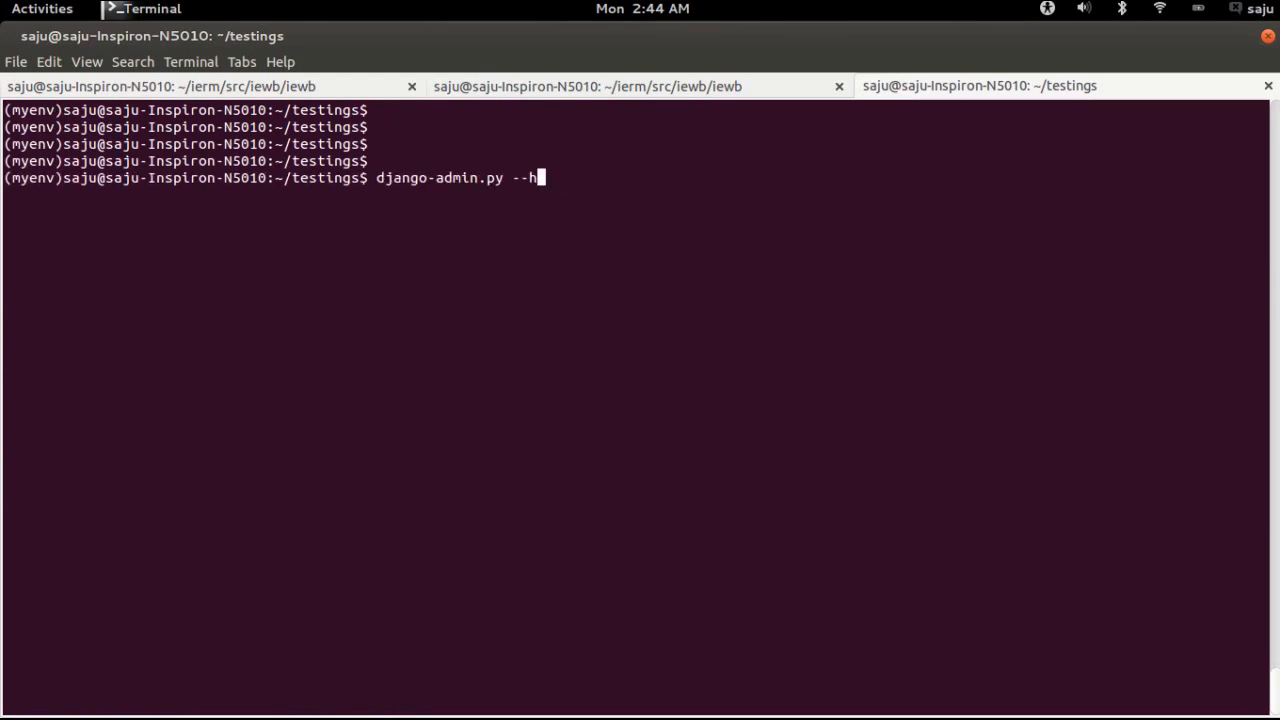
pyautogui.write('startpr')
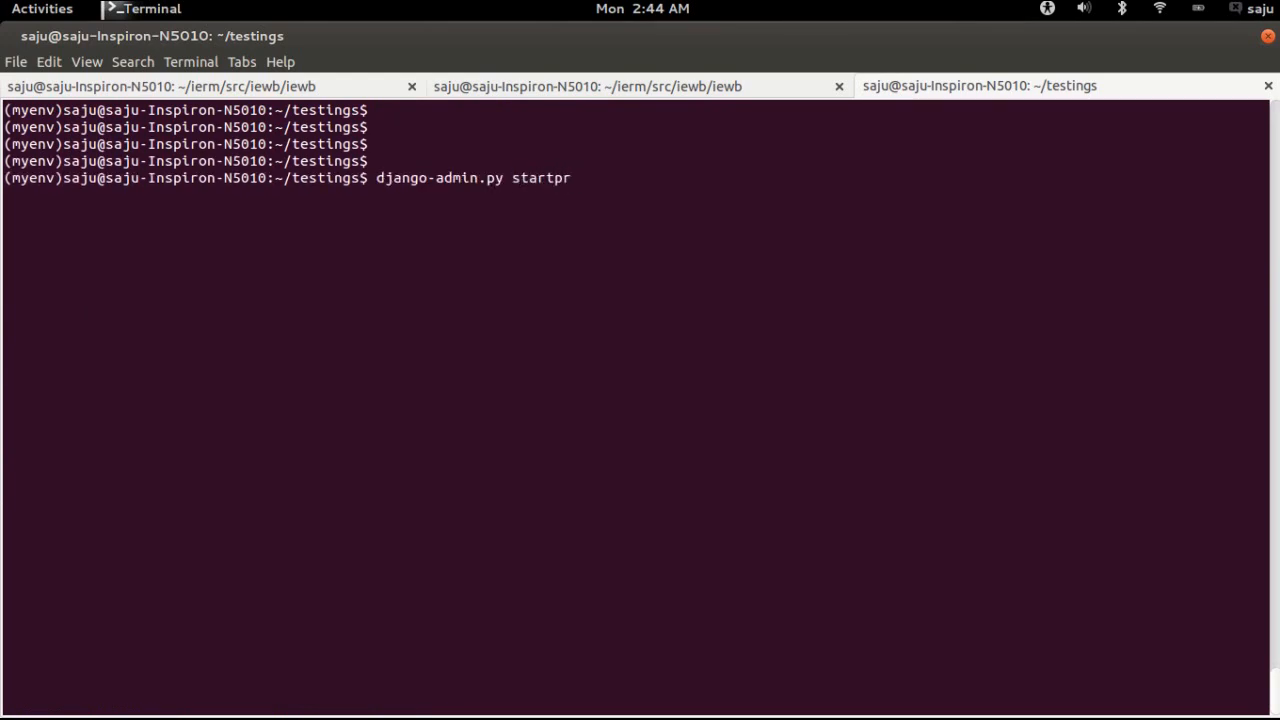
pyautogui.write('o')
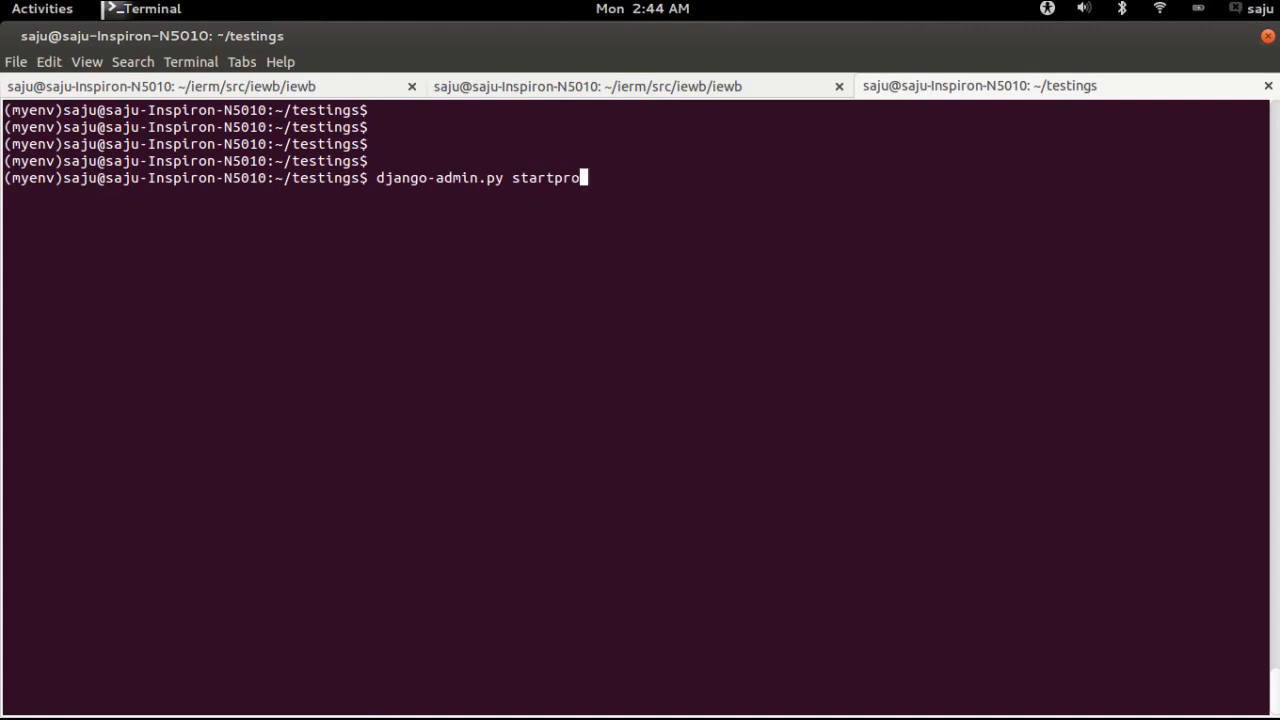
pyautogui.write('ject my')
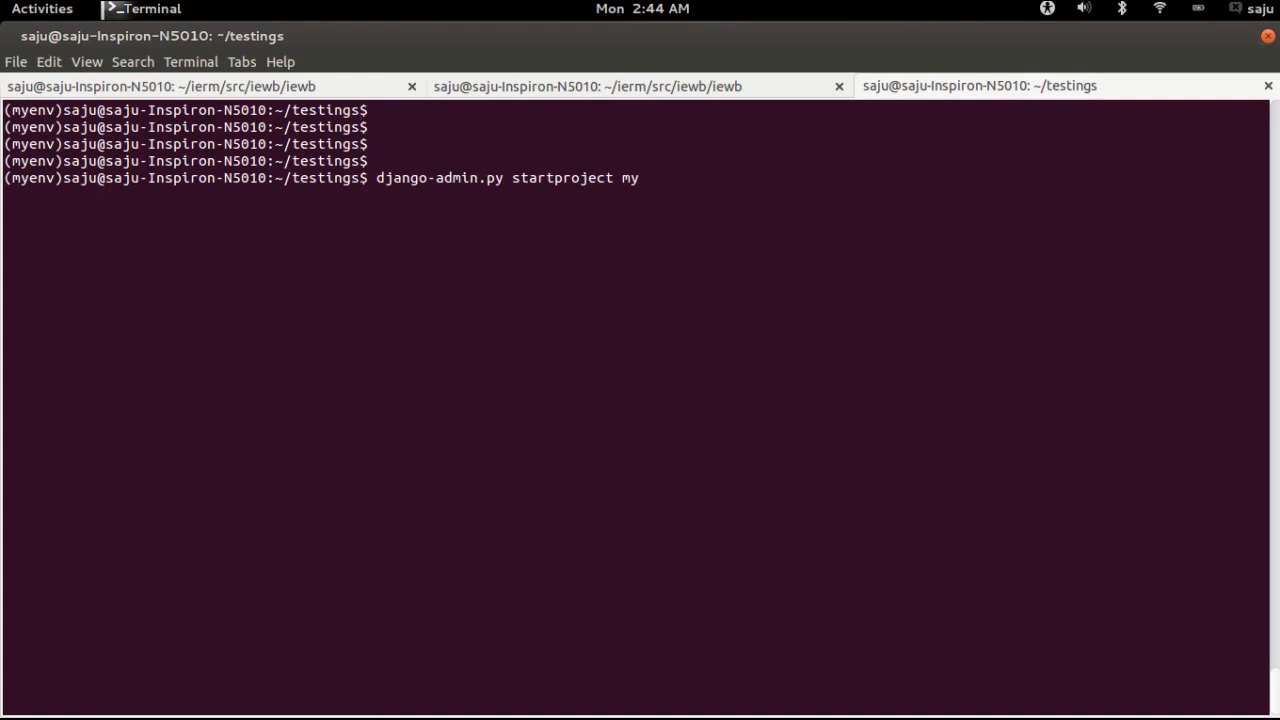
pyautogui.write('project')
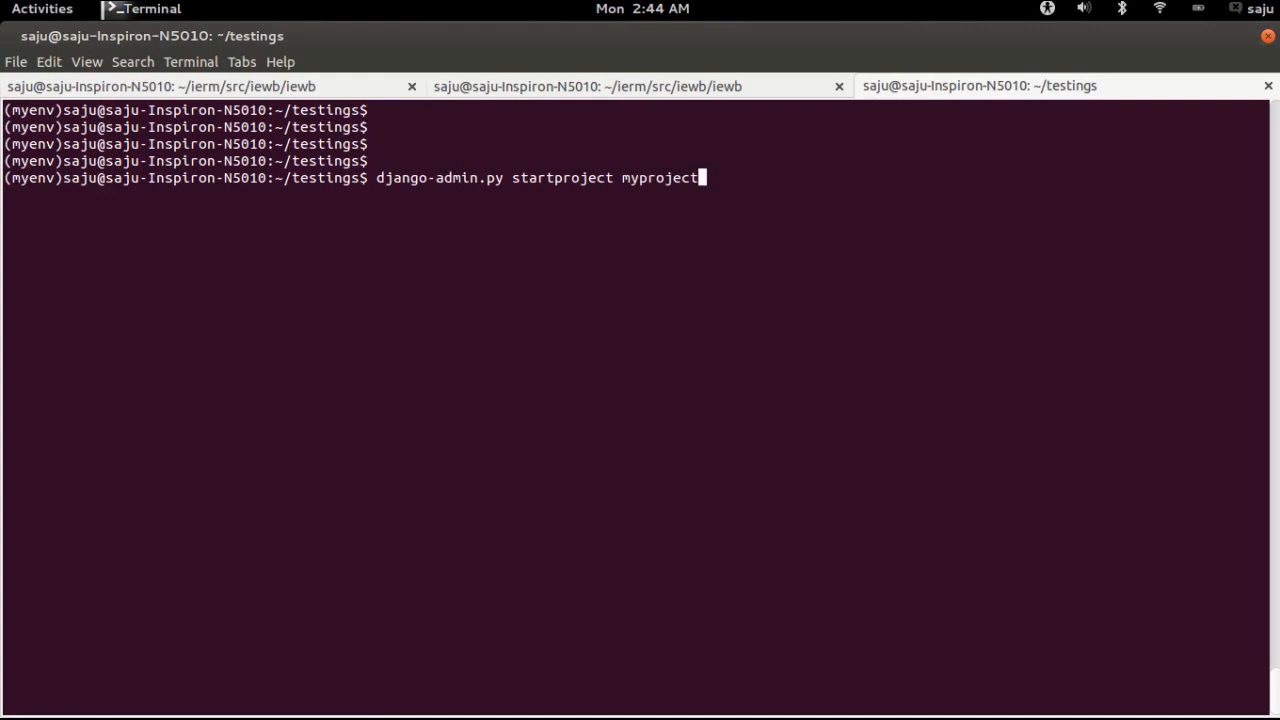
pyautogui.press('Return')
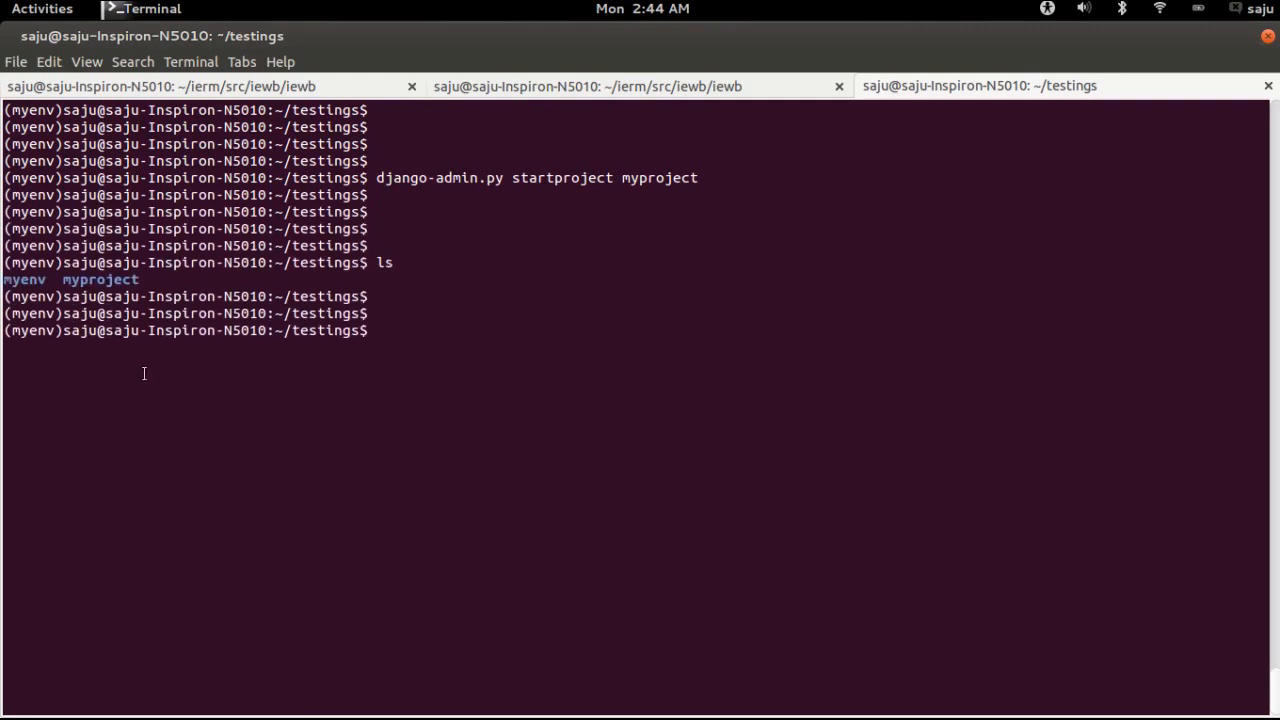
# List myproject/ to see manage.py and the inner myproject package
pyautogui.write('ls')
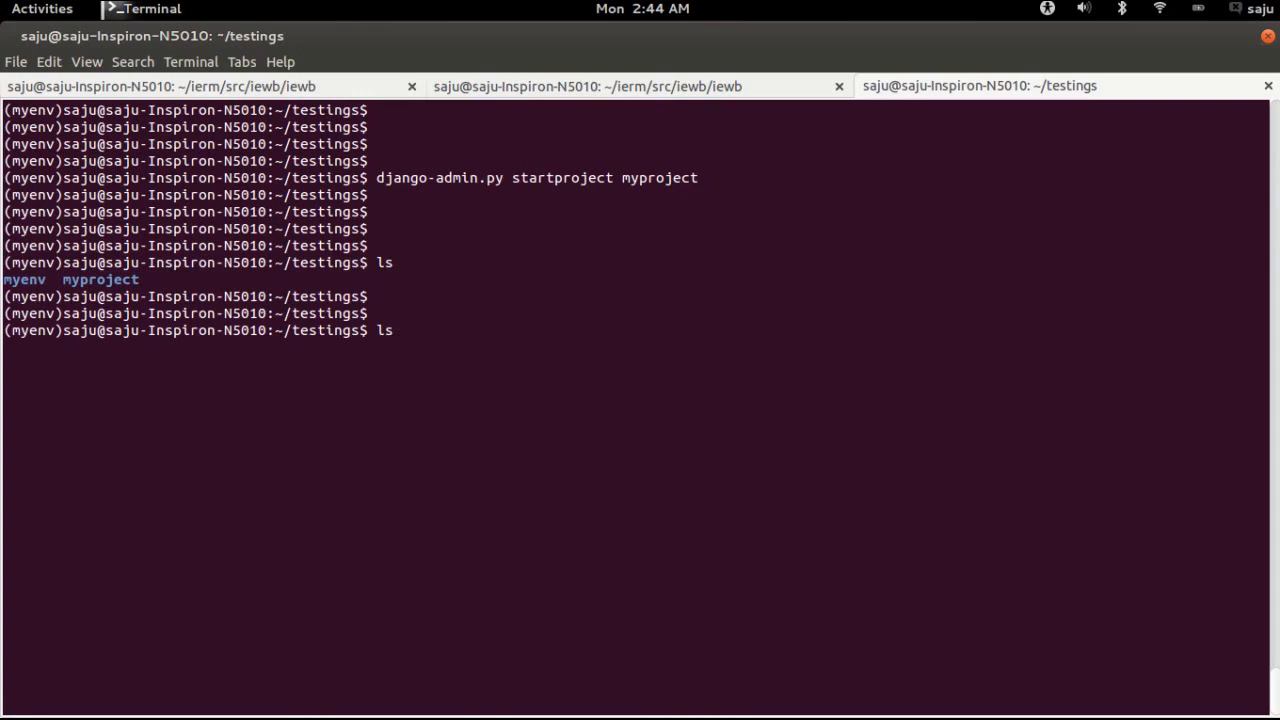
pyautogui.write('myproject/')
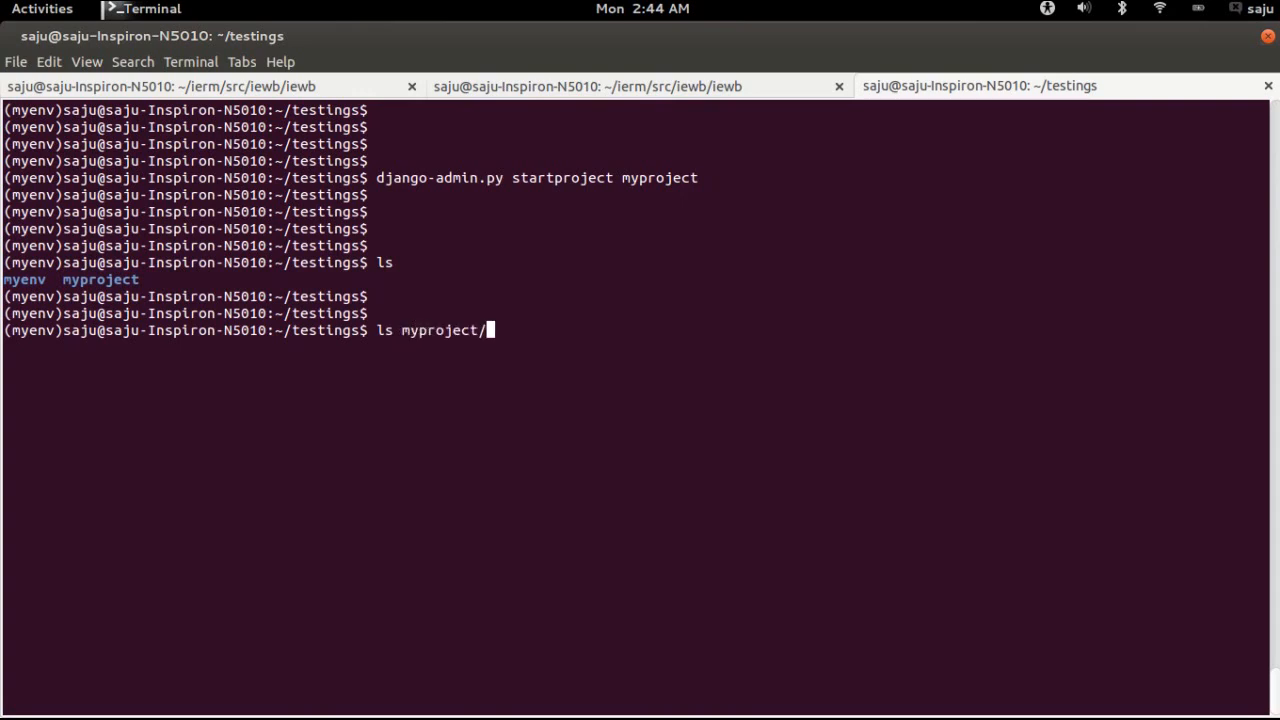
pyautogui.press('Return')
pyautogui.write('ls myproject/myproject/')
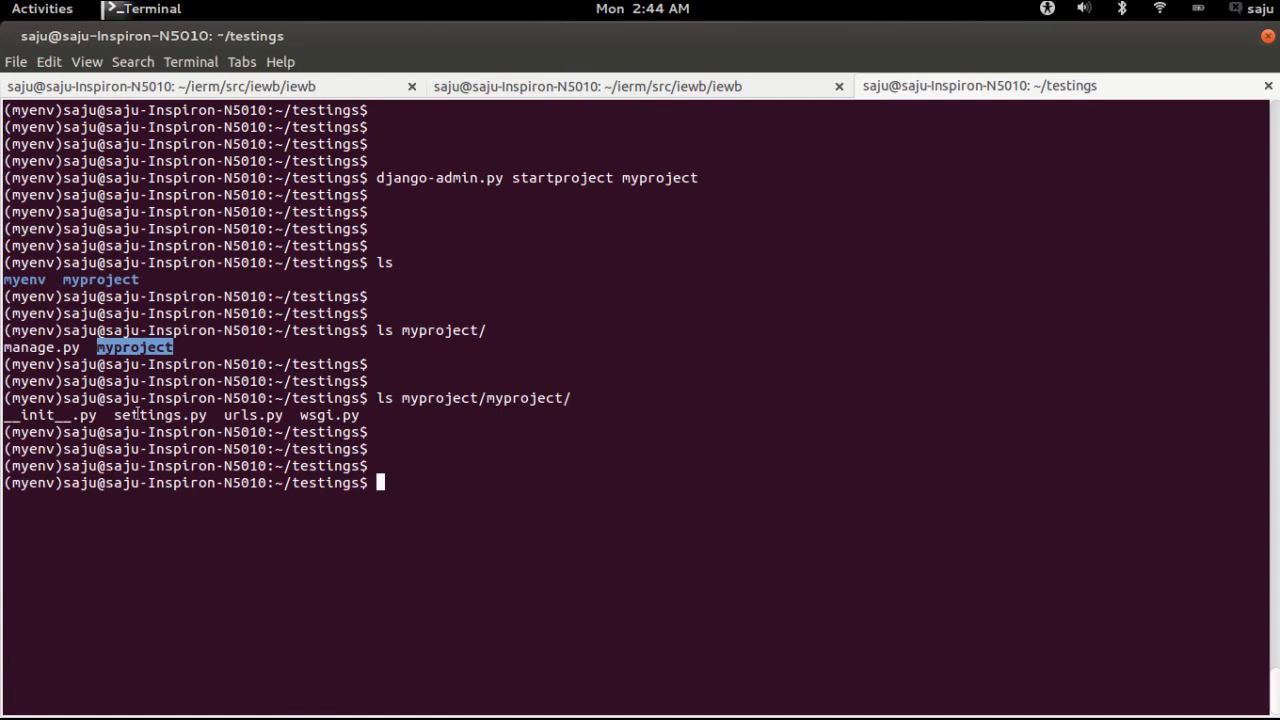
pyautogui.doubleClick(258, 414)
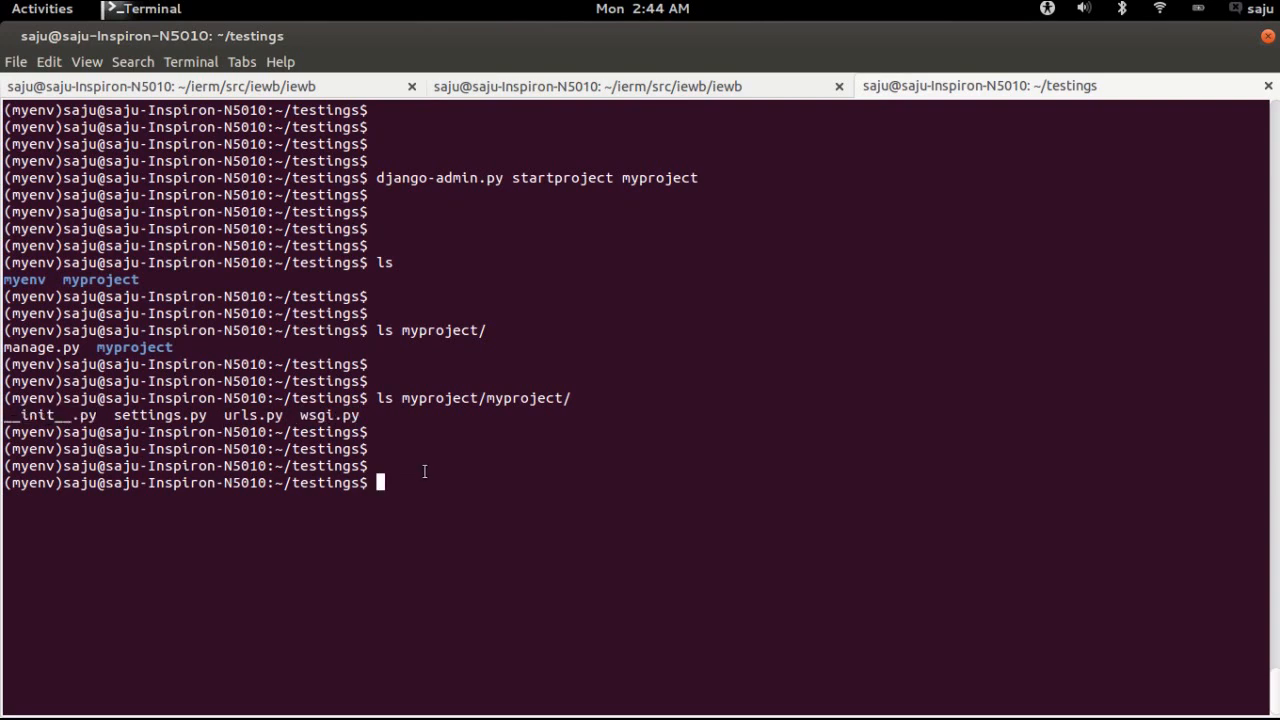
# Change into the myproject folder, list its contents and clear the screen
pyautogui.write('ls')
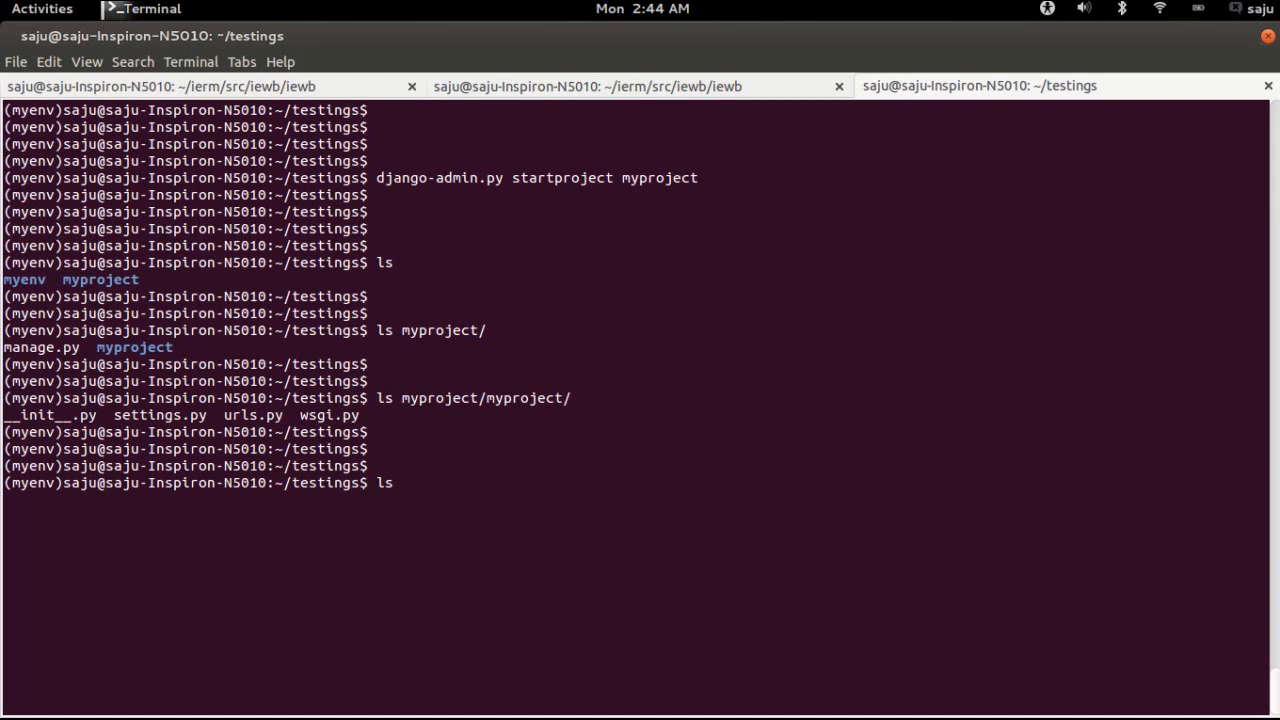
pyautogui.write('cd')
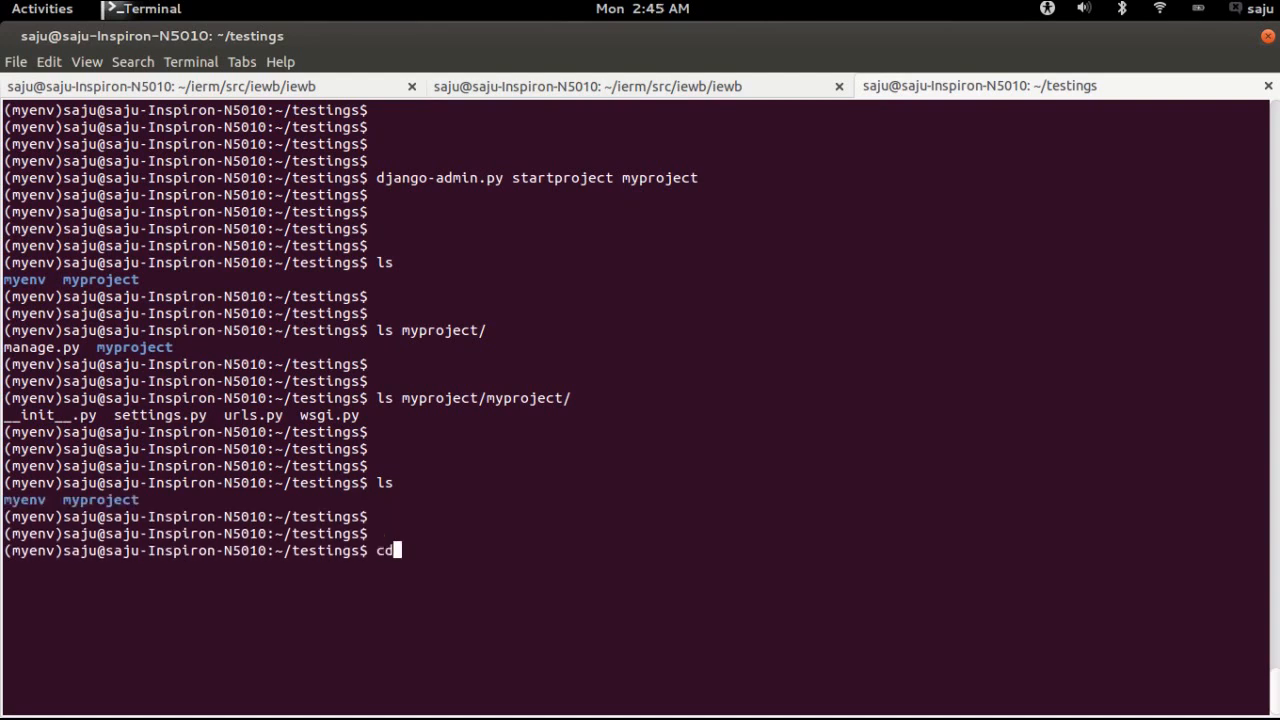
pyautogui.write('myproject/')
pyautogui.write('ls')
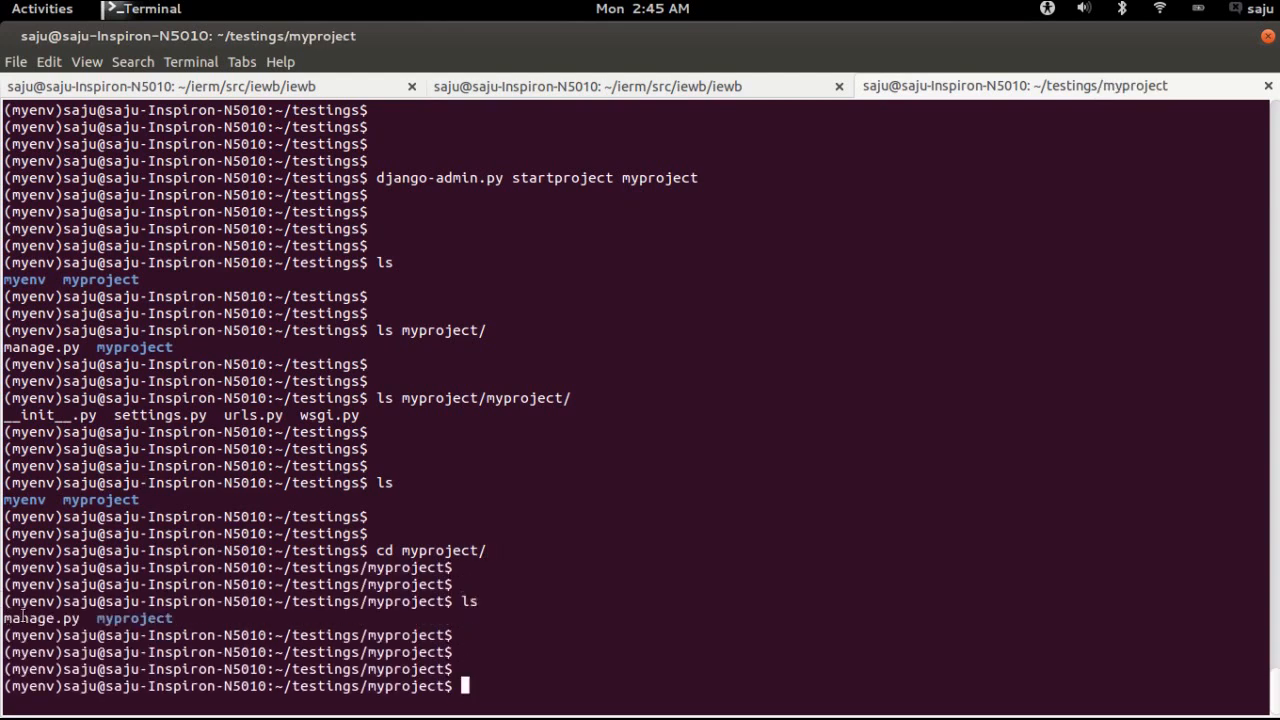
pyautogui.write('cle')
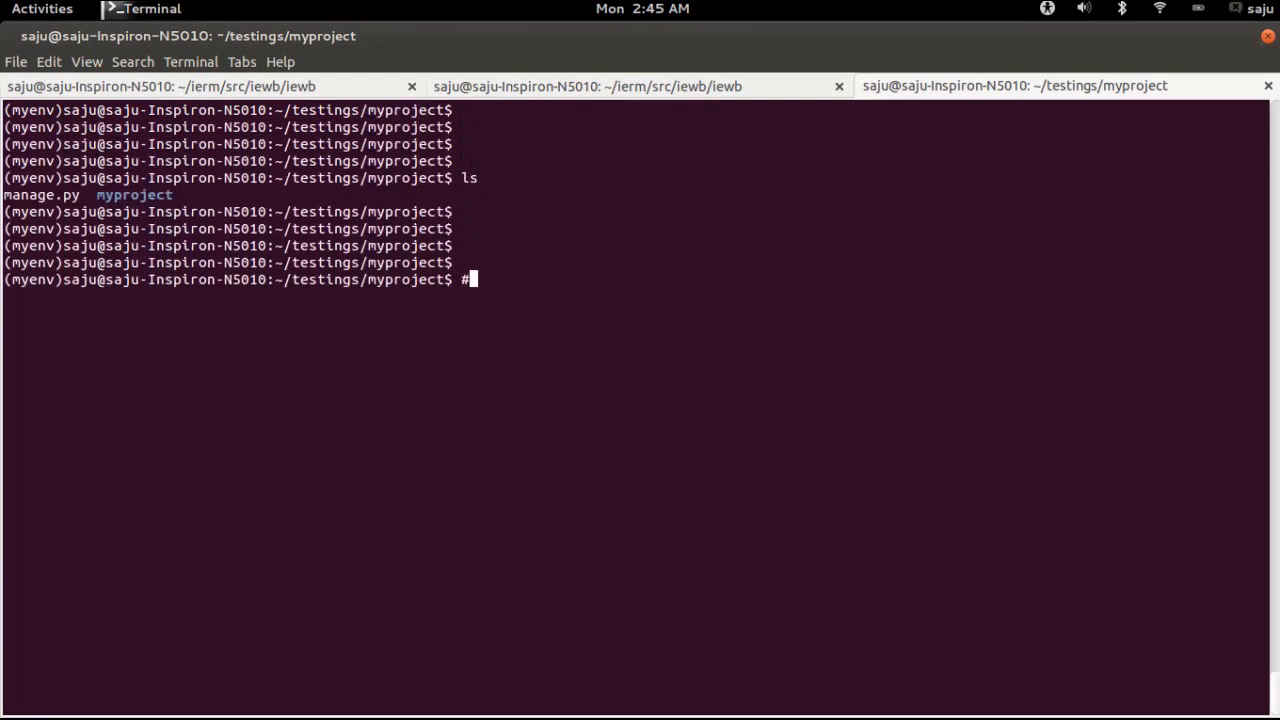
# Add a 'Run your project using django local webserver' note and run python manage.py runserver
pyautogui.write('#Run')
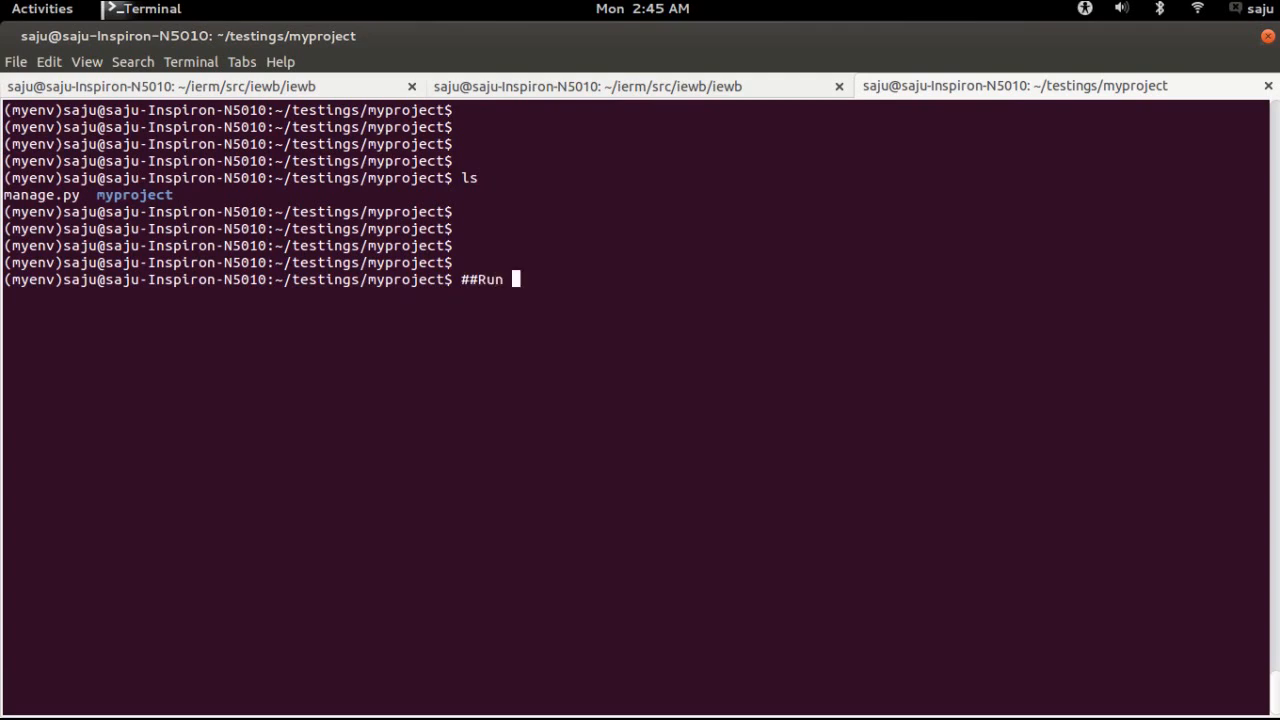
pyautogui.write('your pro')
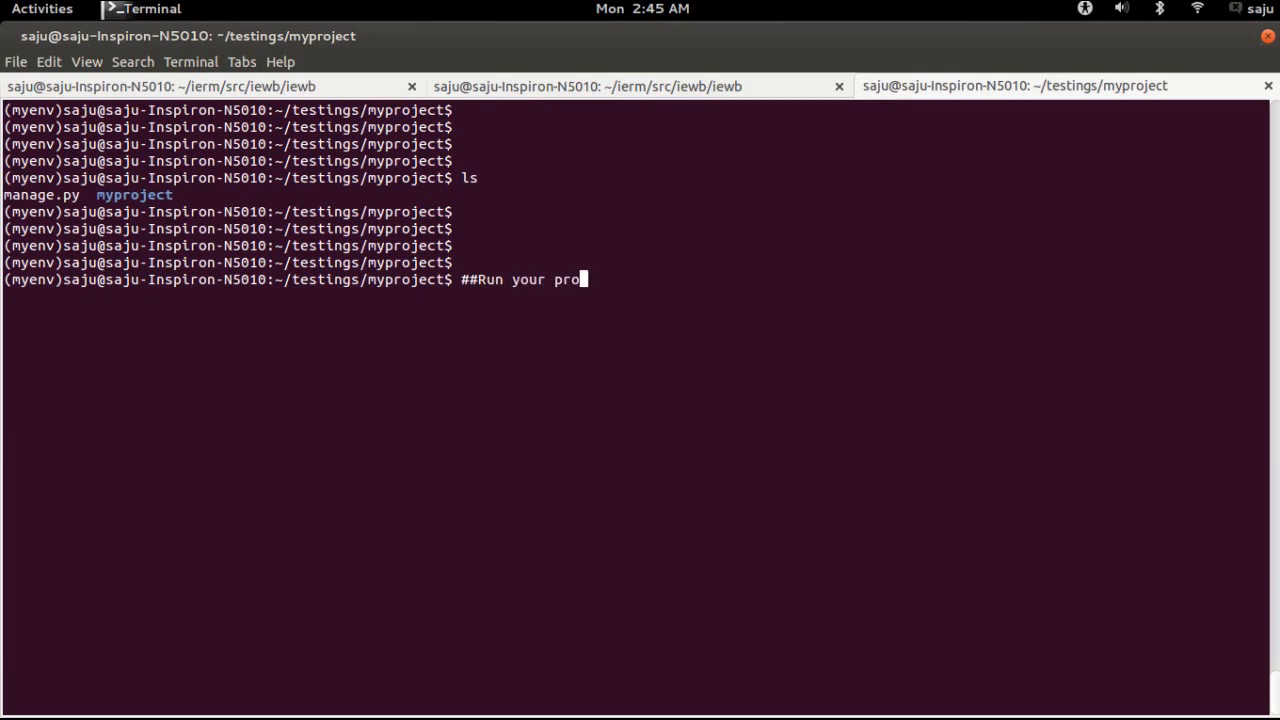
pyautogui.write('j')
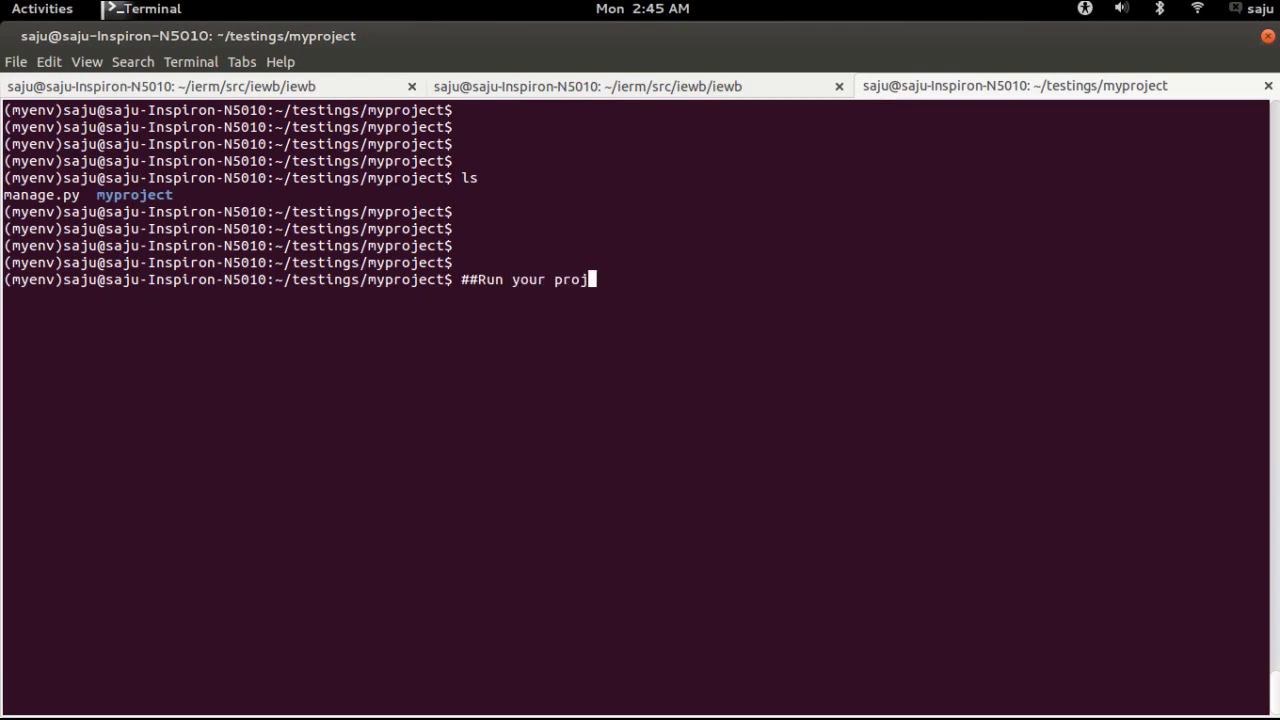
pyautogui.write('ect using')
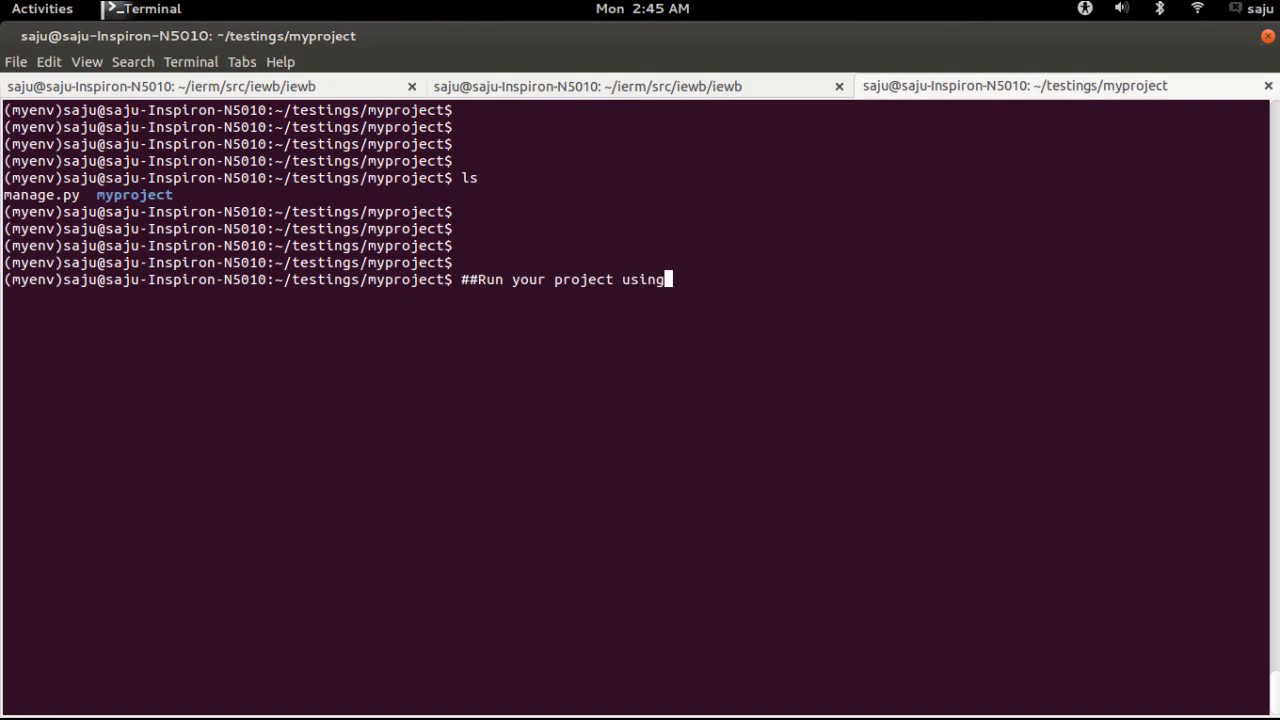
pyautogui.write('django')
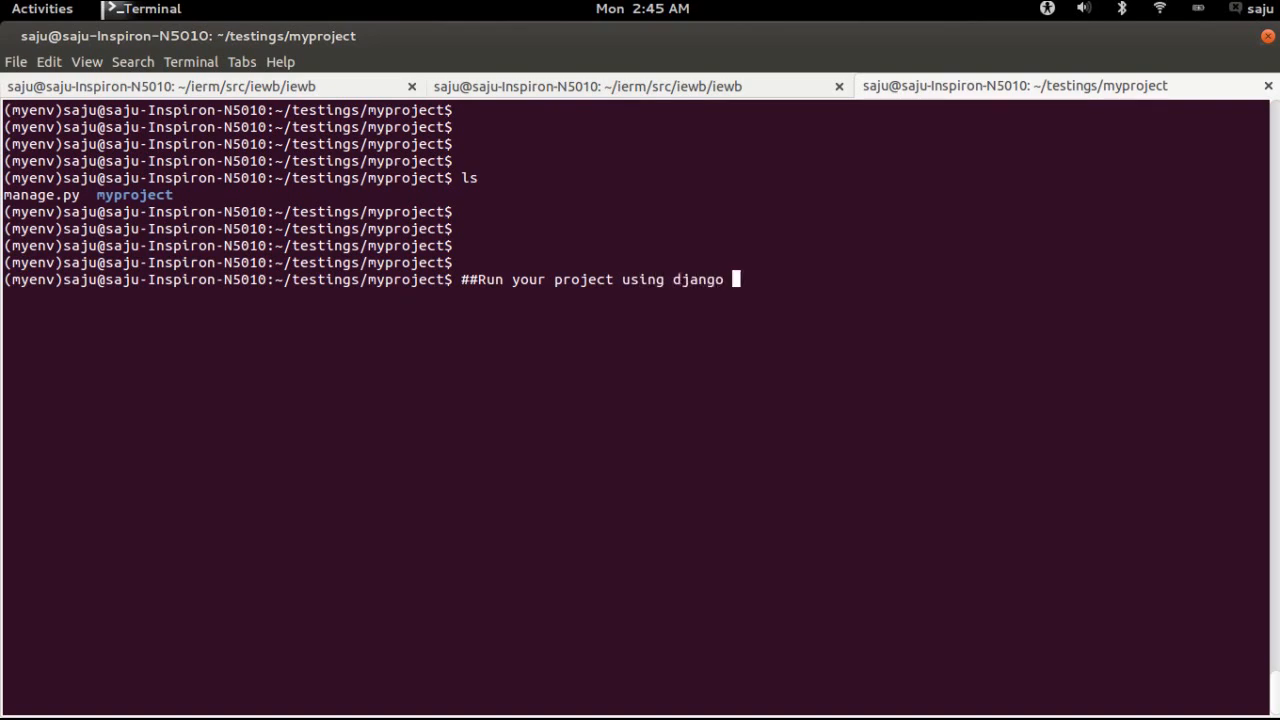
pyautogui.write('local webserver')
pyautogui.write('python m')
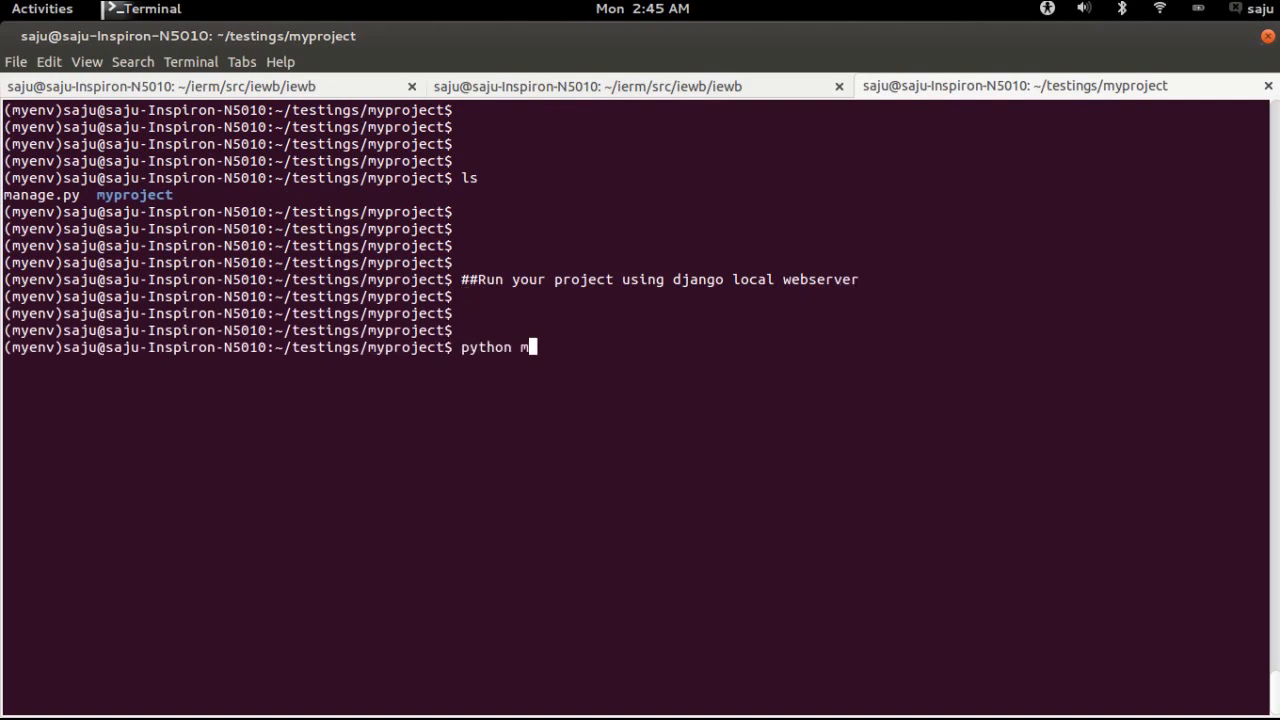
pyautogui.write('anage.py run')
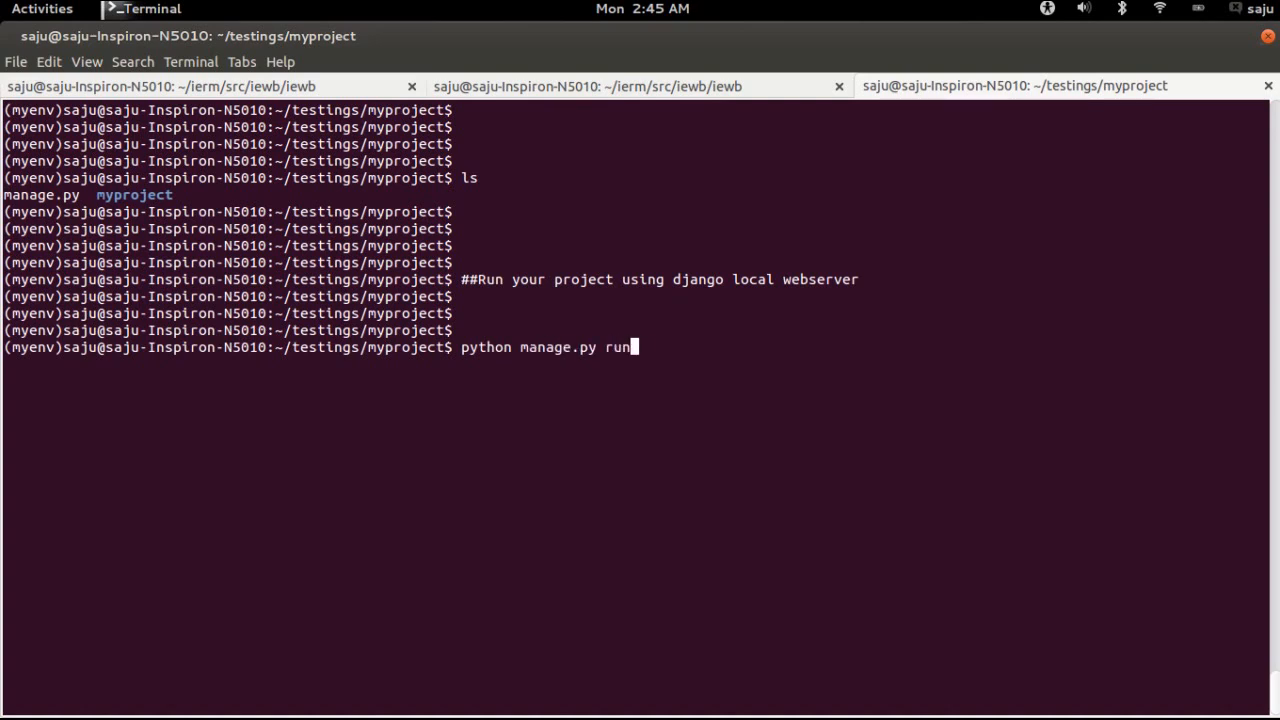
pyautogui.write('server')
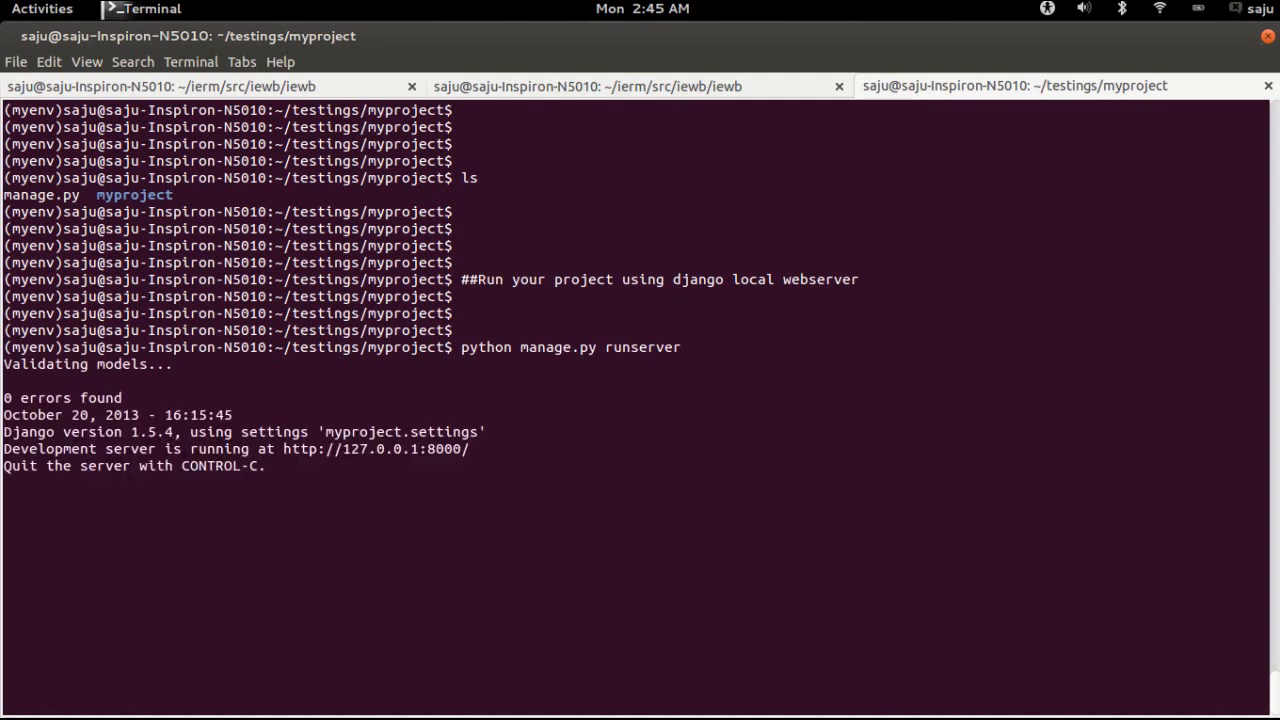
pyautogui.moveTo(325, 625)
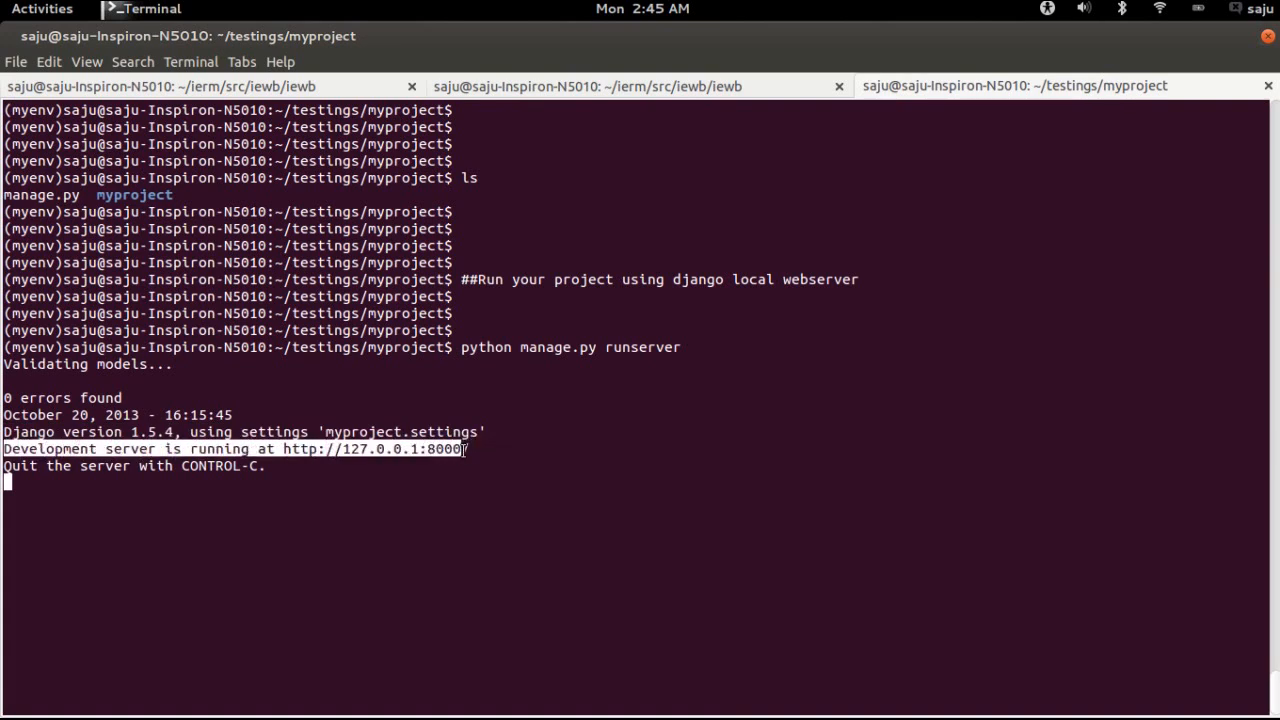
pyautogui.moveTo(305, 457)
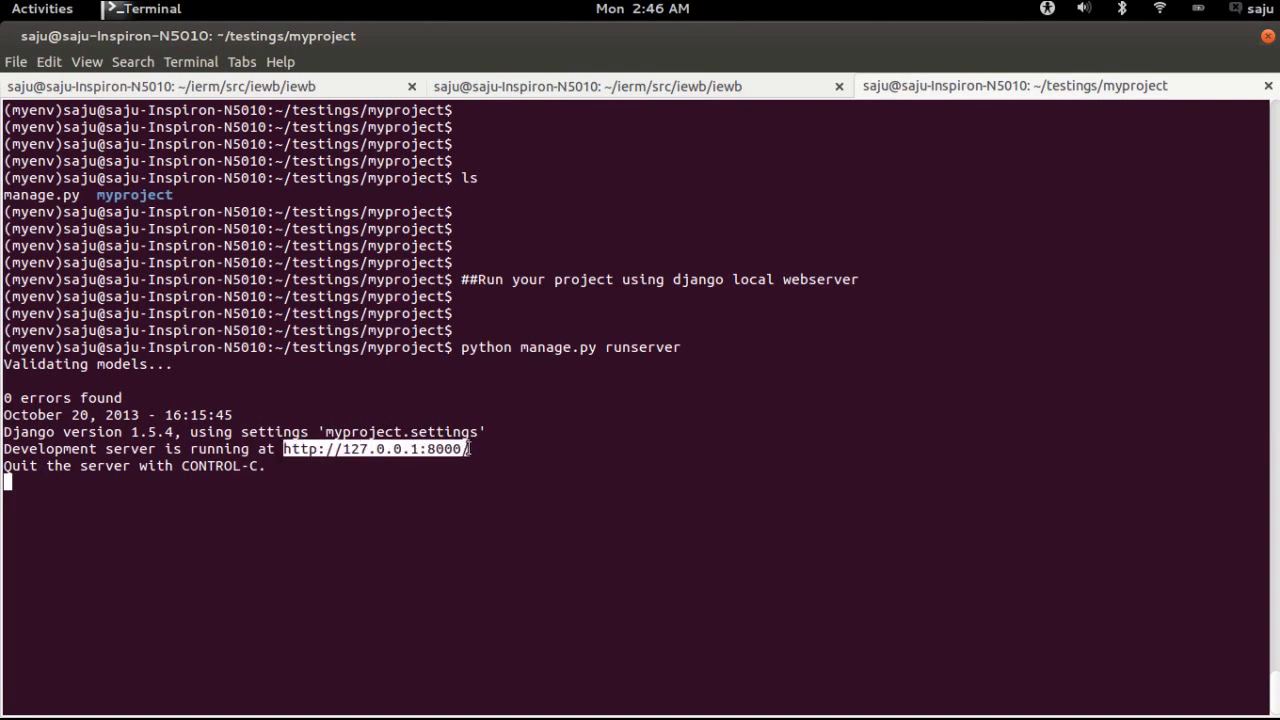
pyautogui.rightClick(385, 448)
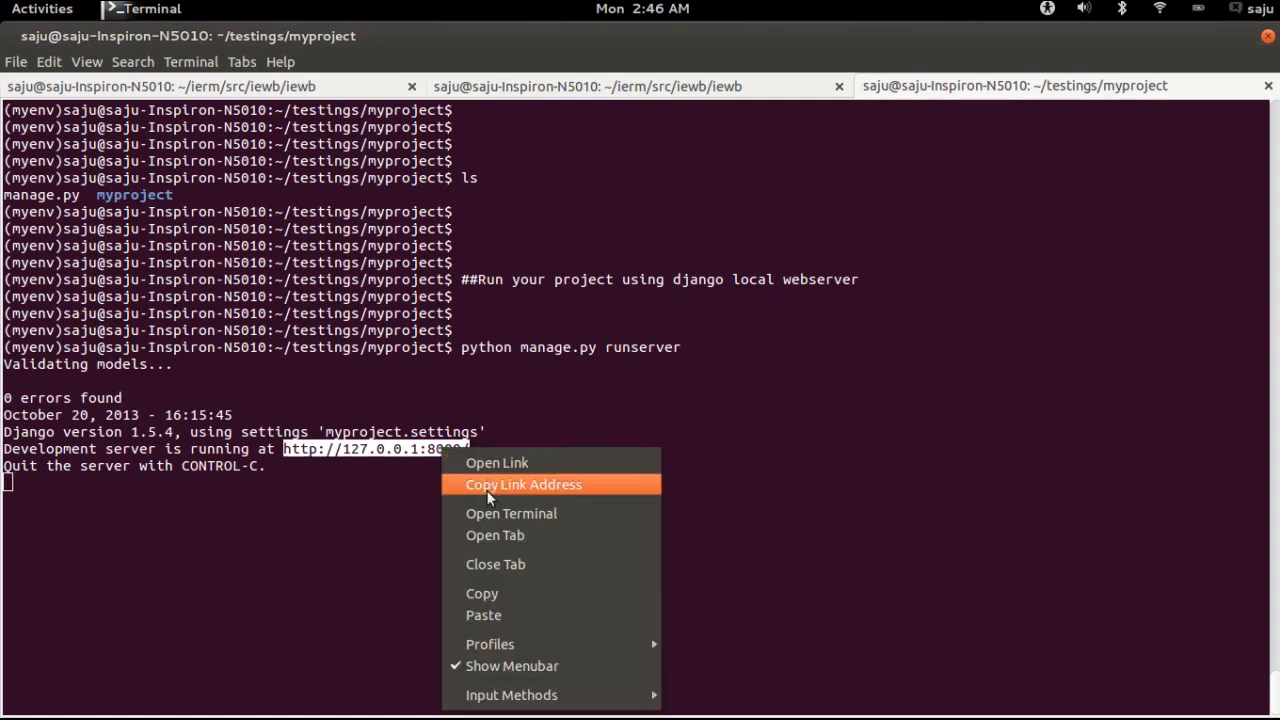
pyautogui.click(523, 484)
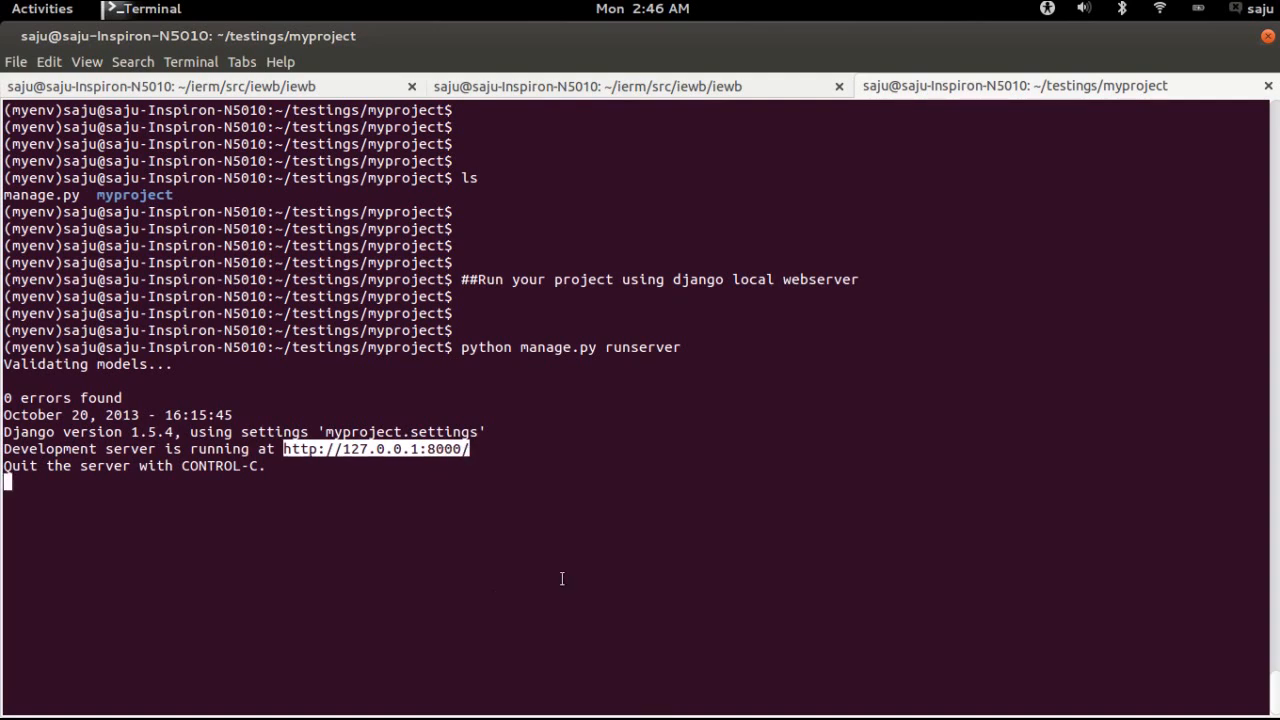
pyautogui.click(42, 9)
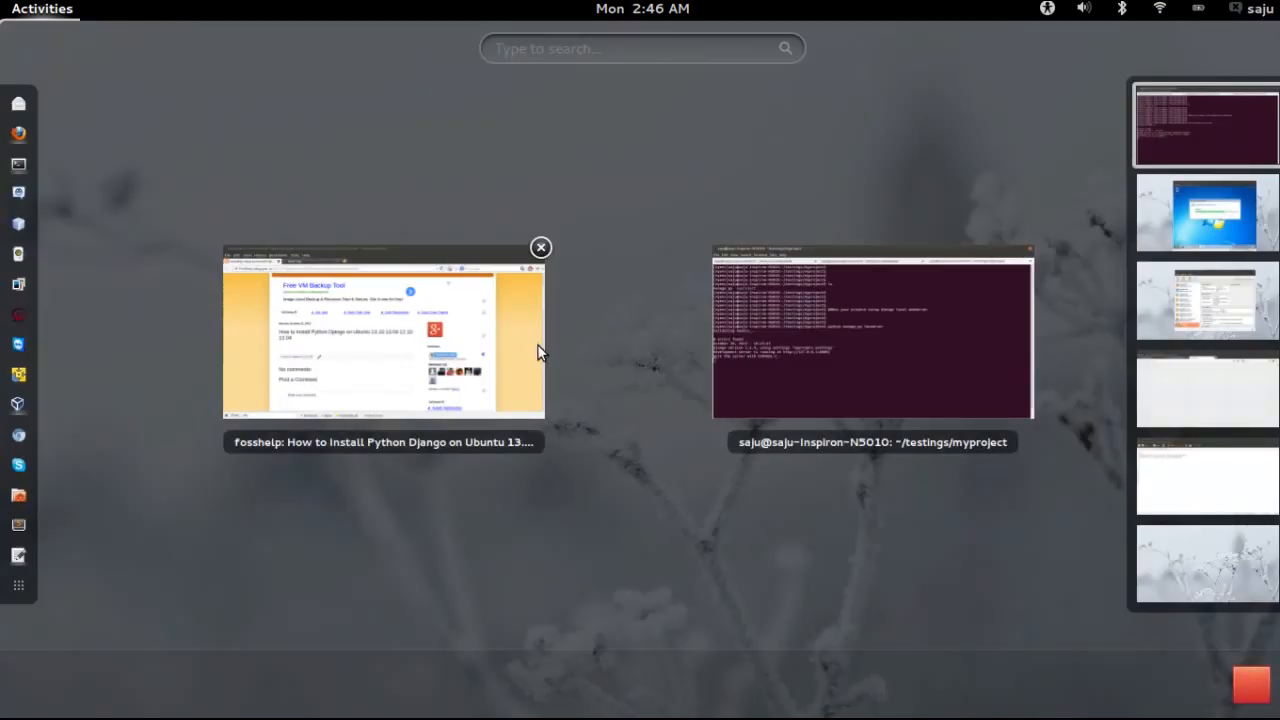
pyautogui.click(382, 335)
pyautogui.write('http://127.0.0.1:8000/')
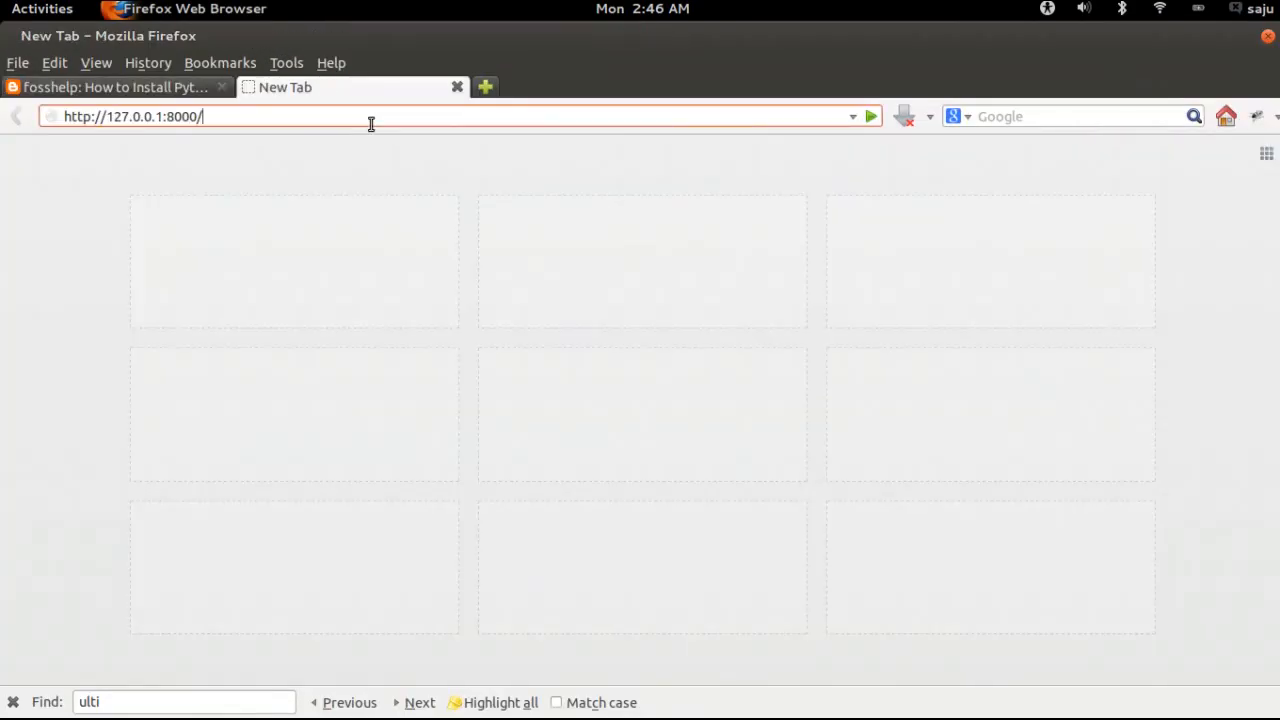
pyautogui.press('Return')
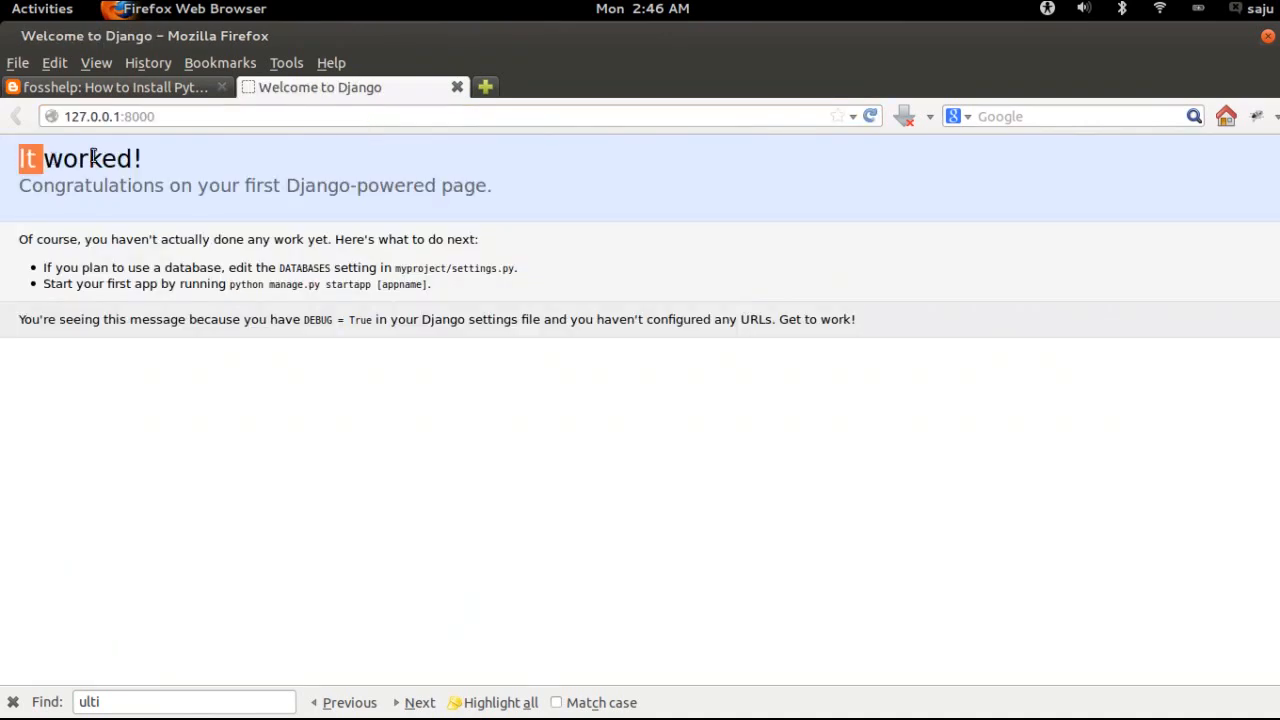
pyautogui.click(419, 702)
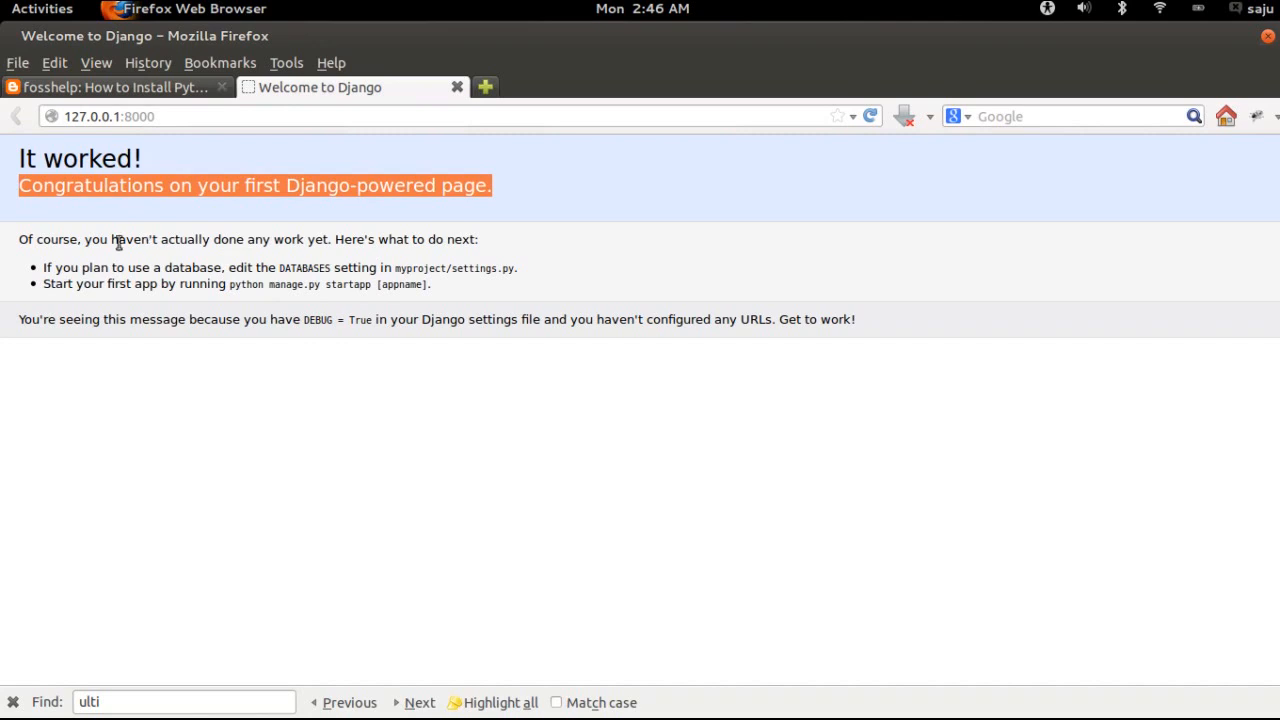
pyautogui.moveTo(70, 245)
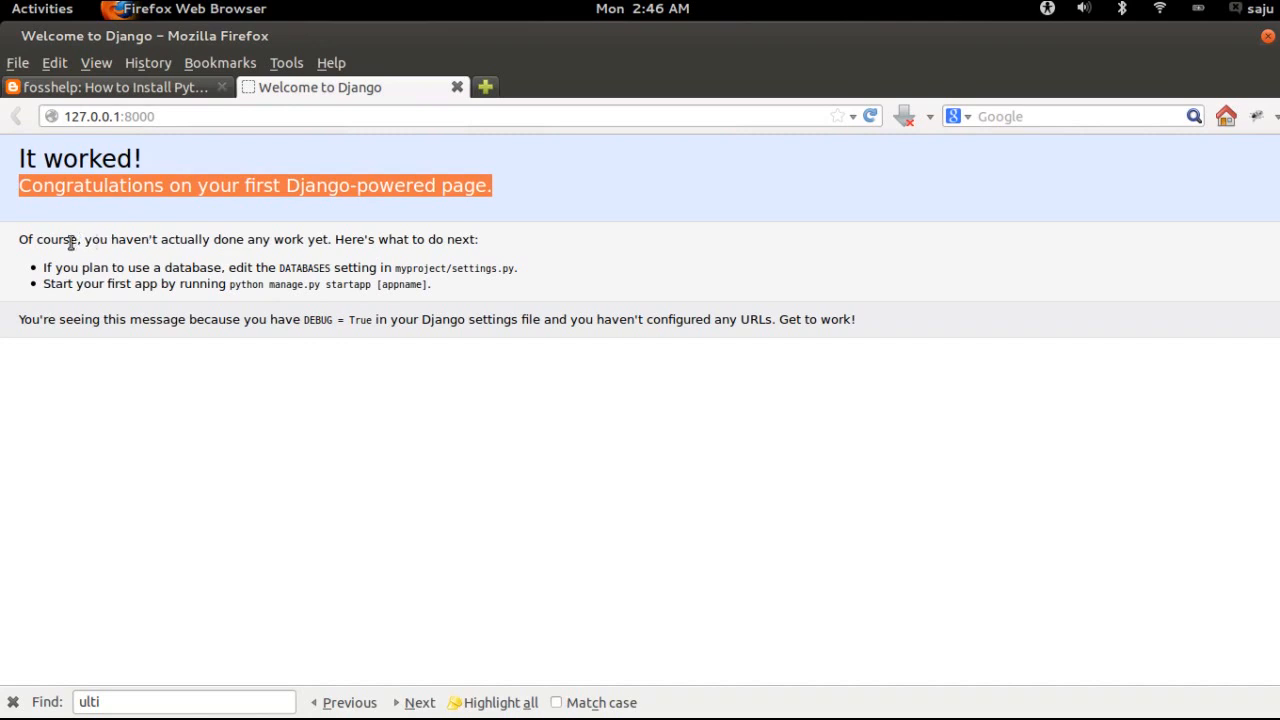
pyautogui.click(417, 702)
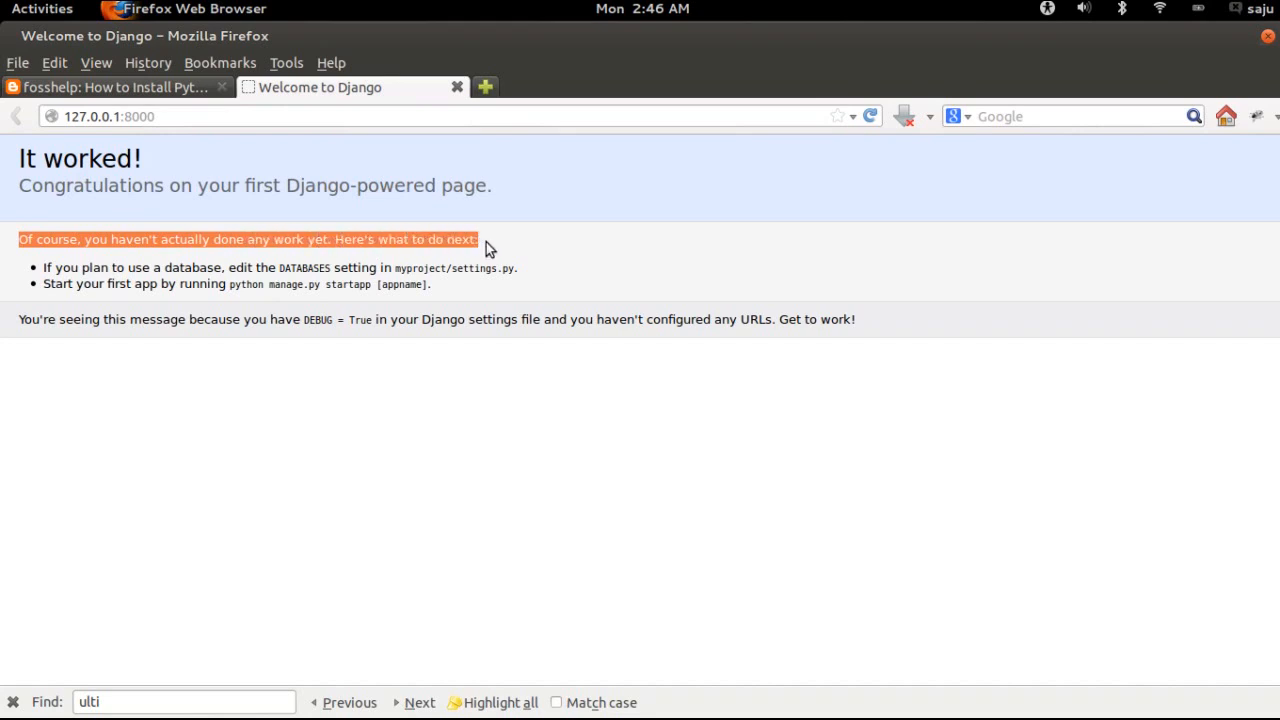
pyautogui.moveTo(493, 247)
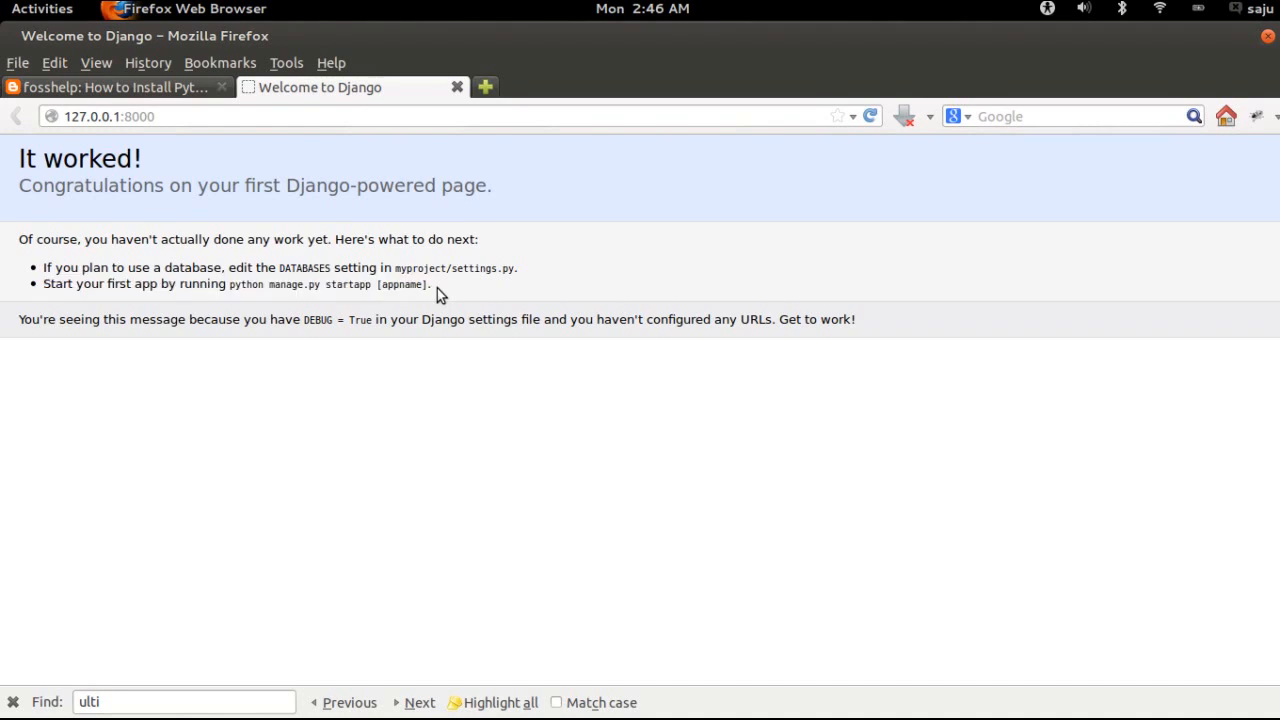
pyautogui.moveTo(80, 328)
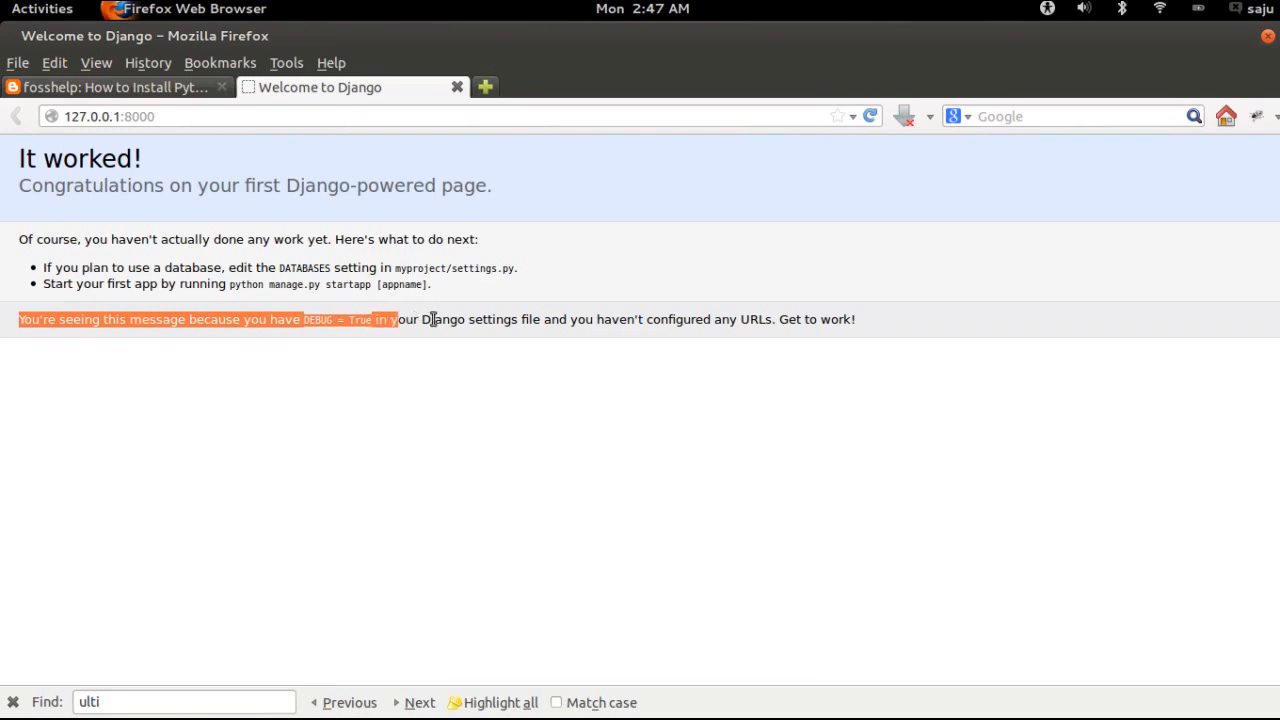
pyautogui.moveTo(396, 319); pyautogui.dragTo(610, 319)
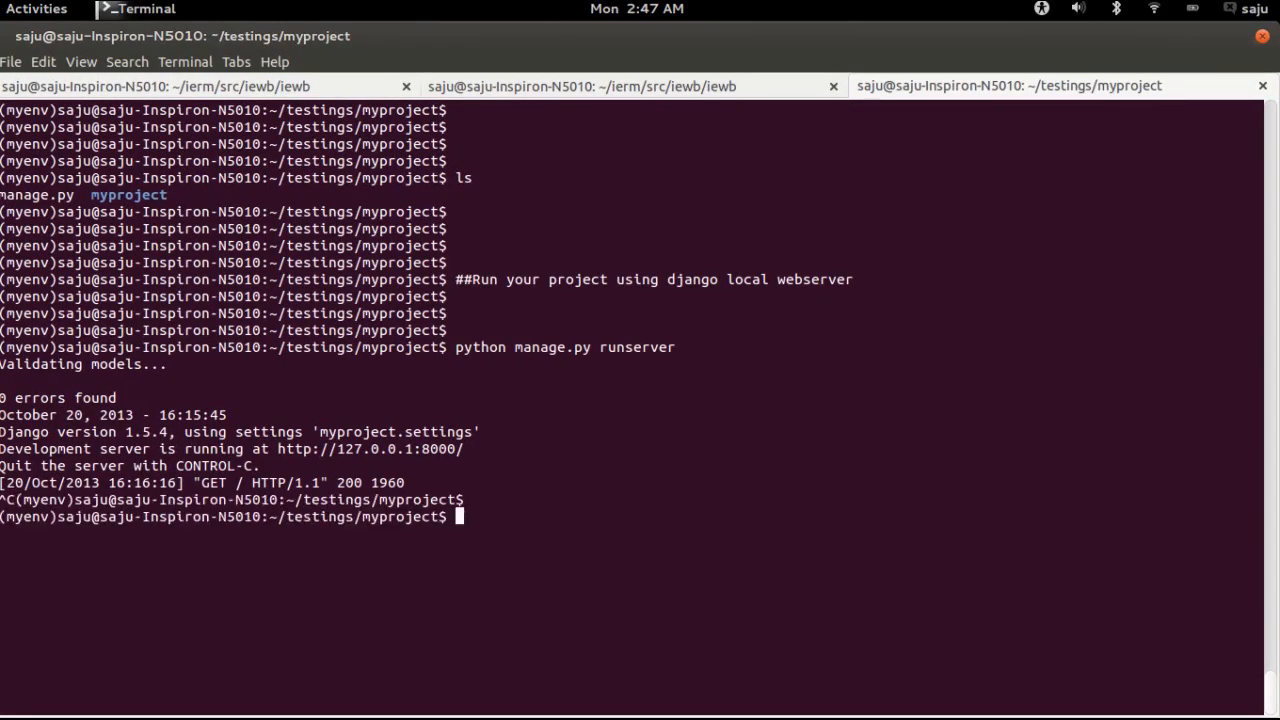
# List the project files and open myproject/settings.py in vi
pyautogui.write('ls')
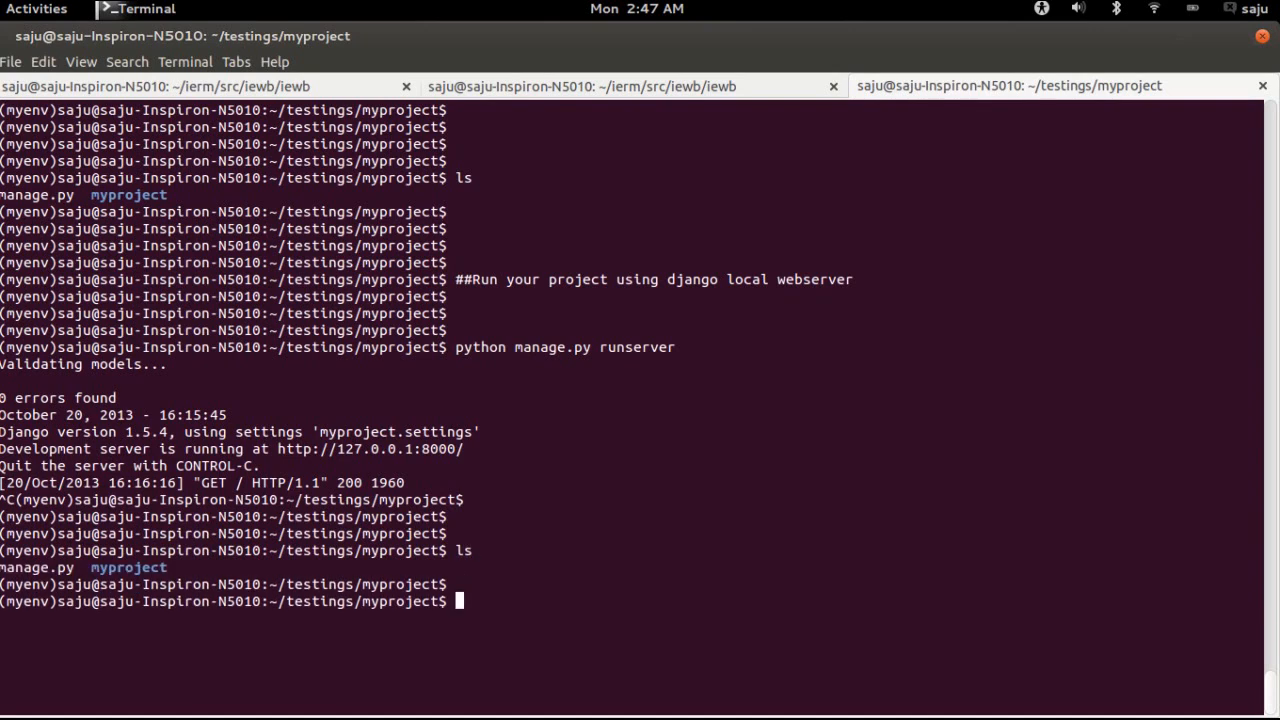
pyautogui.write('vim myproject/se')
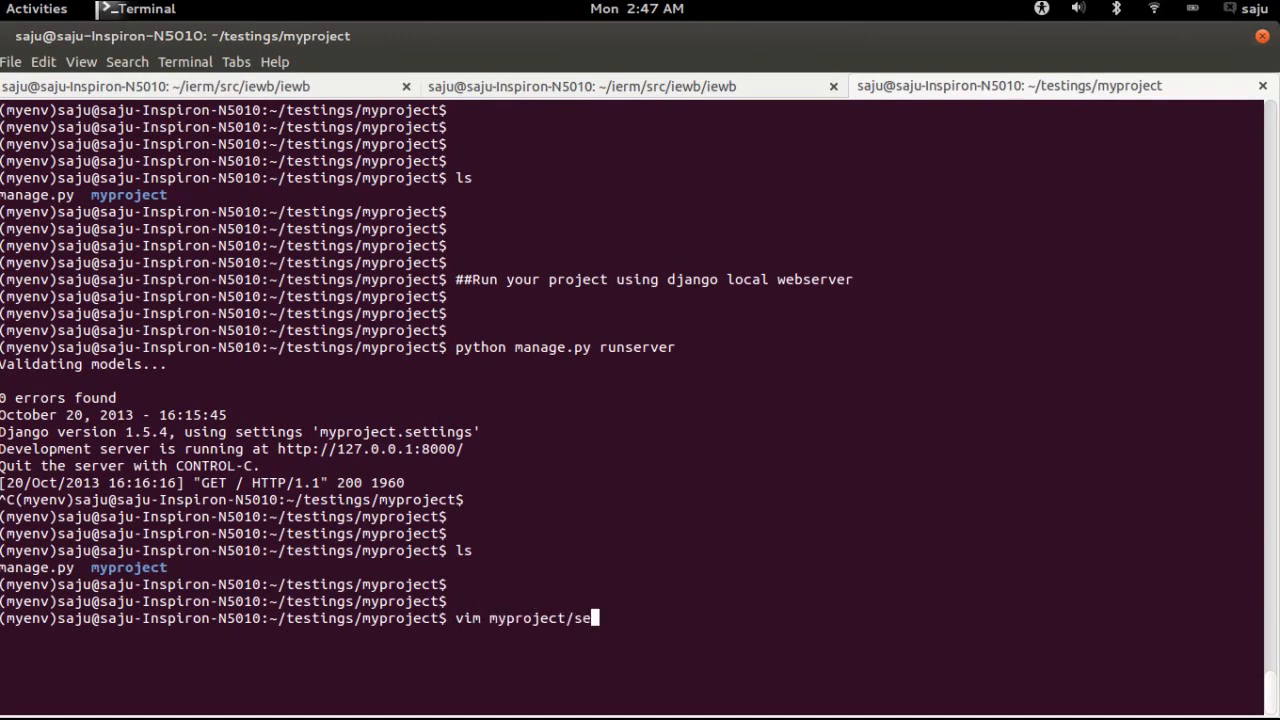
pyautogui.write('t')
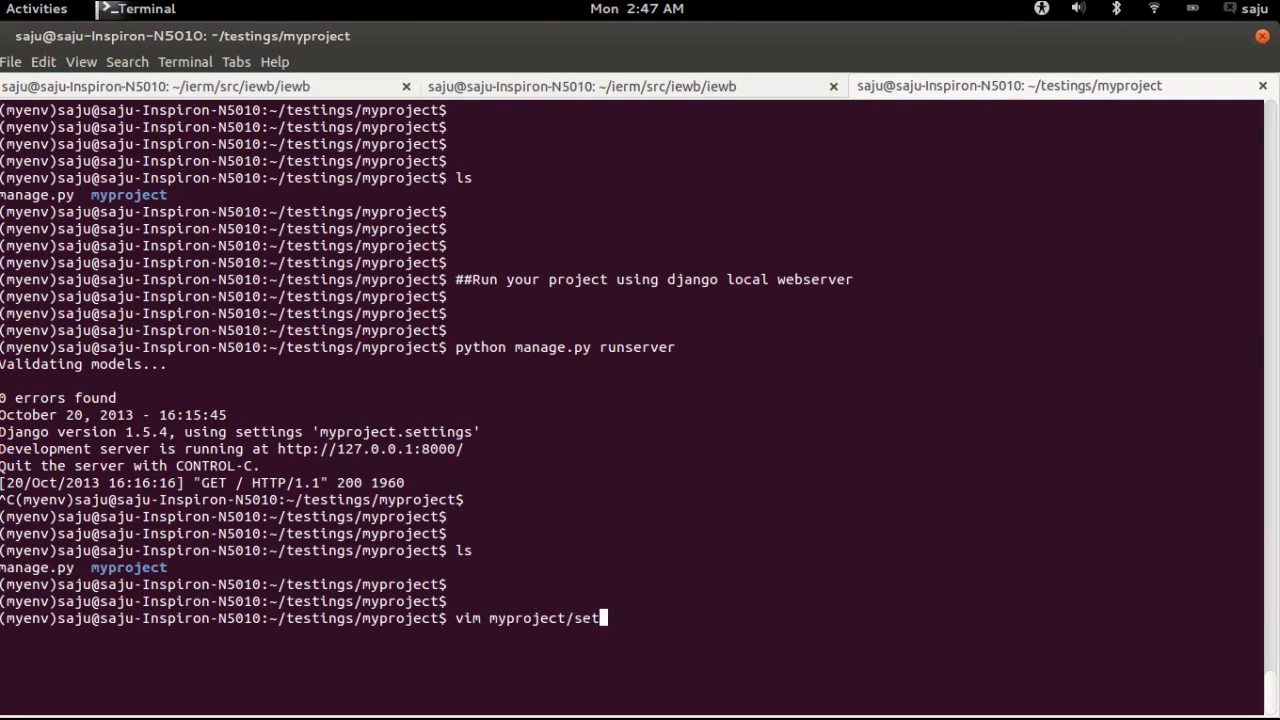
pyautogui.press('Return')
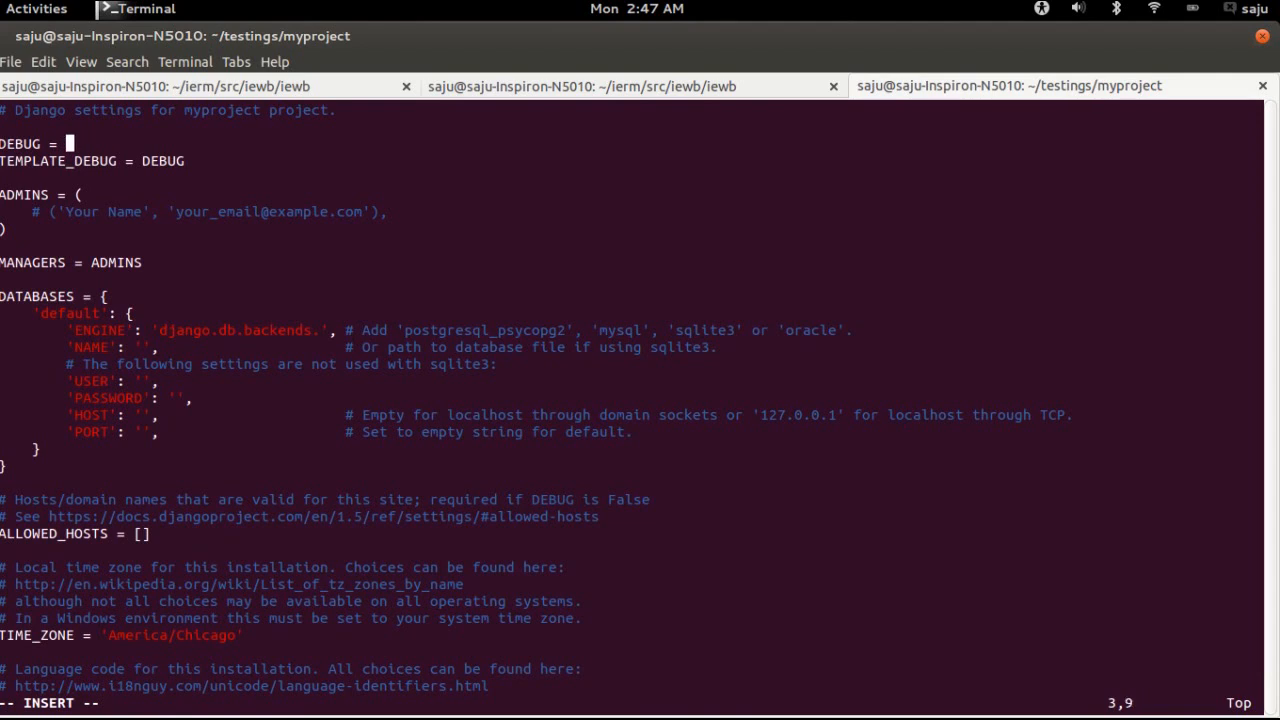
# Change DEBUG to False and save the settings file
pyautogui.write('Fa')
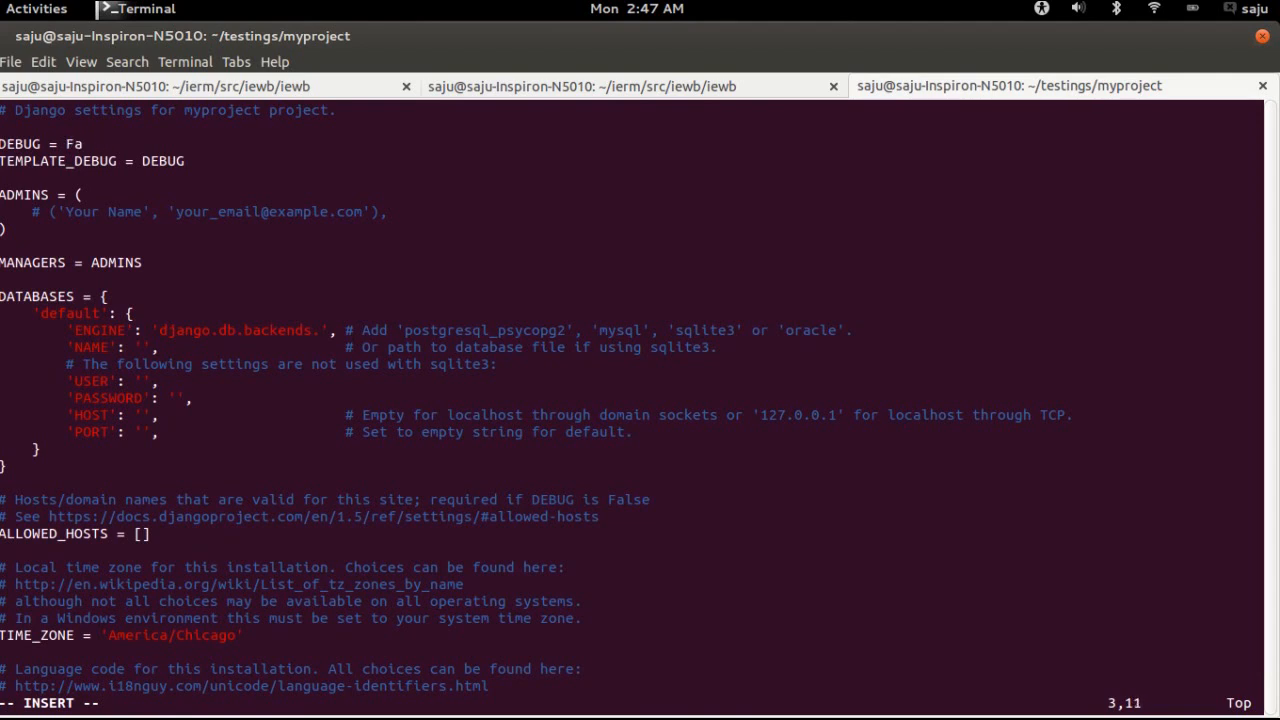
pyautogui.write("lse'")
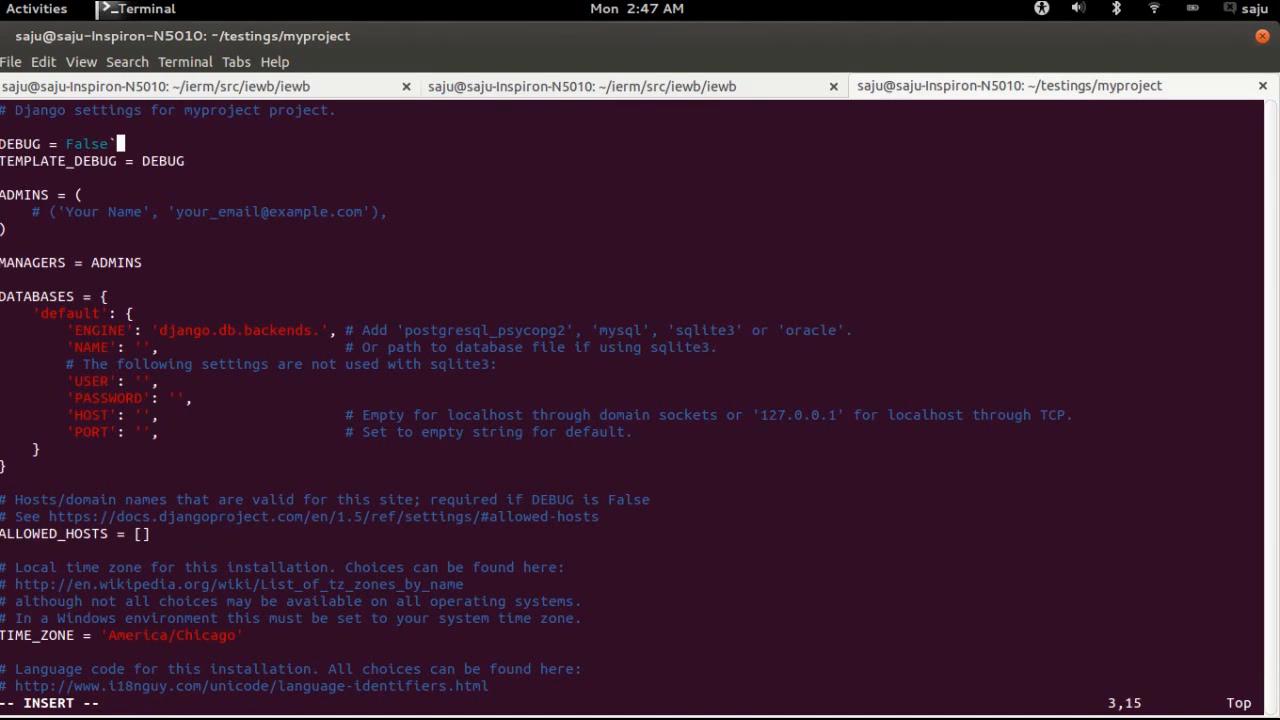
pyautogui.press('BackSpace')
pyautogui.write('python manage.py runserver')
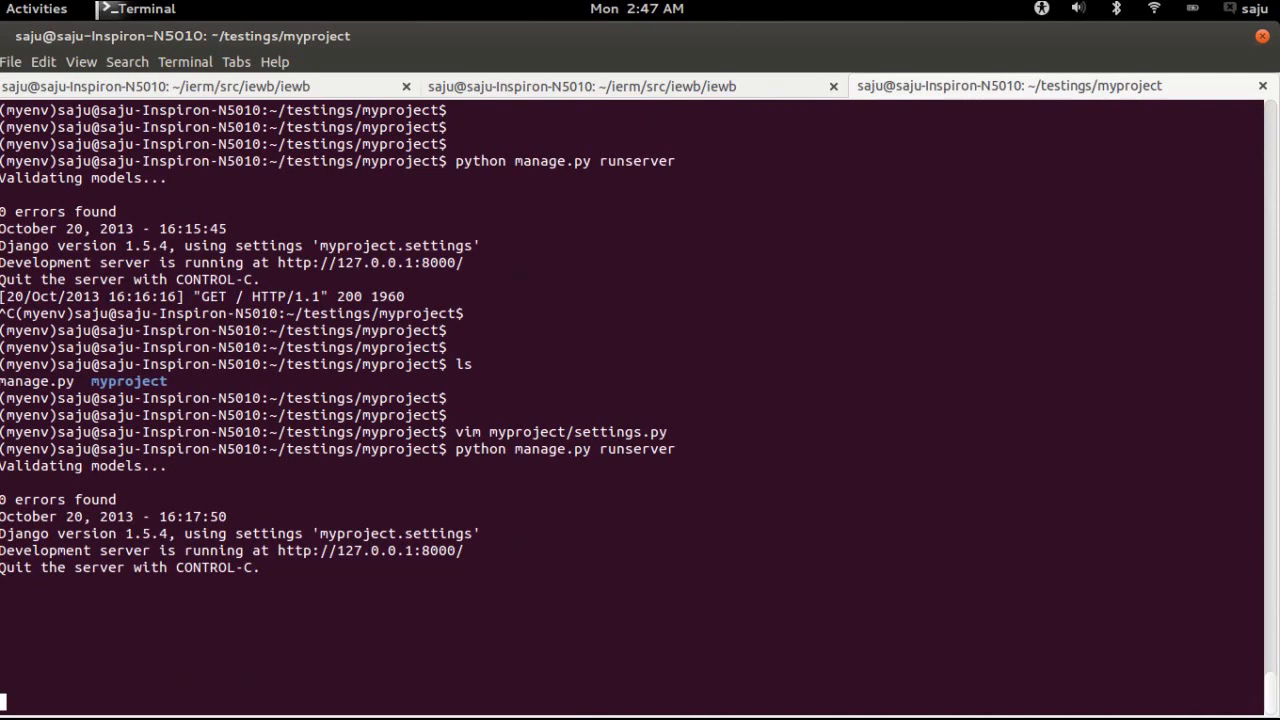
# View the browser page, then set DEBUG back to True in myproject/settings.py and save
pyautogui.click(36, 8)
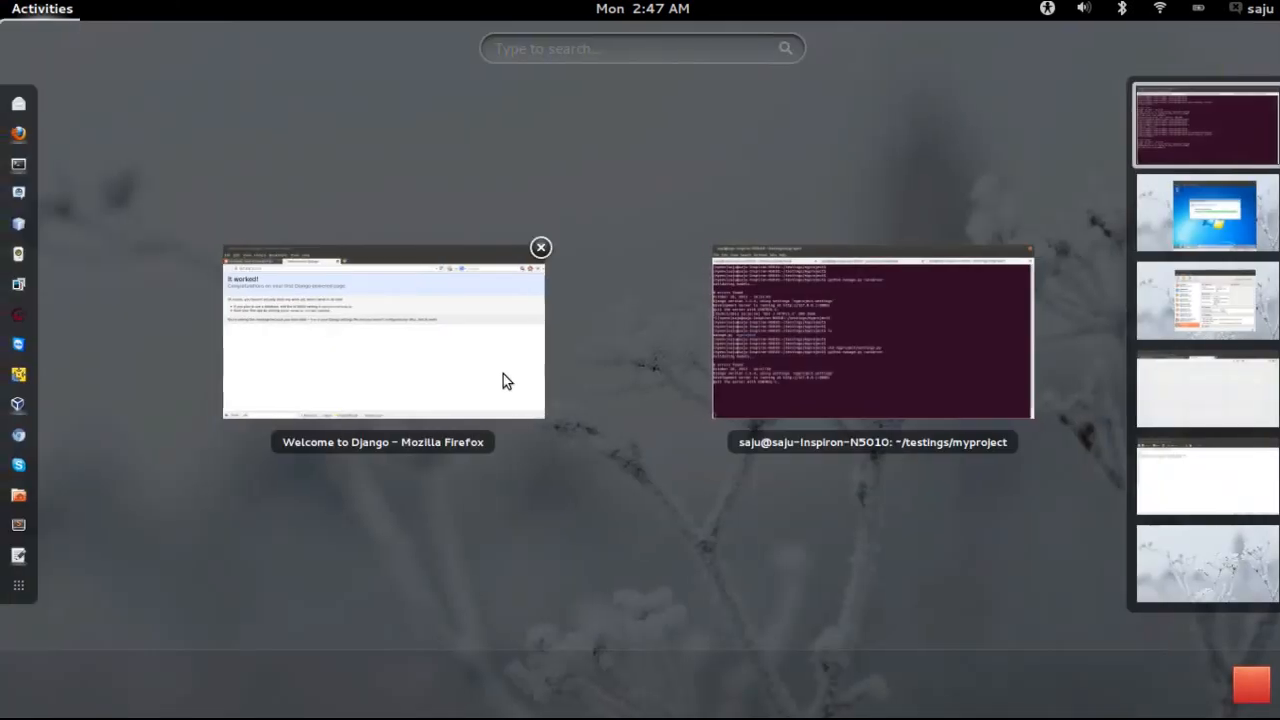
pyautogui.click(383, 335)
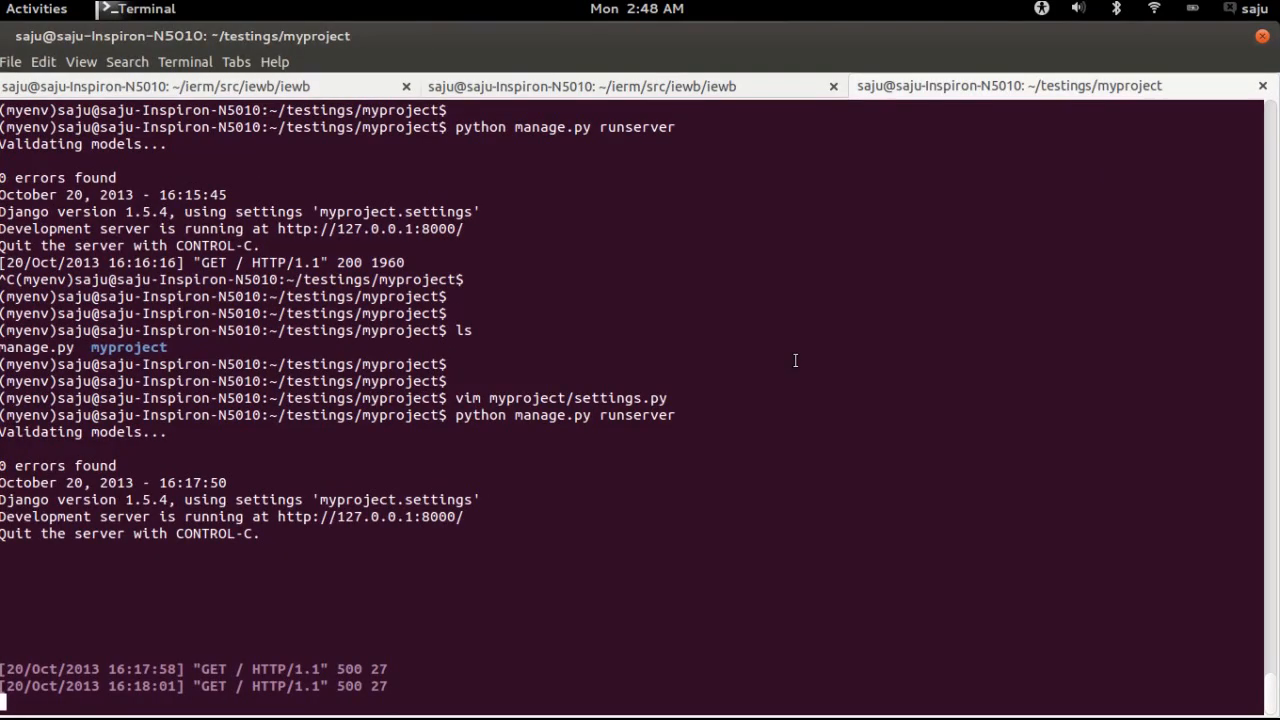
pyautogui.write('vim myproject/settings.py')
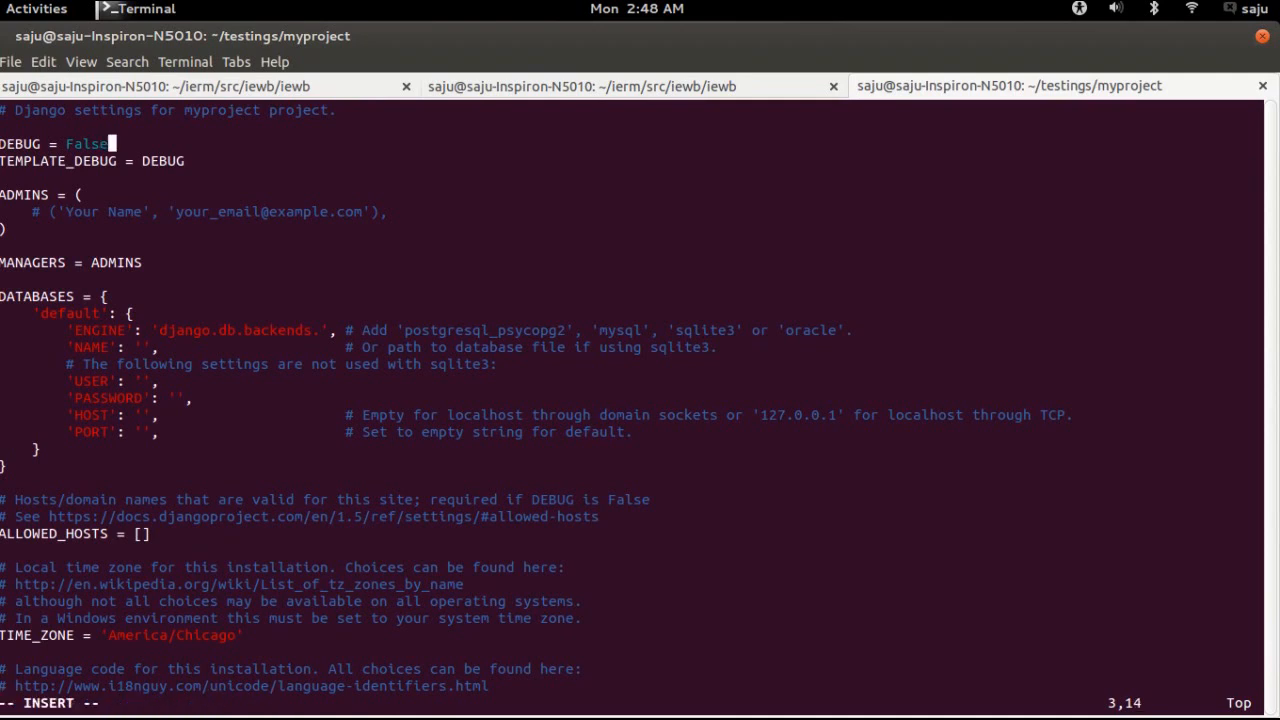
pyautogui.write('True`:w')
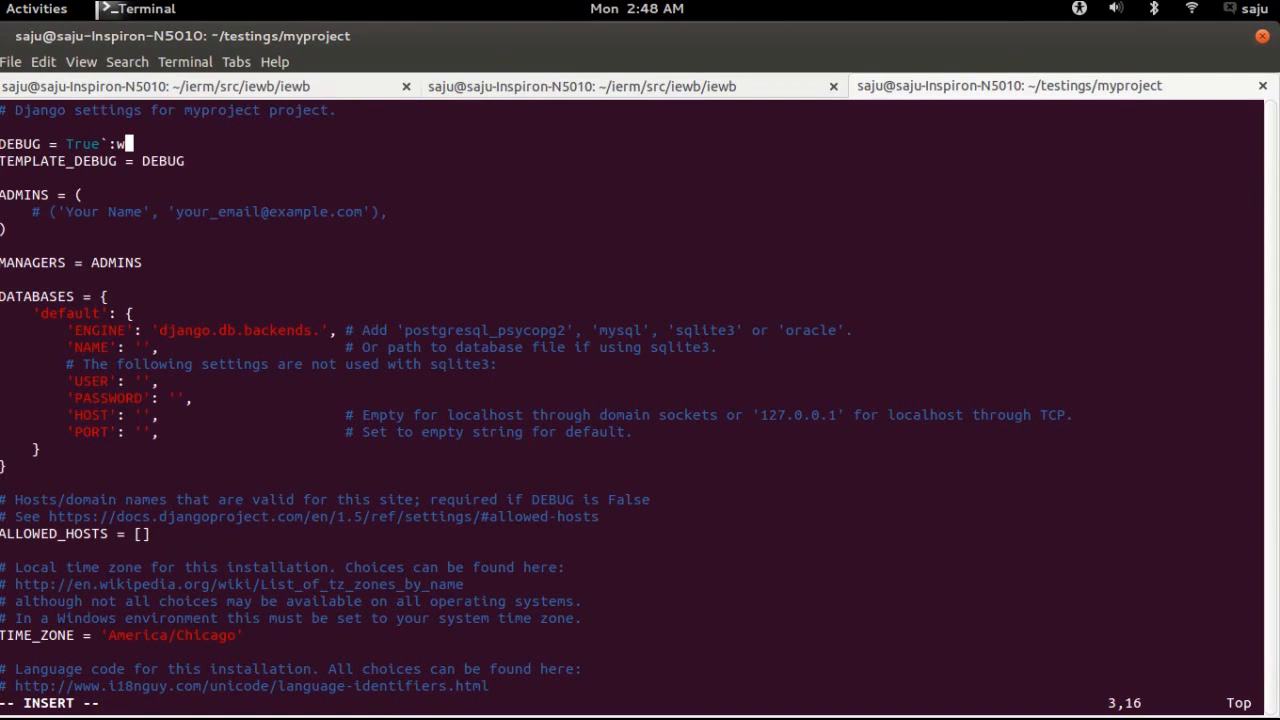
pyautogui.press('BackSpace')
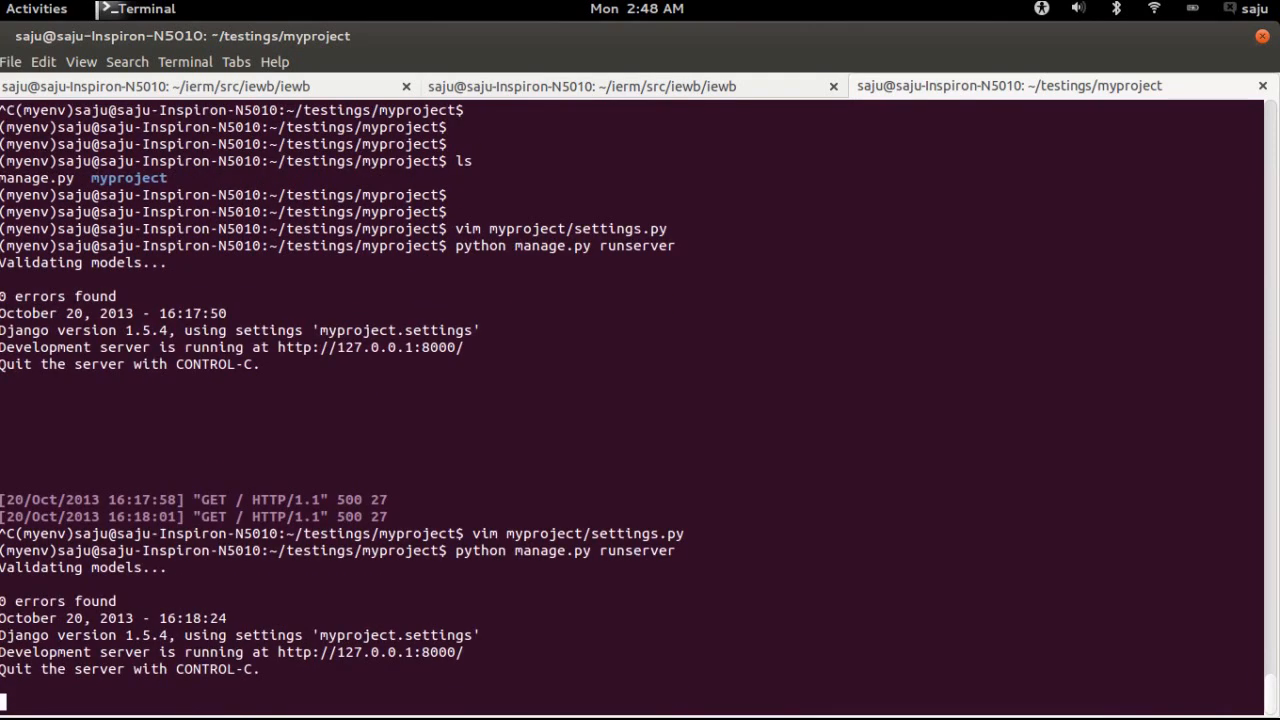
# Recheck the page in Firefox, then return to the terminal
pyautogui.click(38, 9)
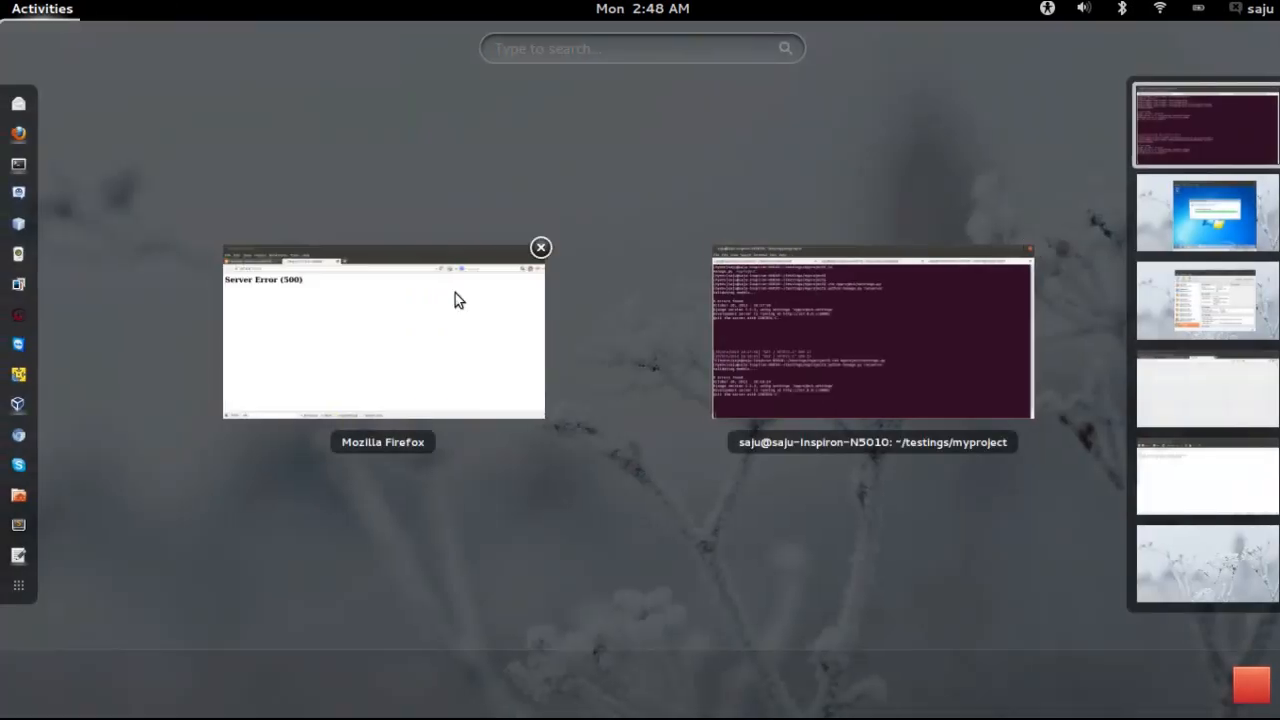
pyautogui.click(383, 335)
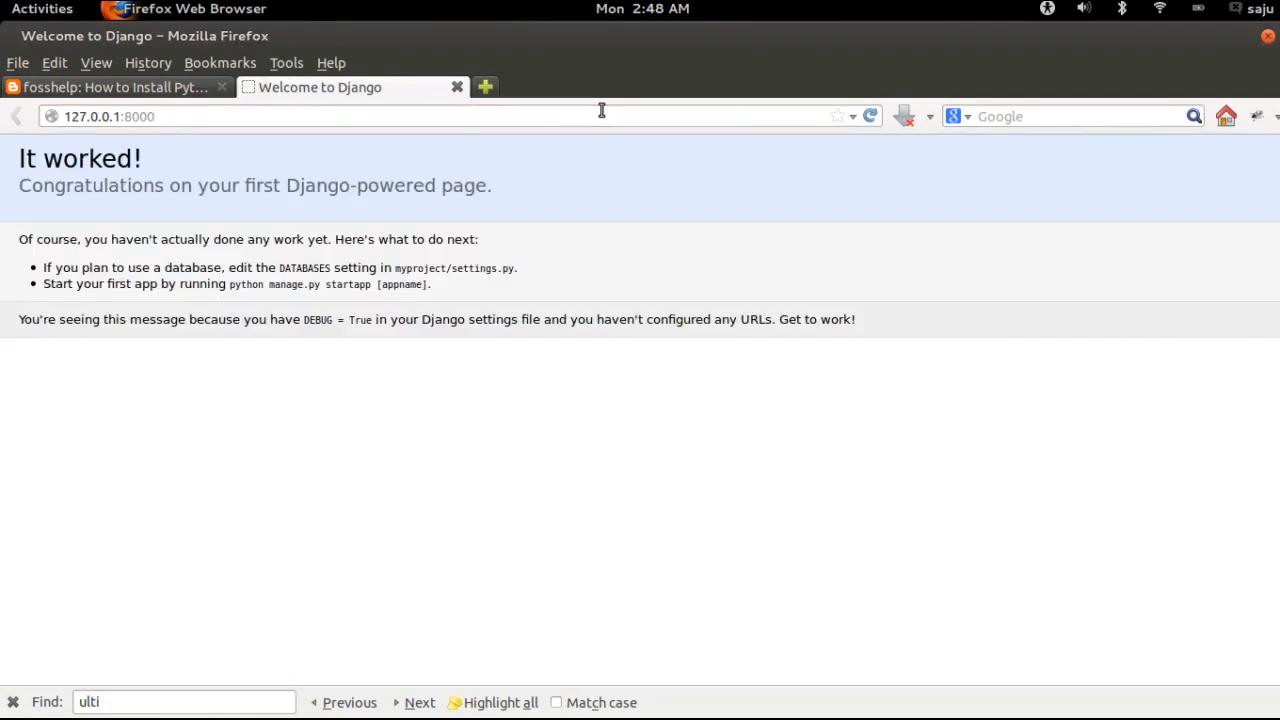
pyautogui.click(42, 9)
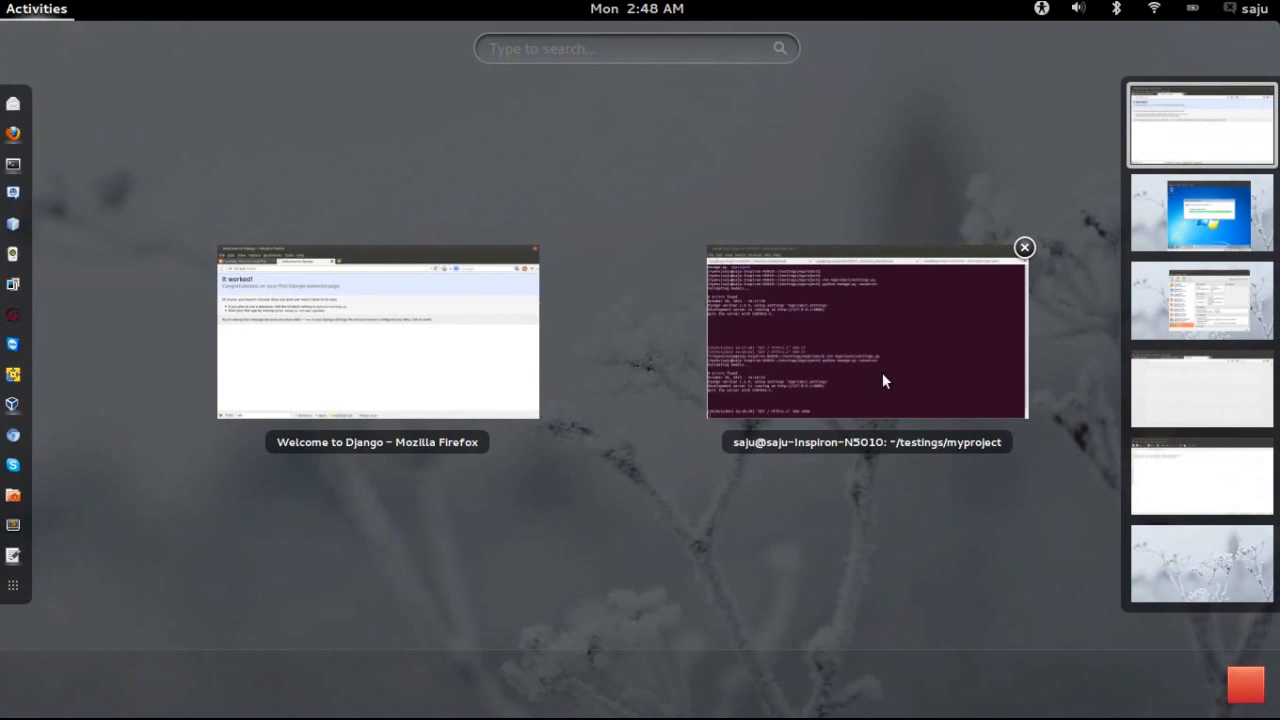
pyautogui.click(866, 335)
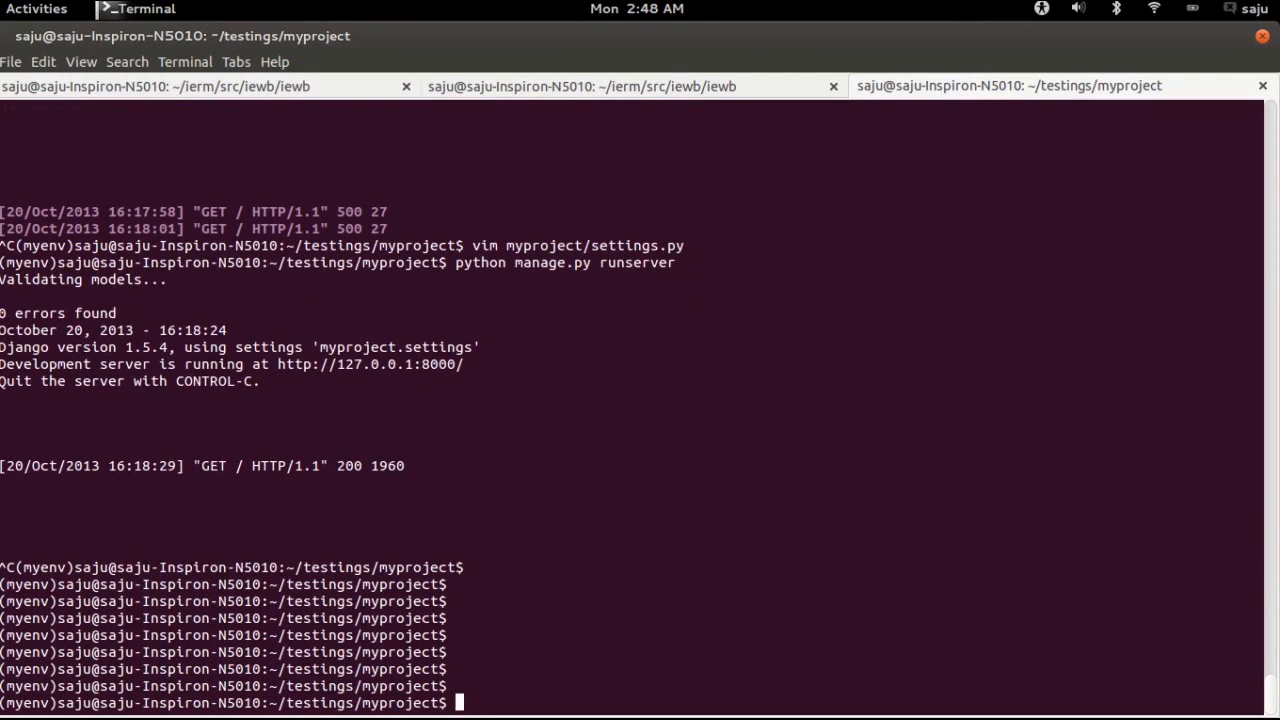
# Type the '###Create an app' note and check the startapp command on the welcome page
pyautogui.write('###Cr')
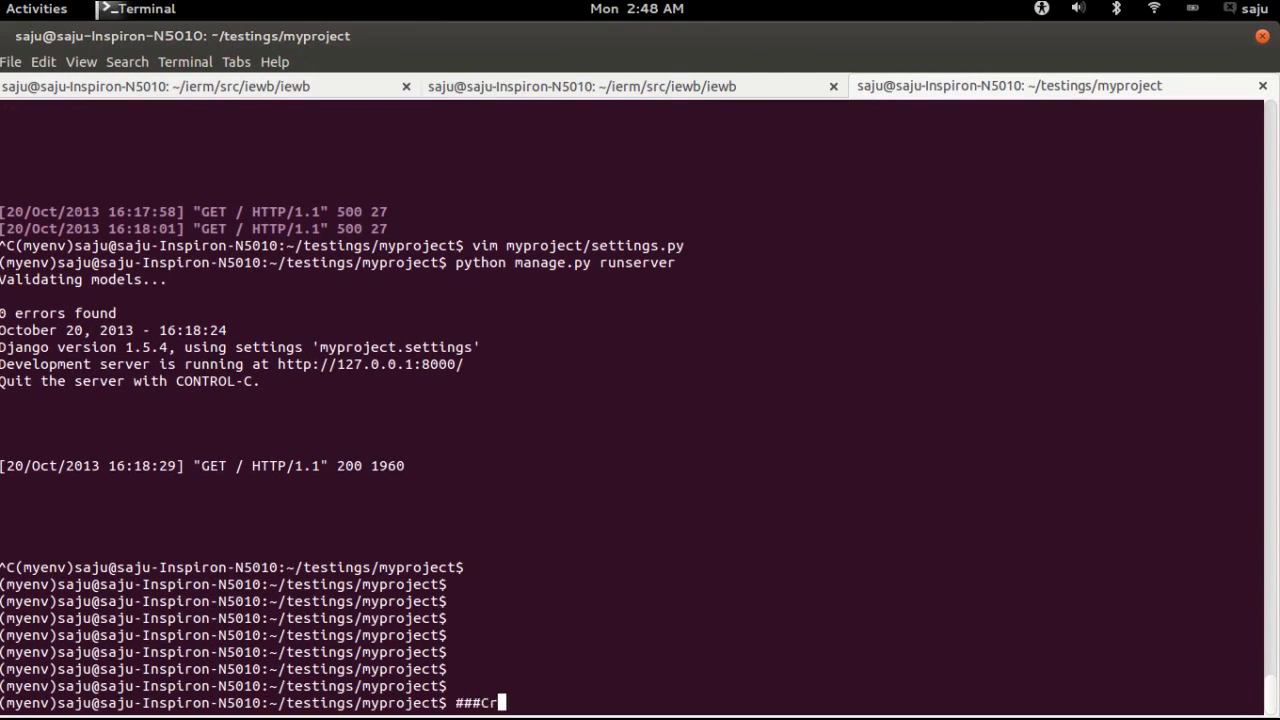
pyautogui.write('eate an app')
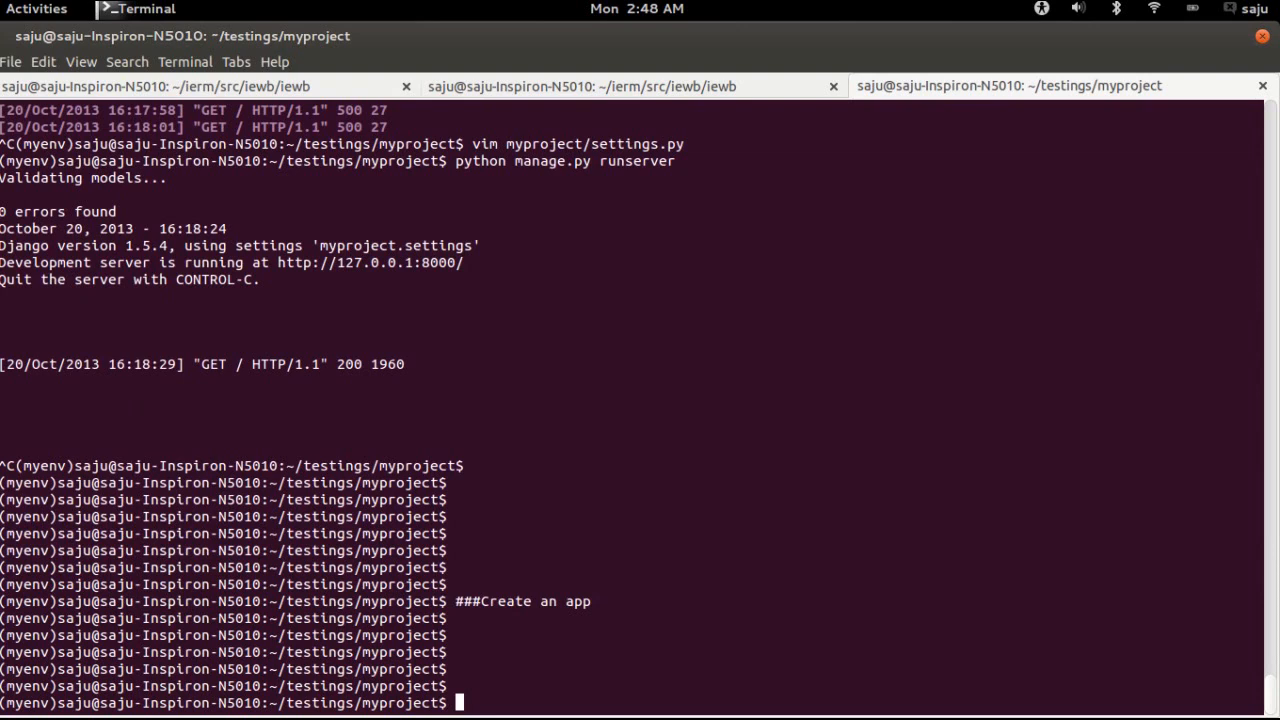
pyautogui.click(40, 8)
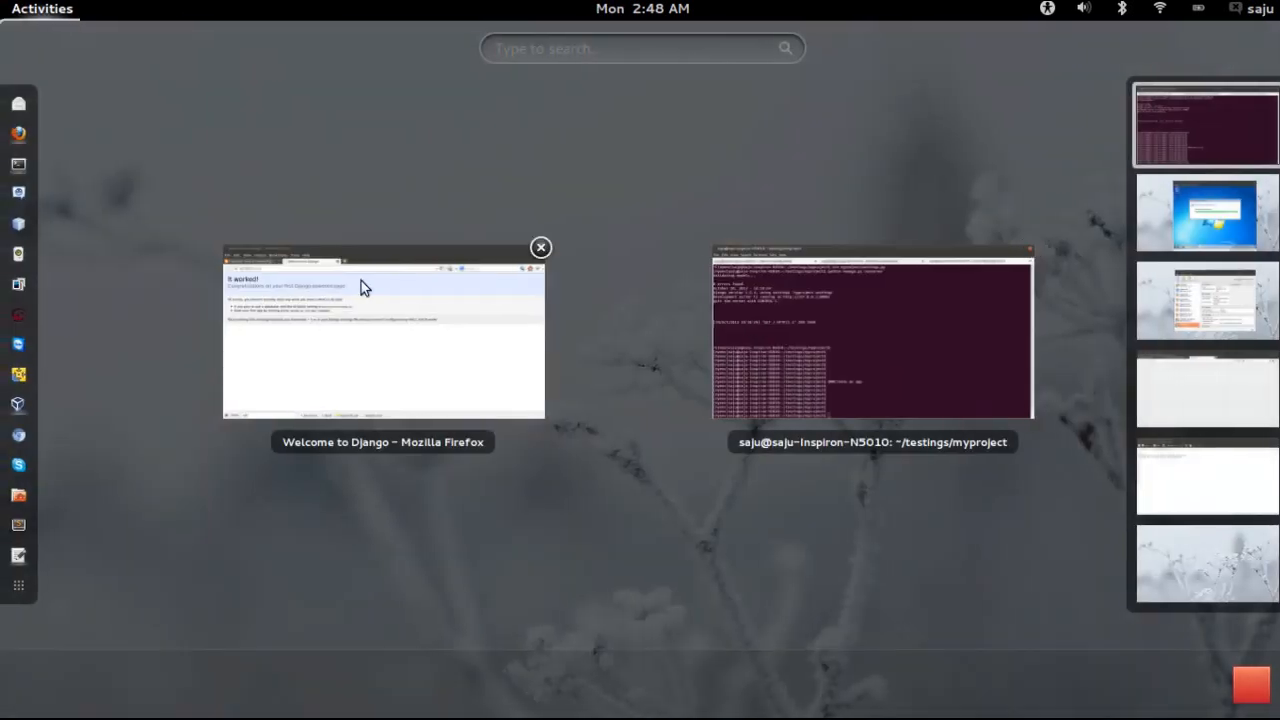
pyautogui.click(382, 335)
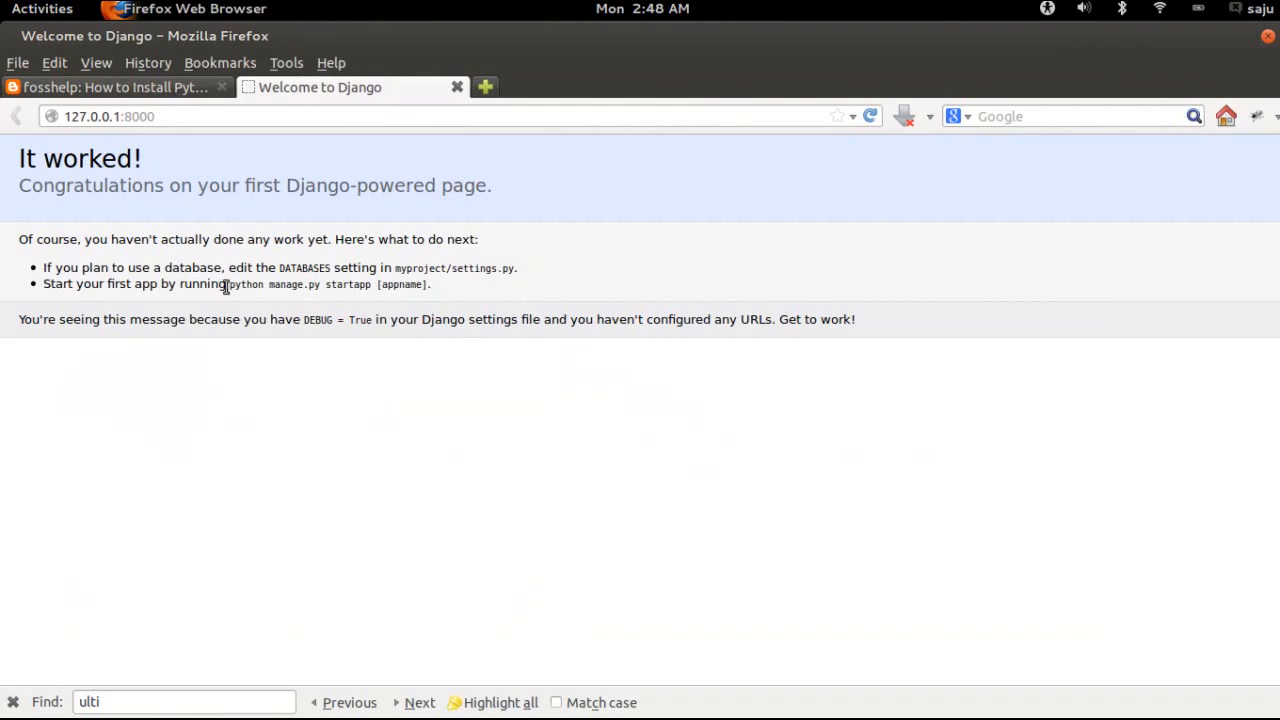
pyautogui.moveTo(337, 284)
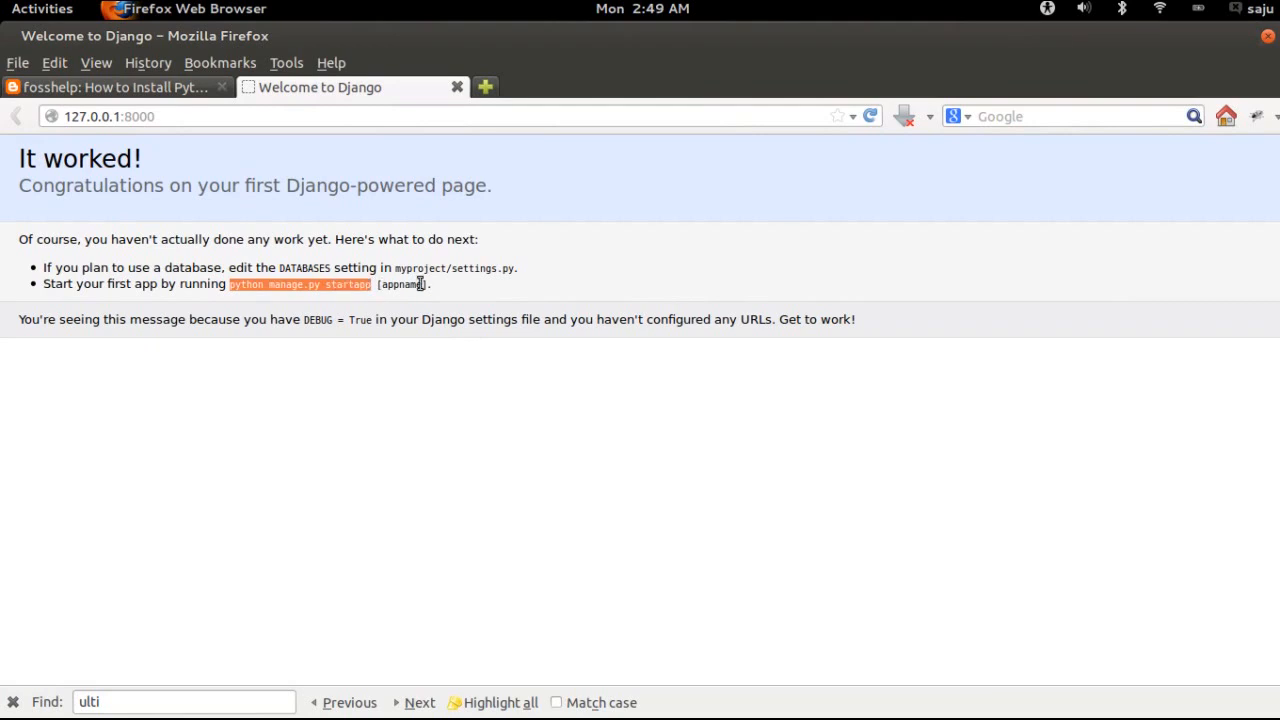
pyautogui.click(37, 8)
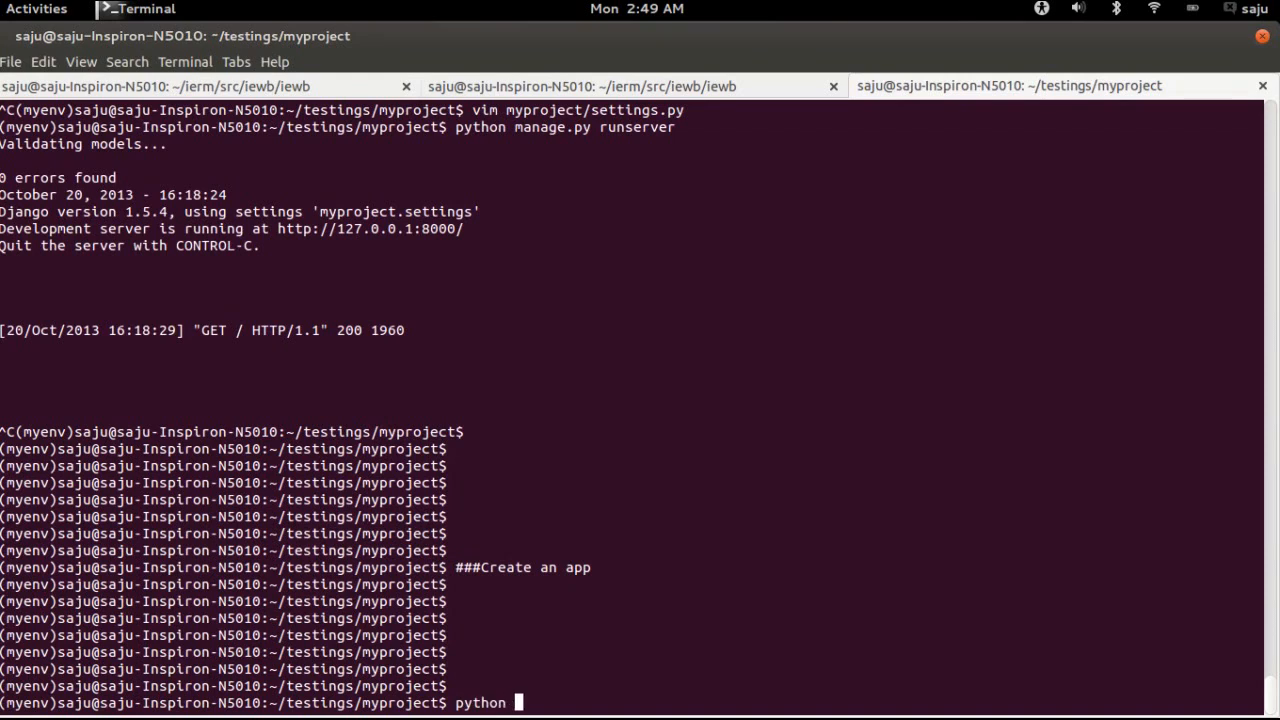
# Run python manage.py startapp firstapp and list the firstapp folder's files
pyautogui.write('man')
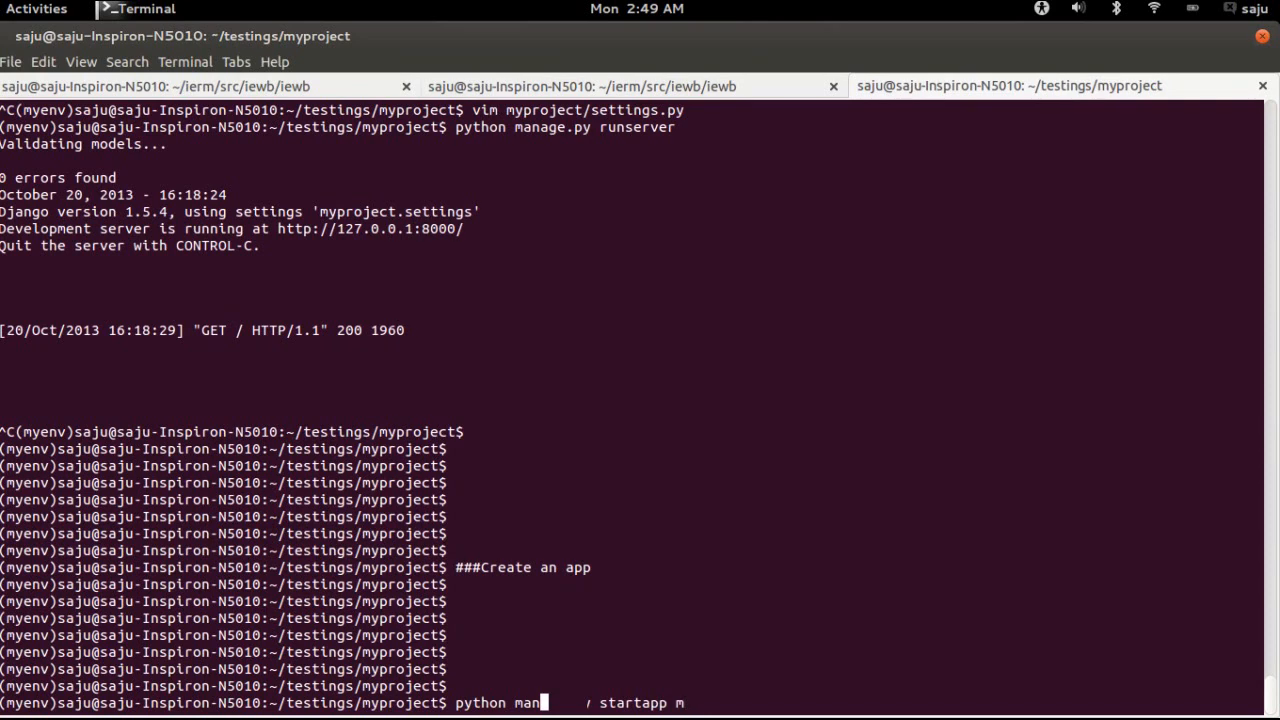
pyautogui.write('firstapp')
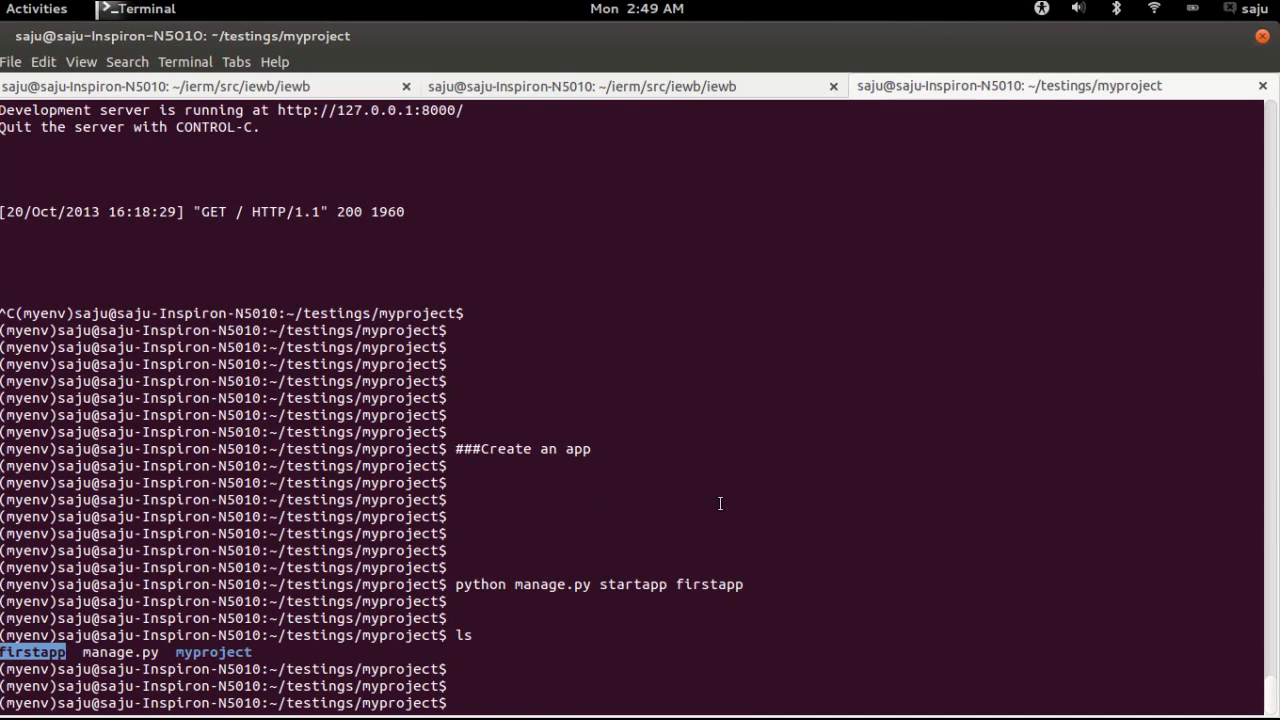
pyautogui.write('ls firstapp/')
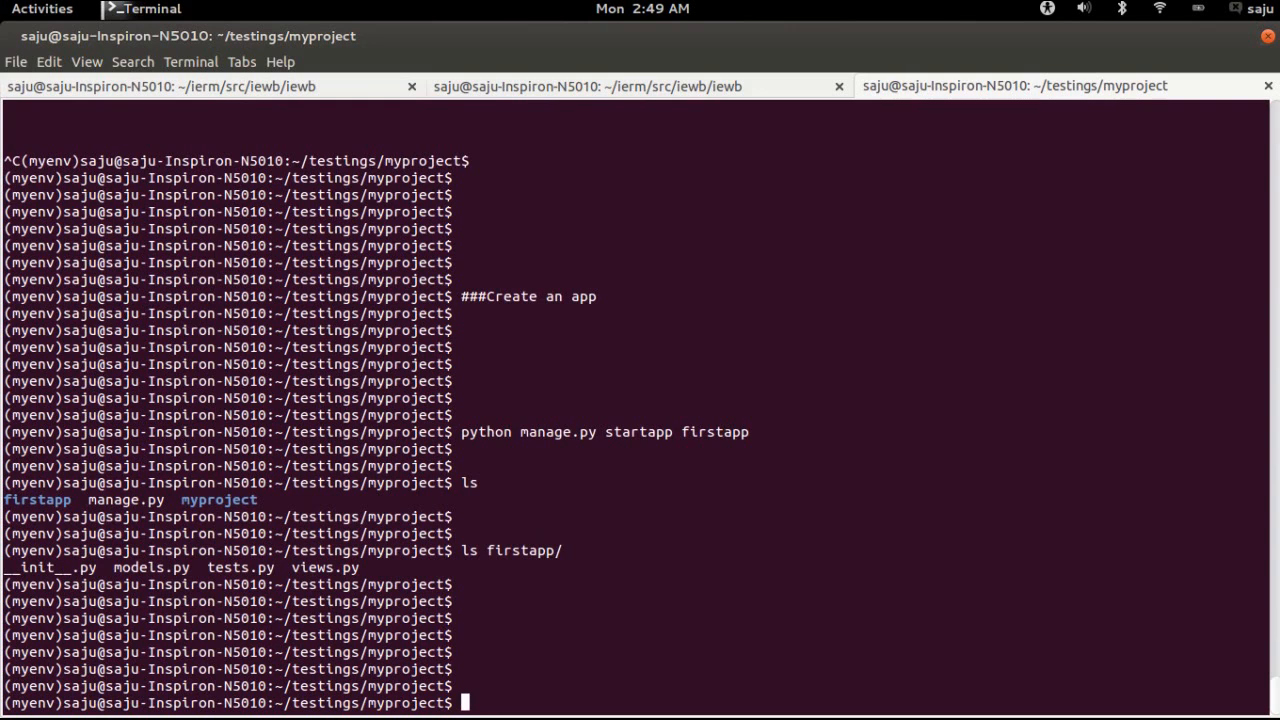
# Clear the terminal screen and begin a new ### comment
pyautogui.write('clear')
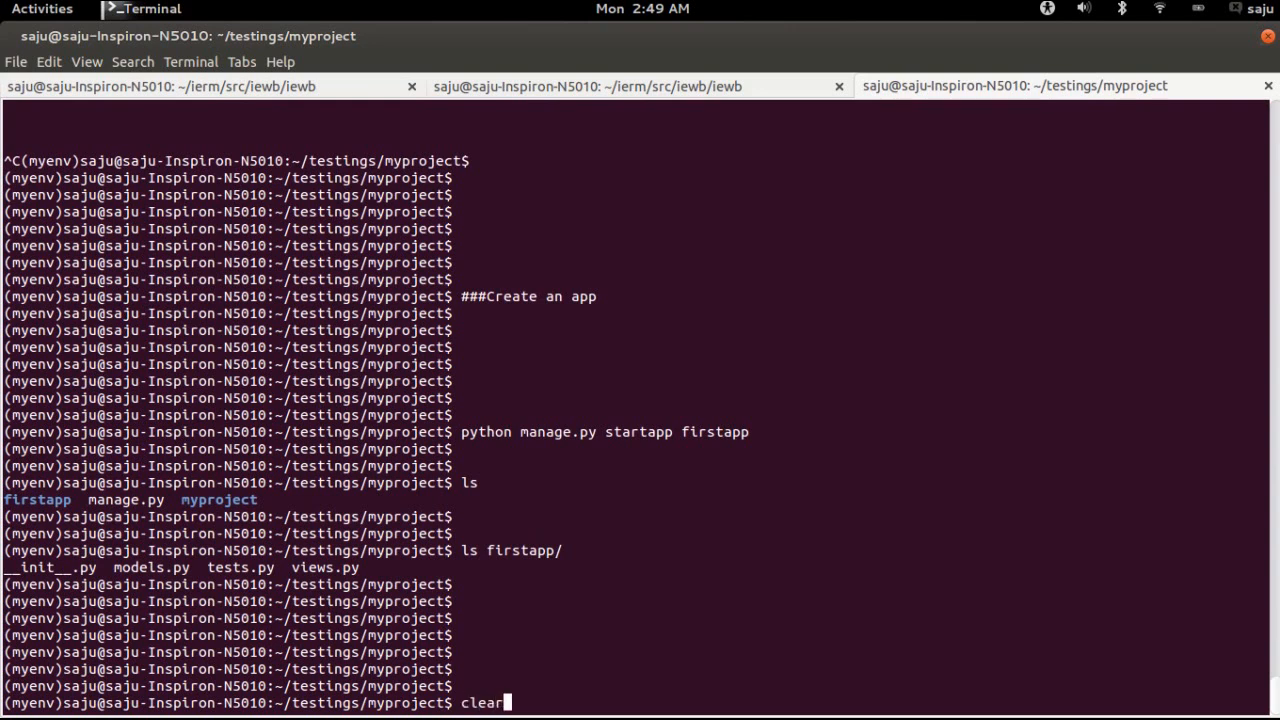
pyautogui.press('Return')
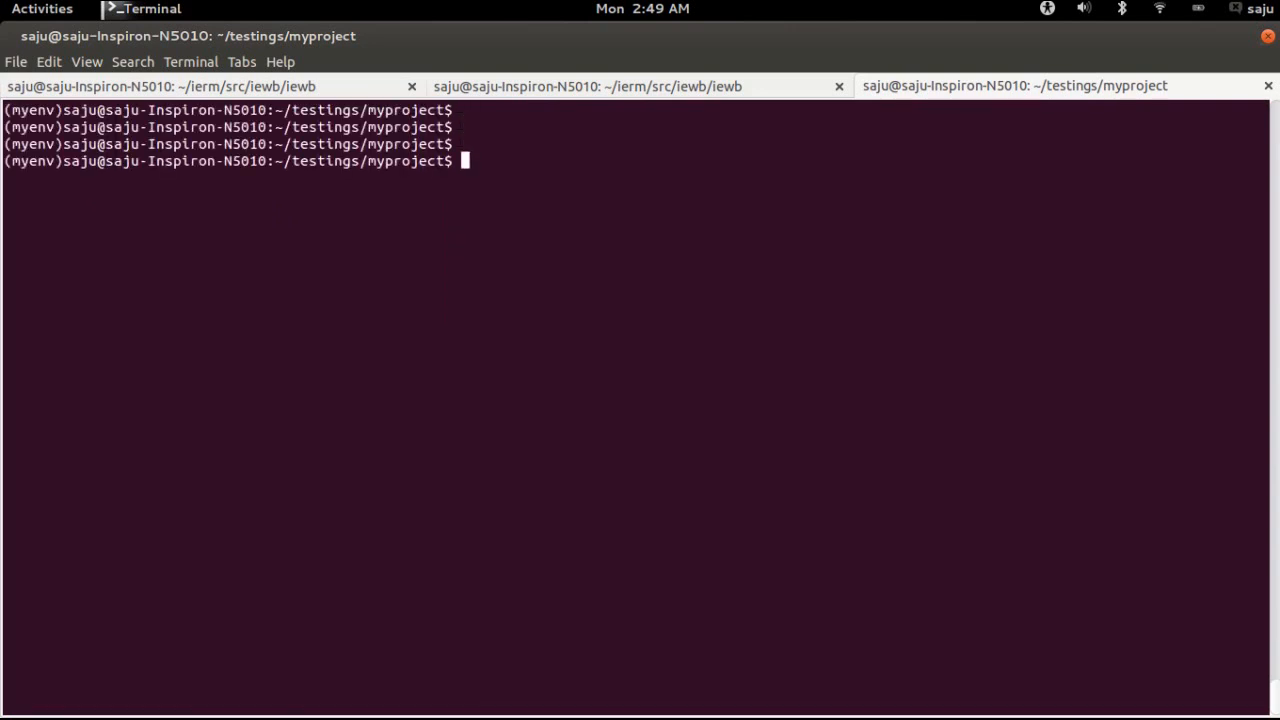
pyautogui.write('### E')
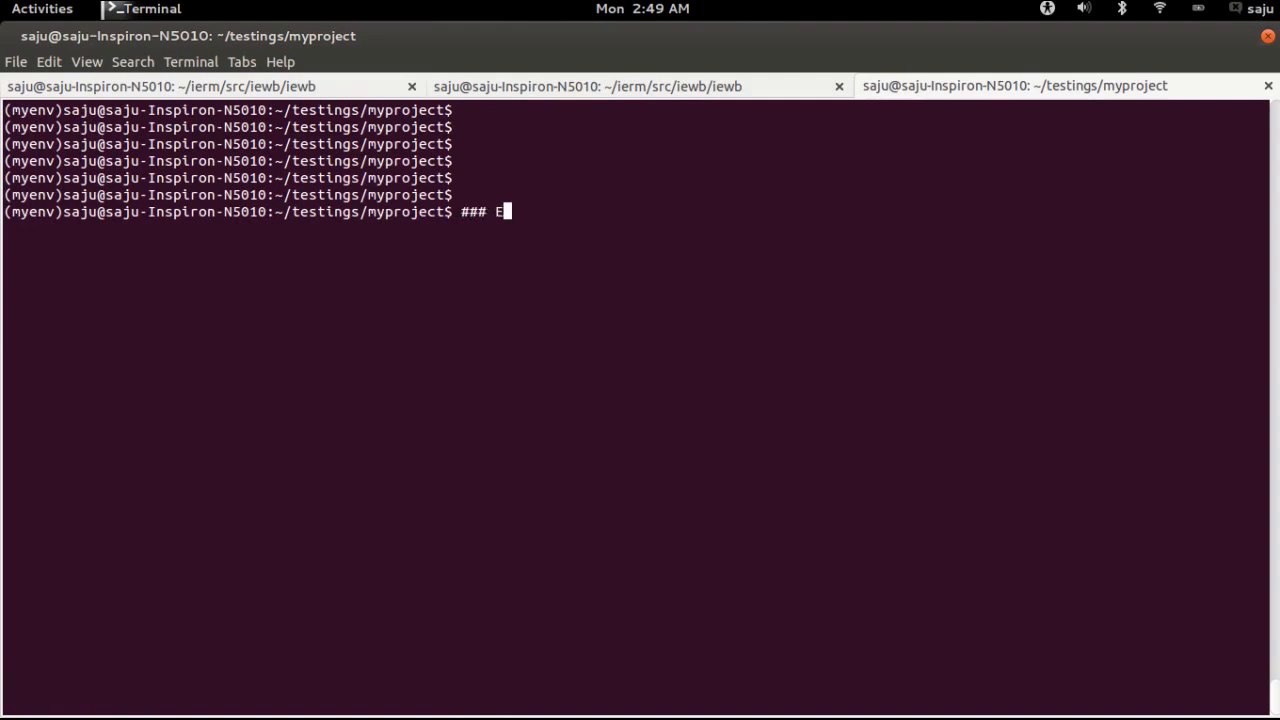